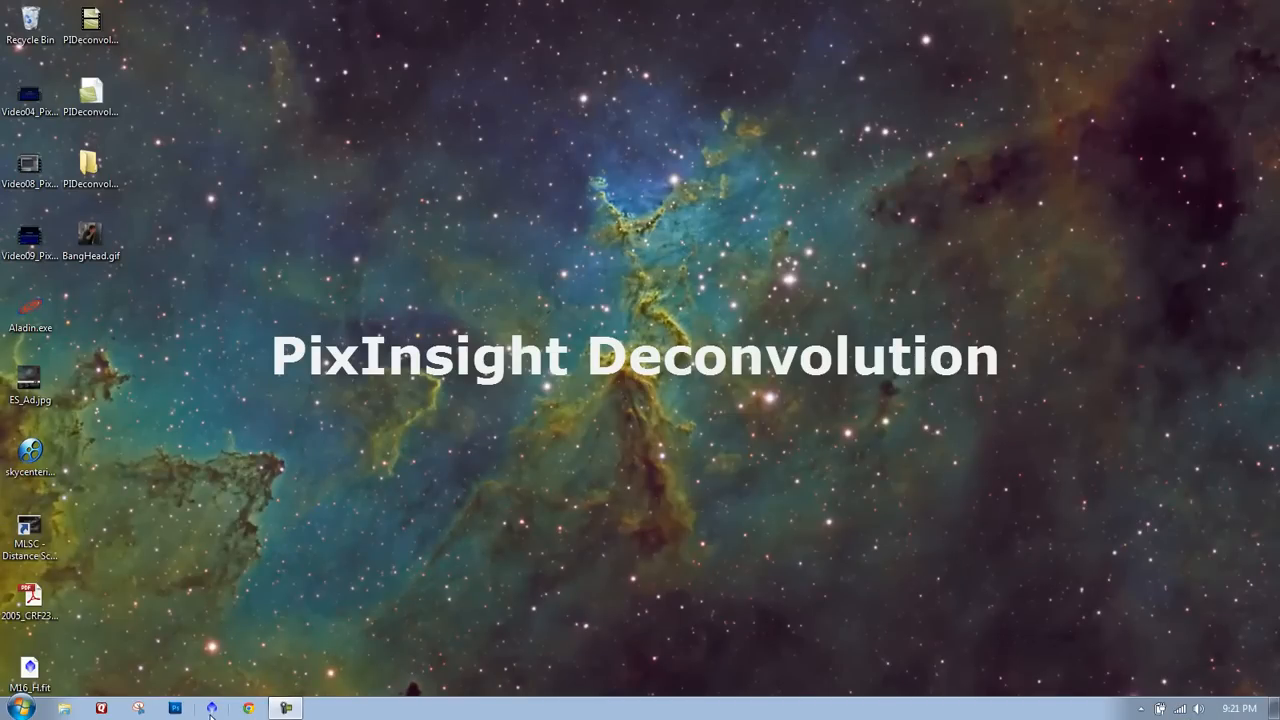
Launch PixInsight from the taskbar so the startup console log appears
{"action": "left_click", "coordinate": [175, 707]}
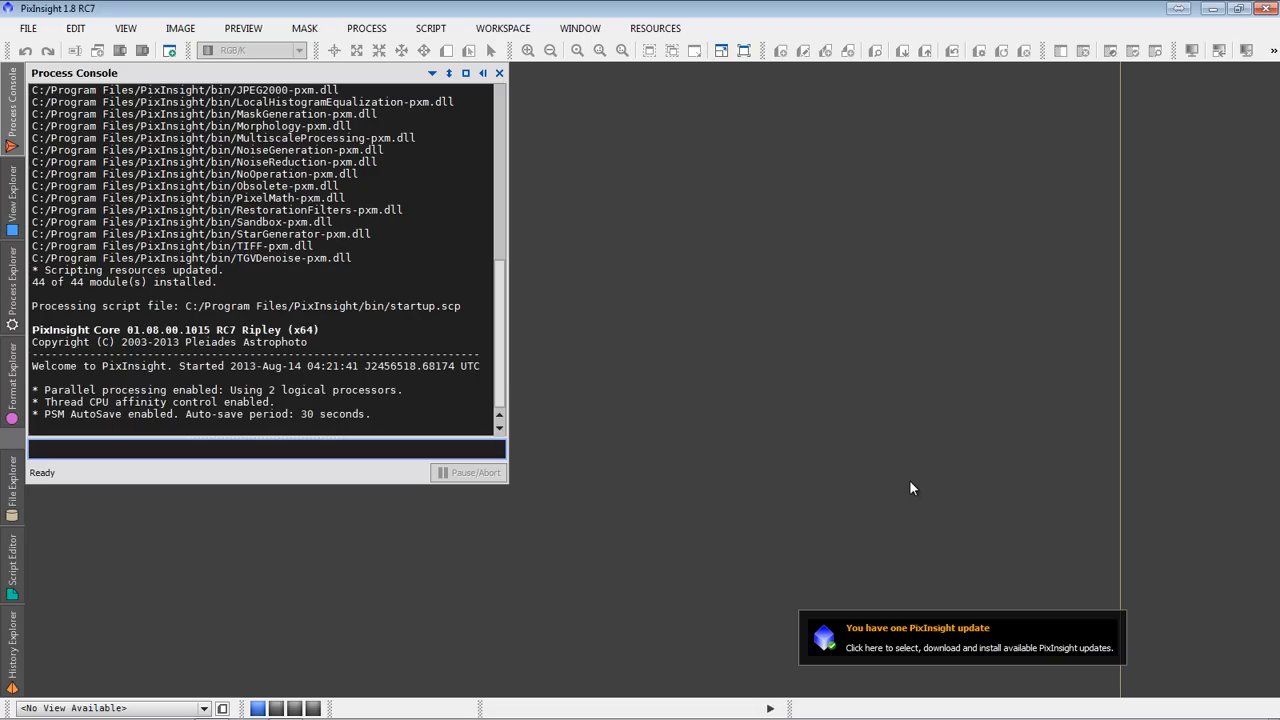
{"action": "mouse_move", "coordinate": [563, 96]}
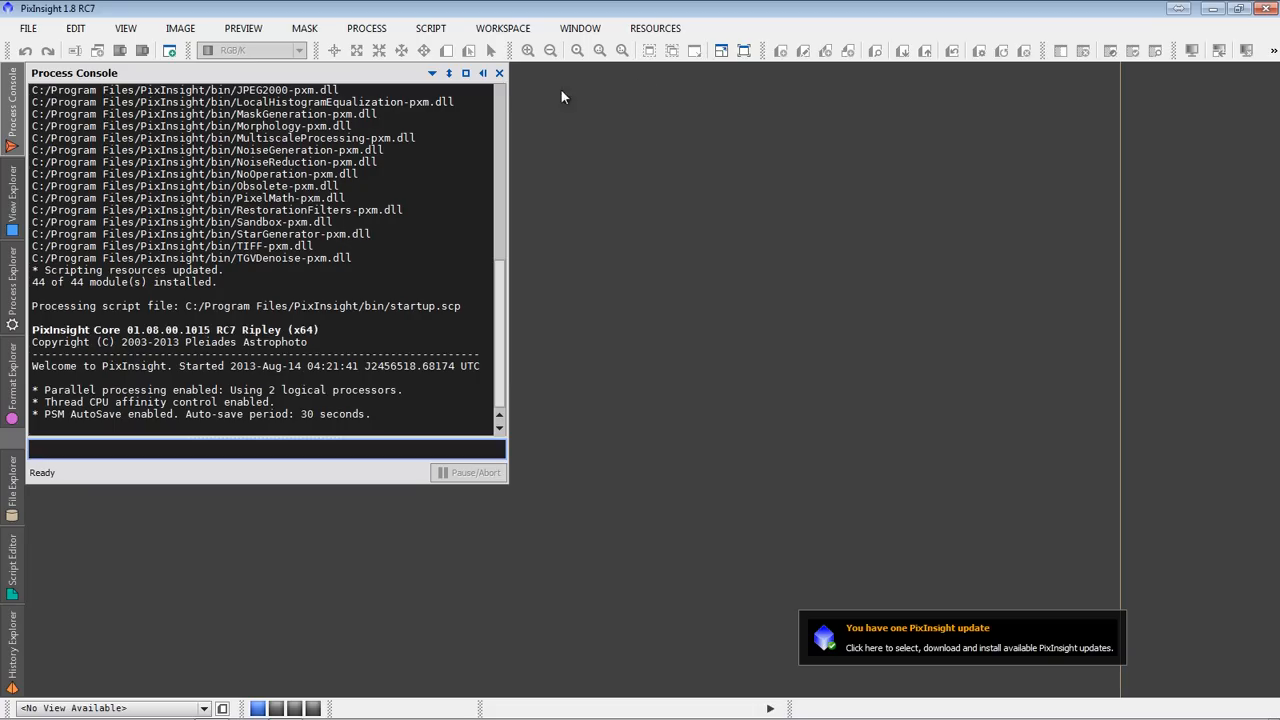
{"action": "mouse_move", "coordinate": [483, 73]}
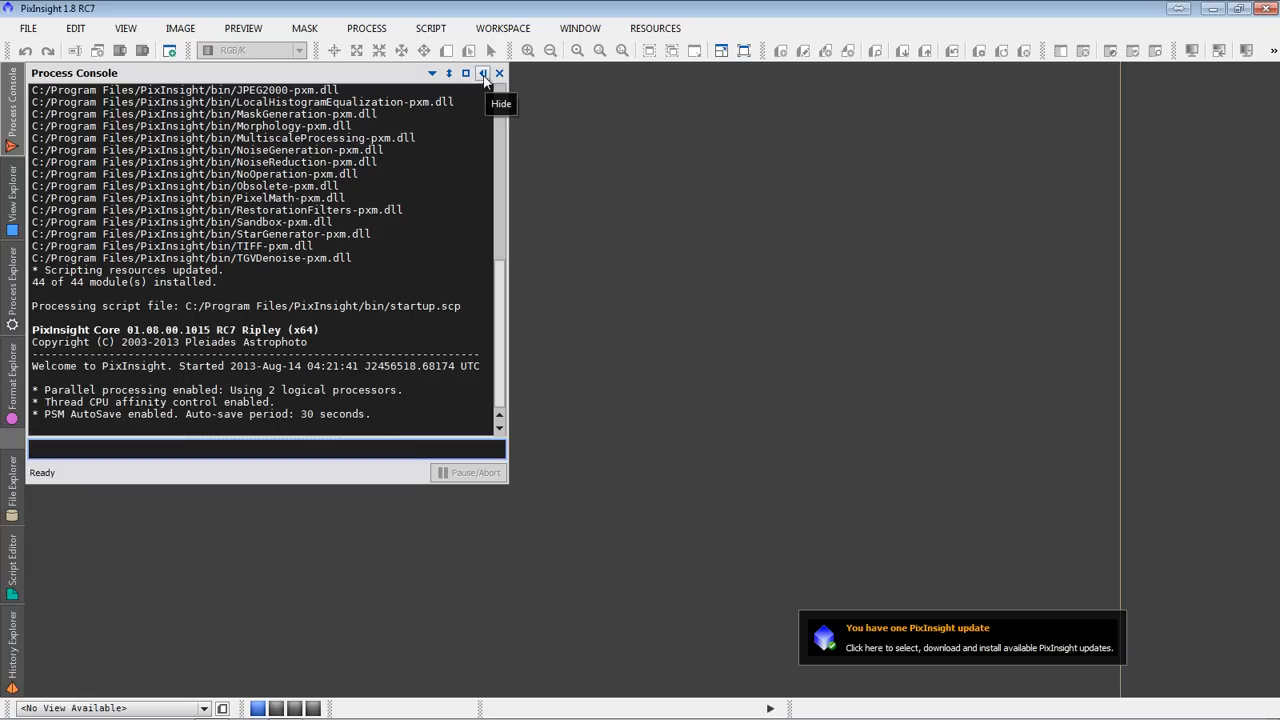
Hide the Process Console, leaving the empty workspace clear
{"action": "left_click", "coordinate": [480, 73]}
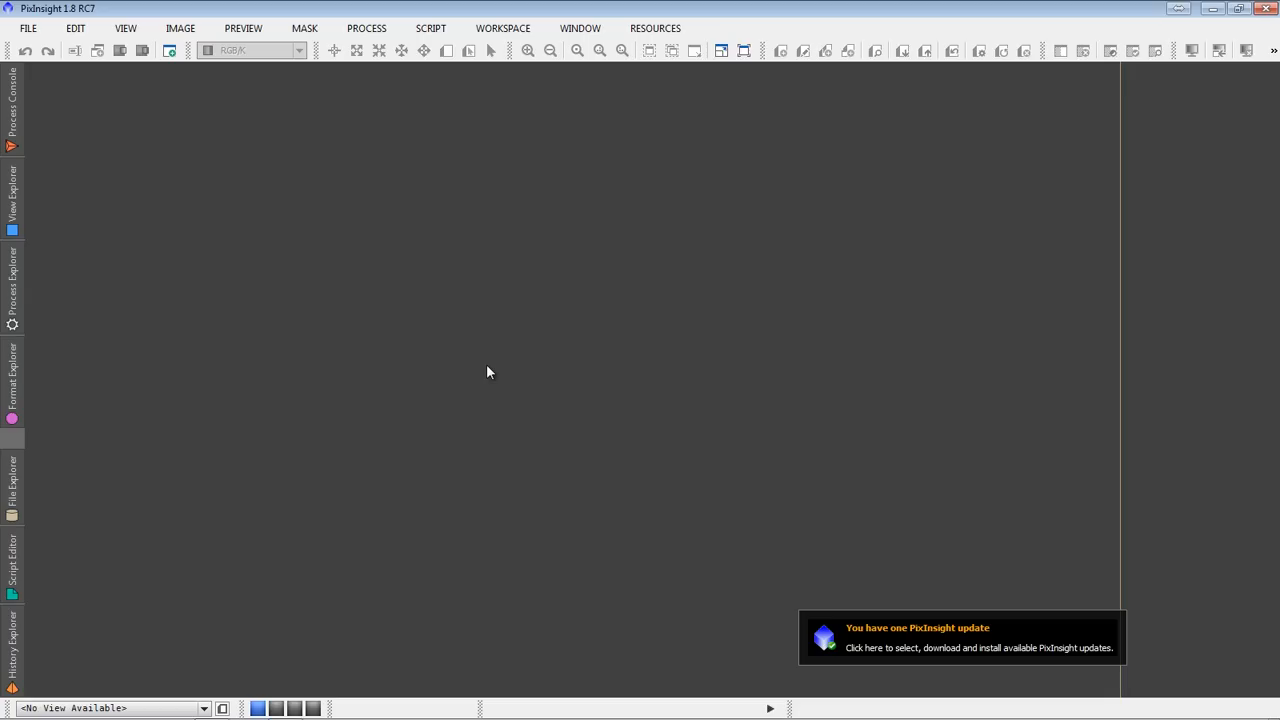
{"action": "mouse_move", "coordinate": [502, 352]}
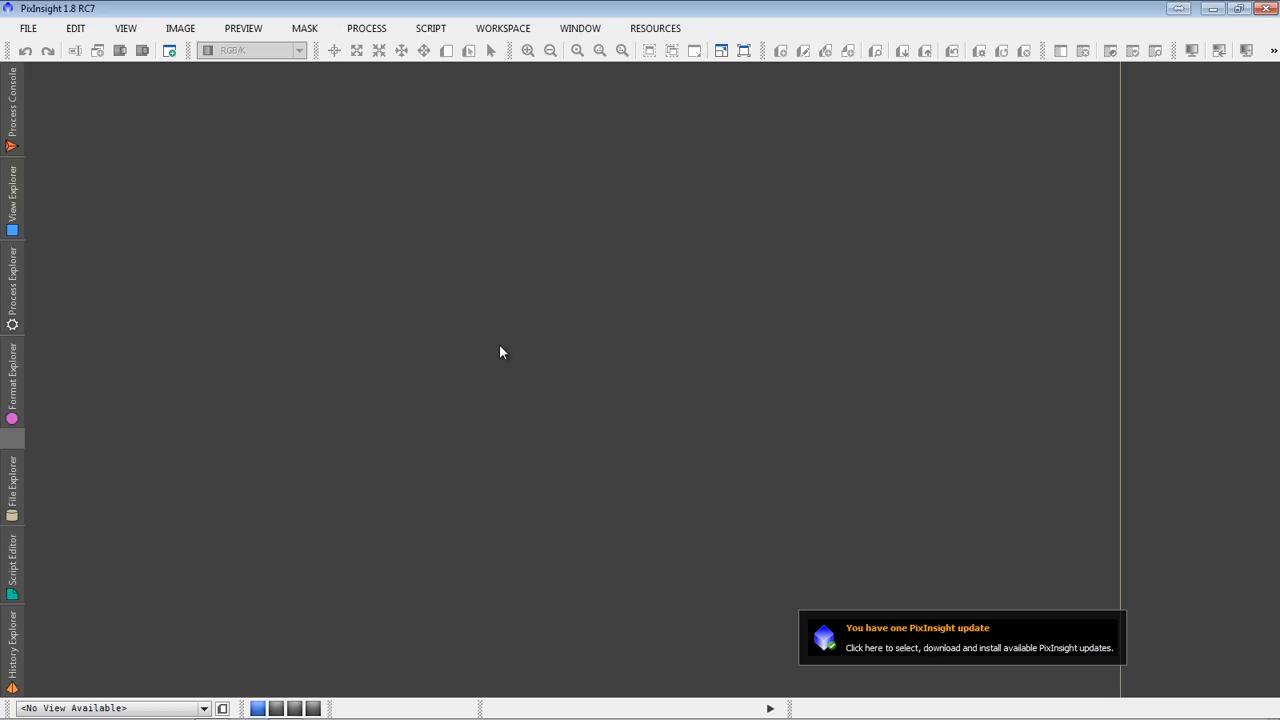
{"action": "mouse_move", "coordinate": [454, 335]}
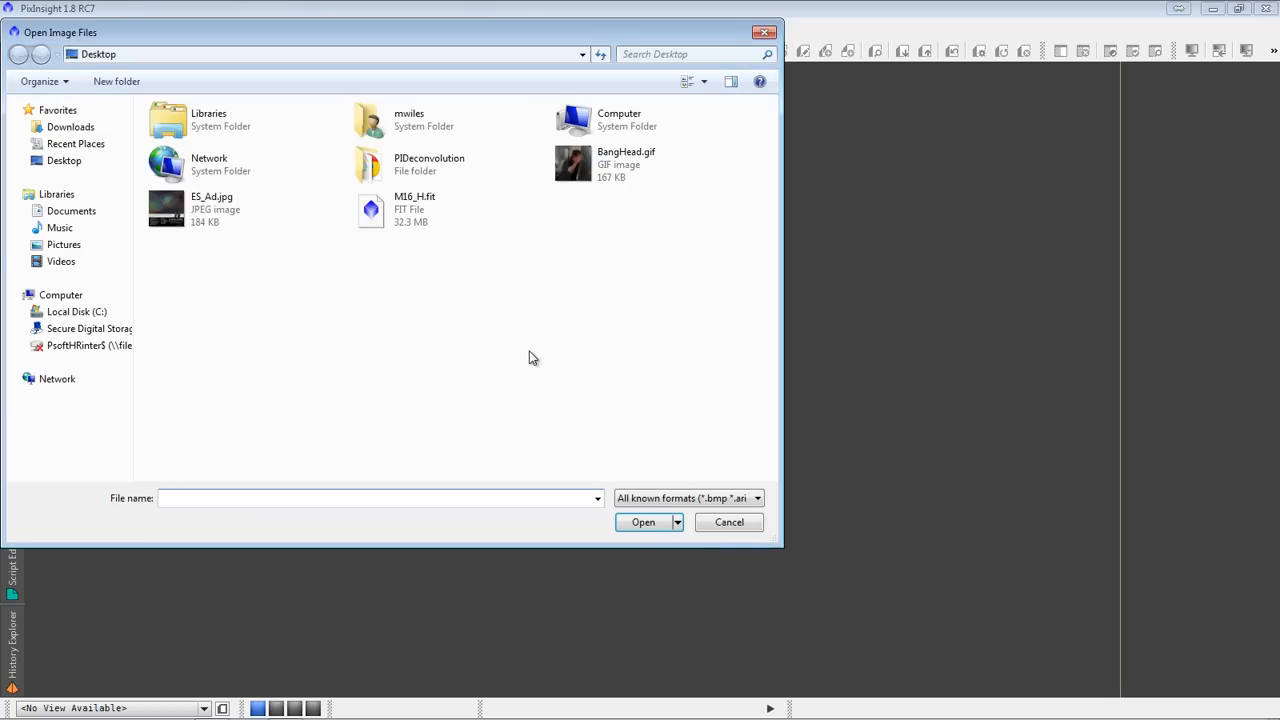
Open M16_H.fit from the Desktop as a grayscale starfield view
{"action": "left_click", "coordinate": [377, 497]}
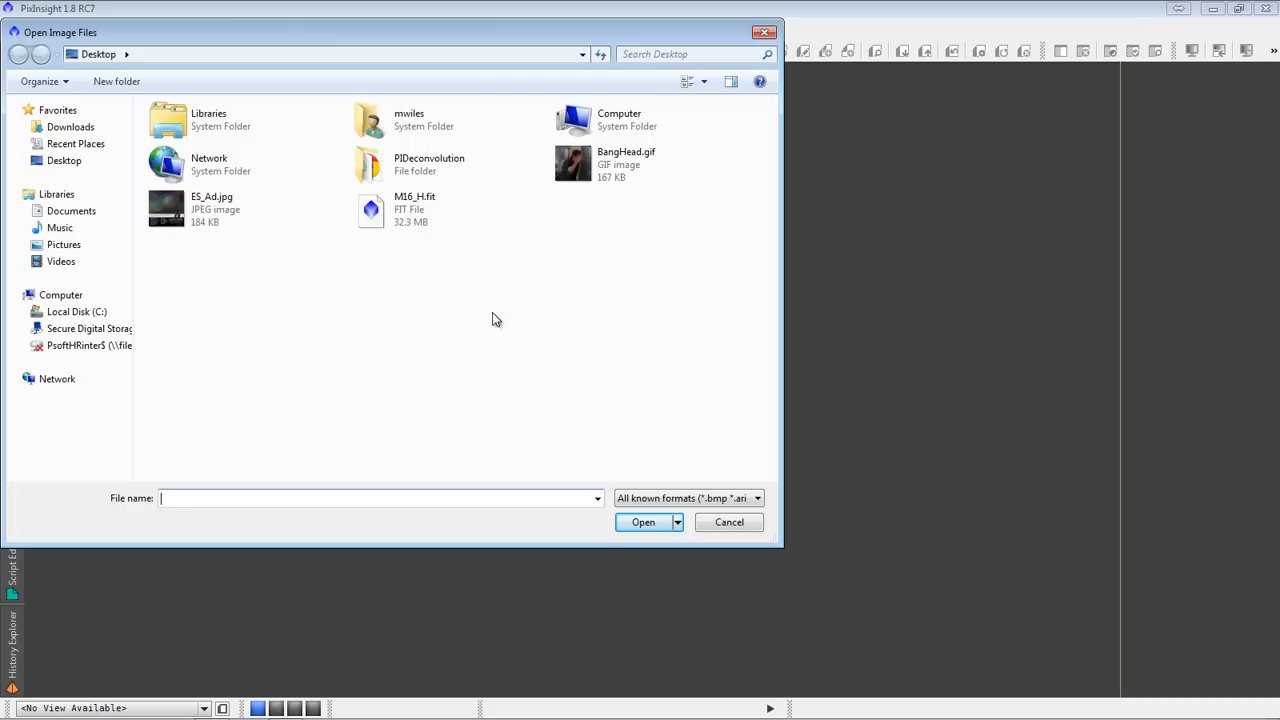
{"action": "left_click", "coordinate": [414, 208]}
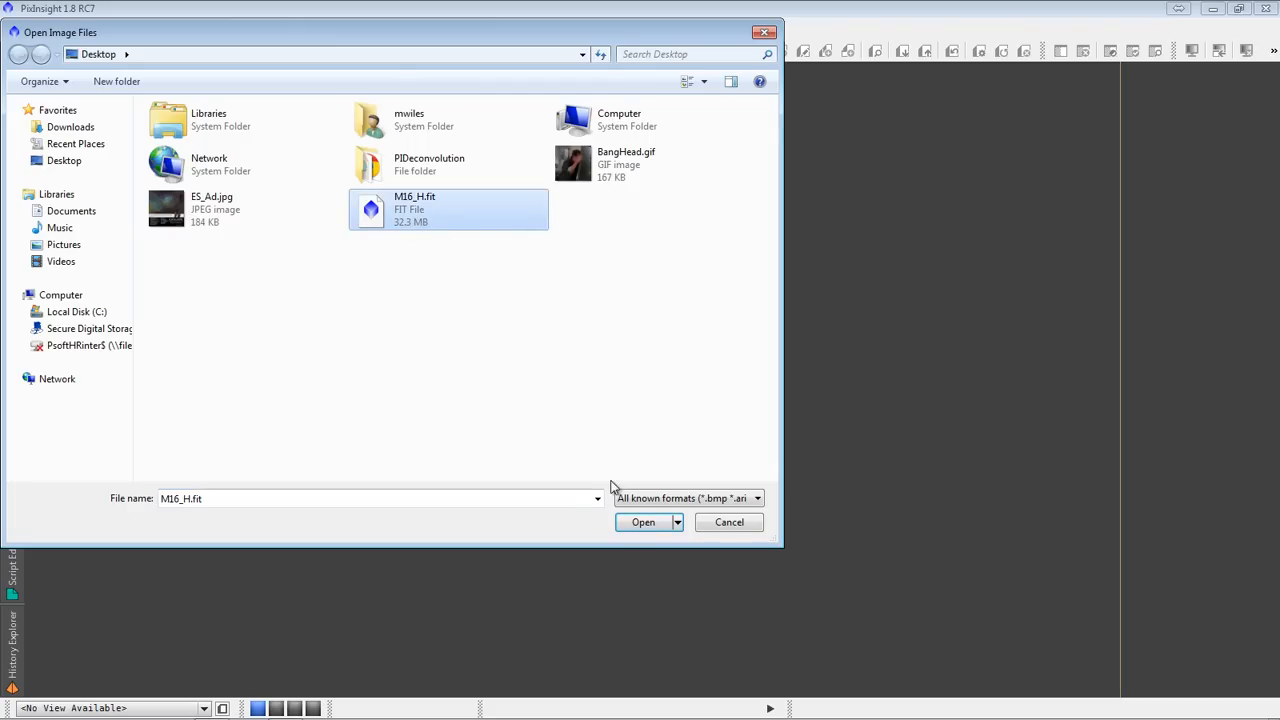
{"action": "left_click", "coordinate": [641, 522]}
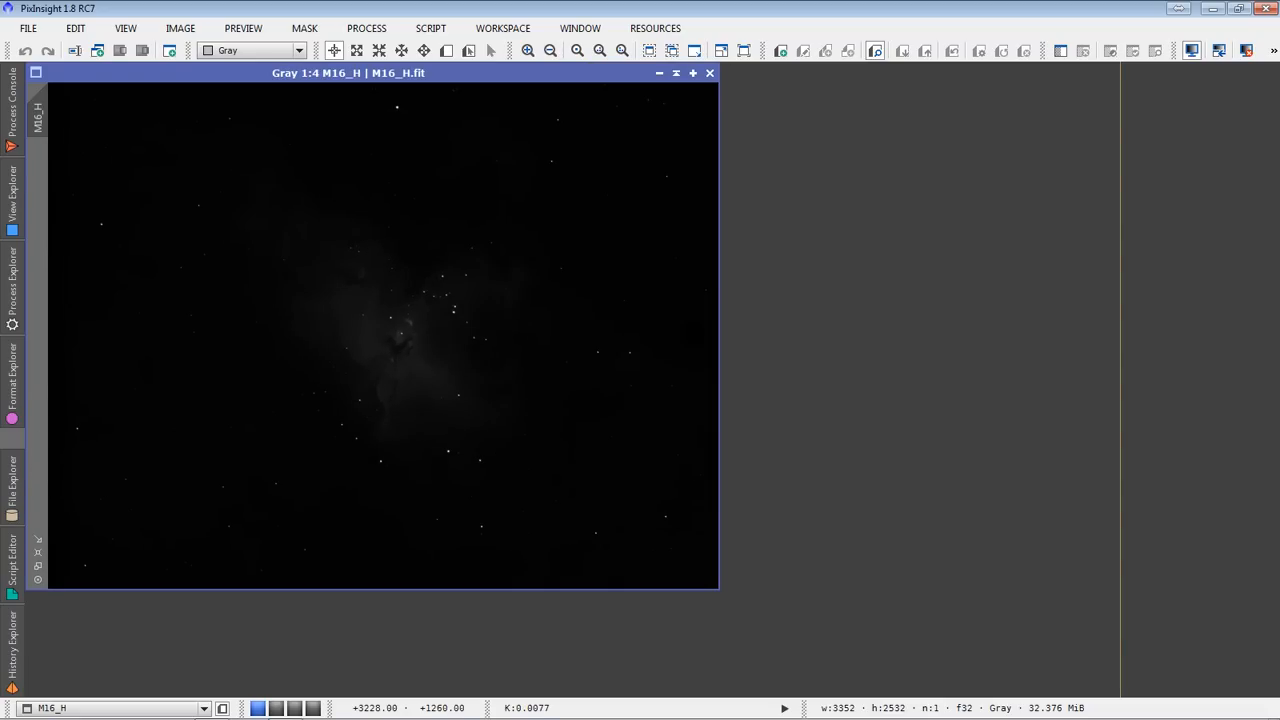
{"action": "mouse_move", "coordinate": [946, 310]}
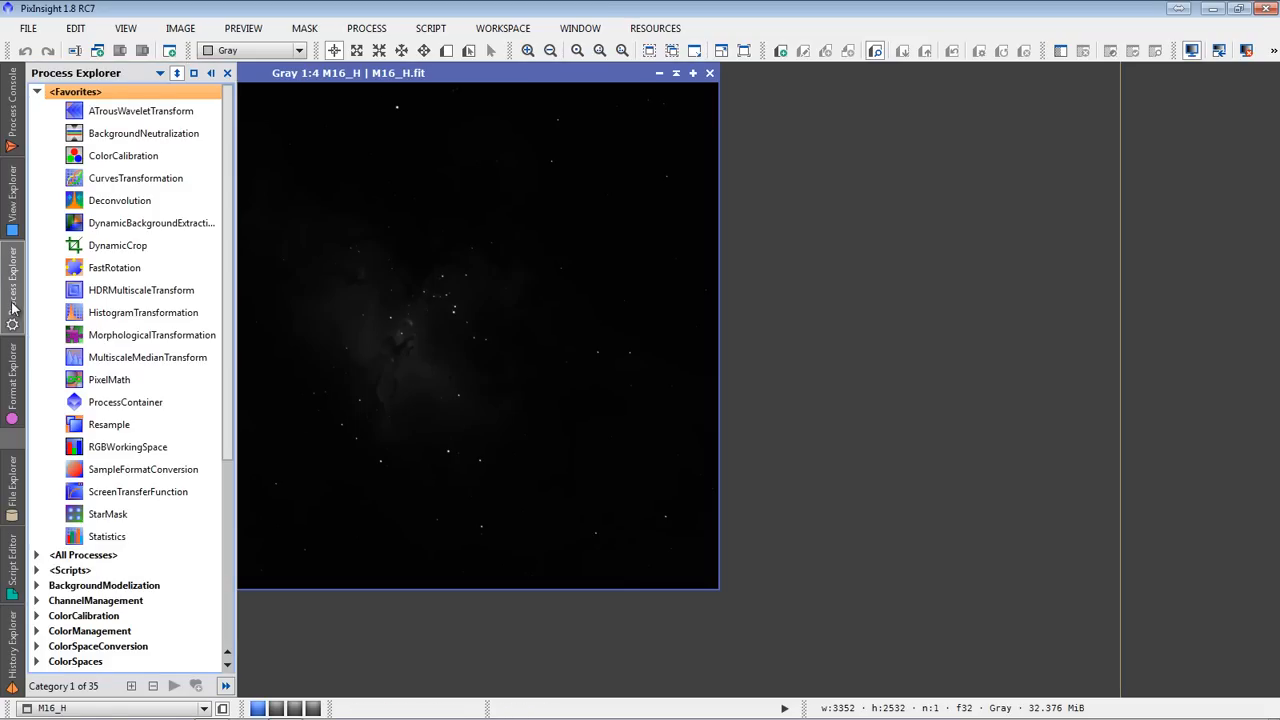
Auto-stretch the M16_H display with ScreenTransferFunction and move its window aside
{"action": "left_click", "coordinate": [138, 492]}
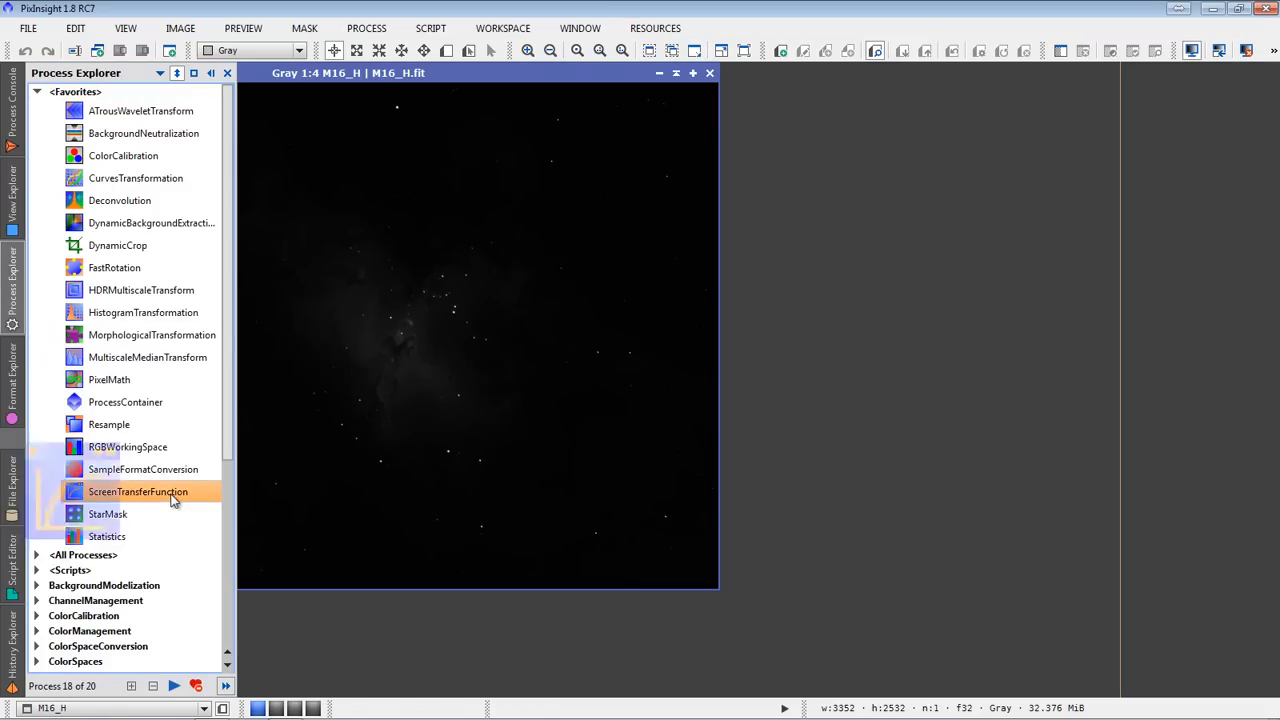
{"action": "double_click", "coordinate": [139, 491]}
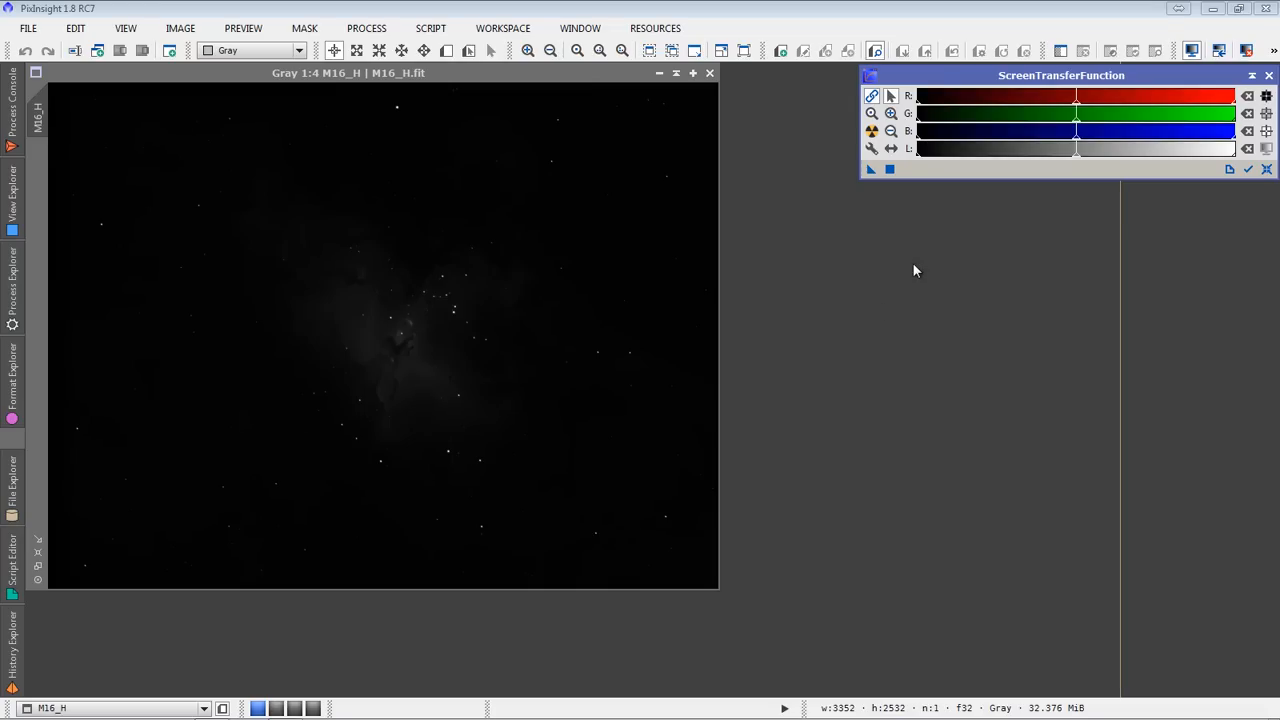
{"action": "mouse_move", "coordinate": [871, 131]}
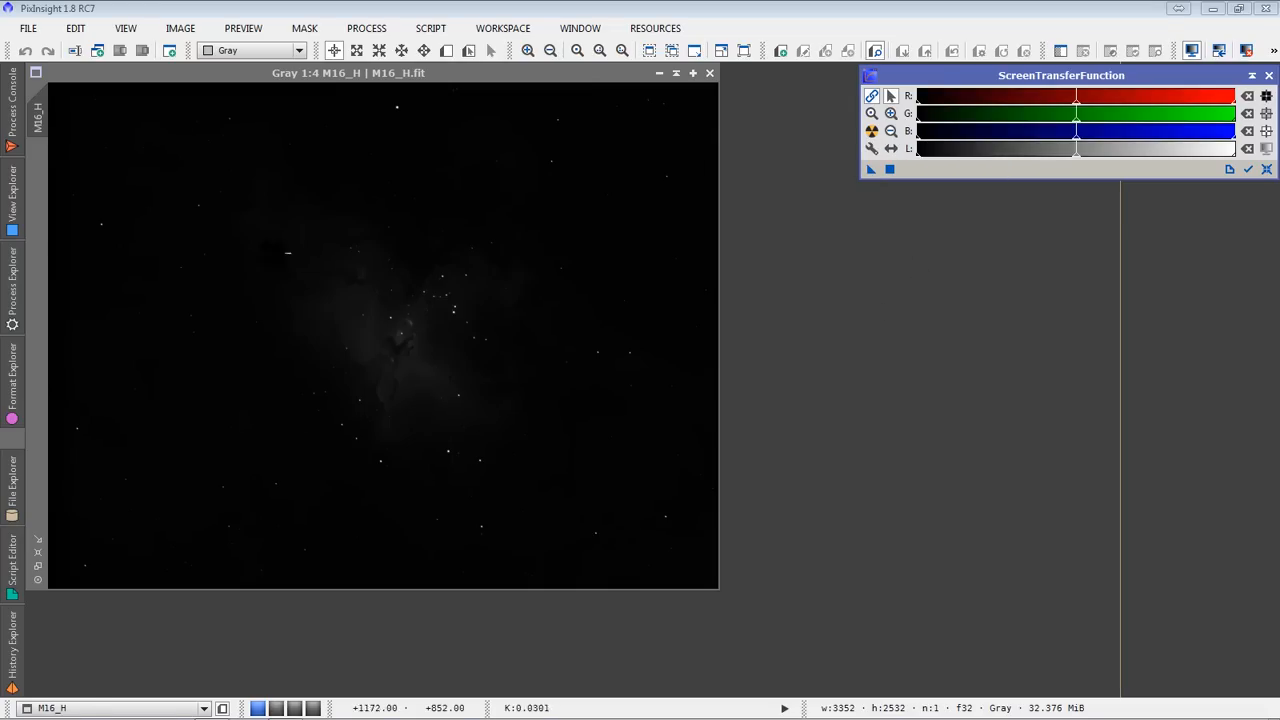
{"action": "left_click", "coordinate": [11, 305]}
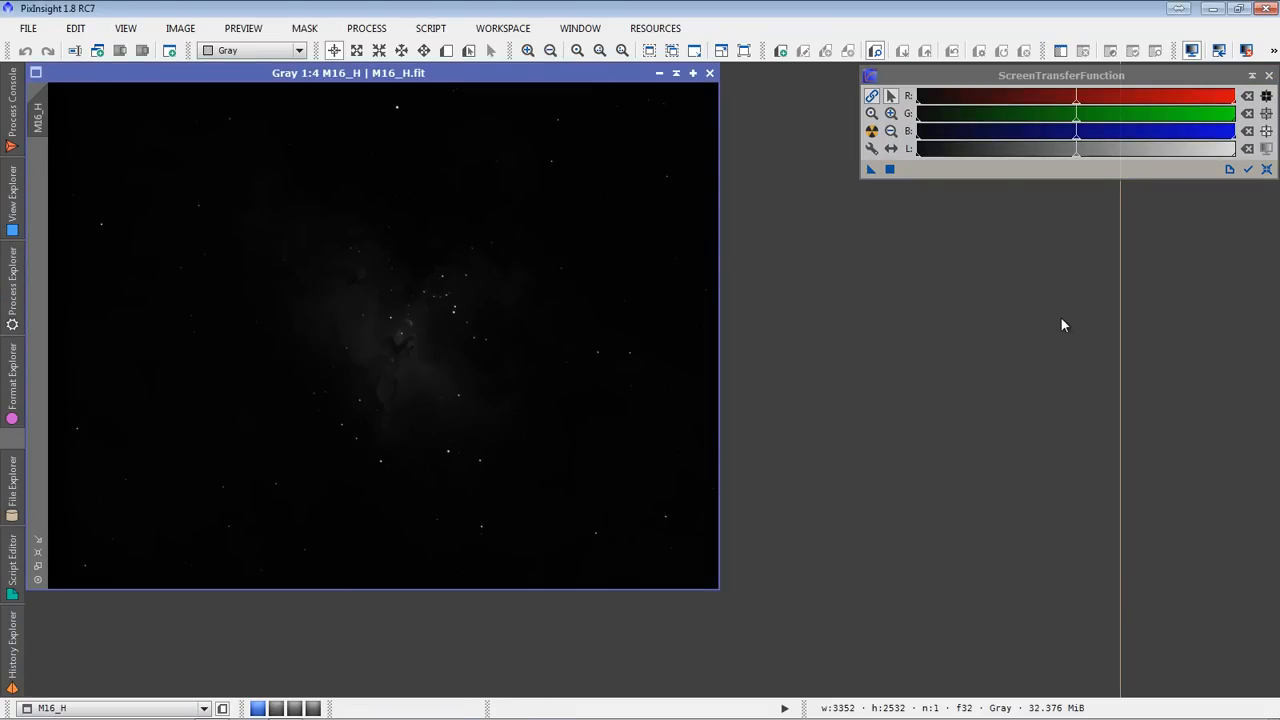
{"action": "left_click", "coordinate": [1263, 178]}
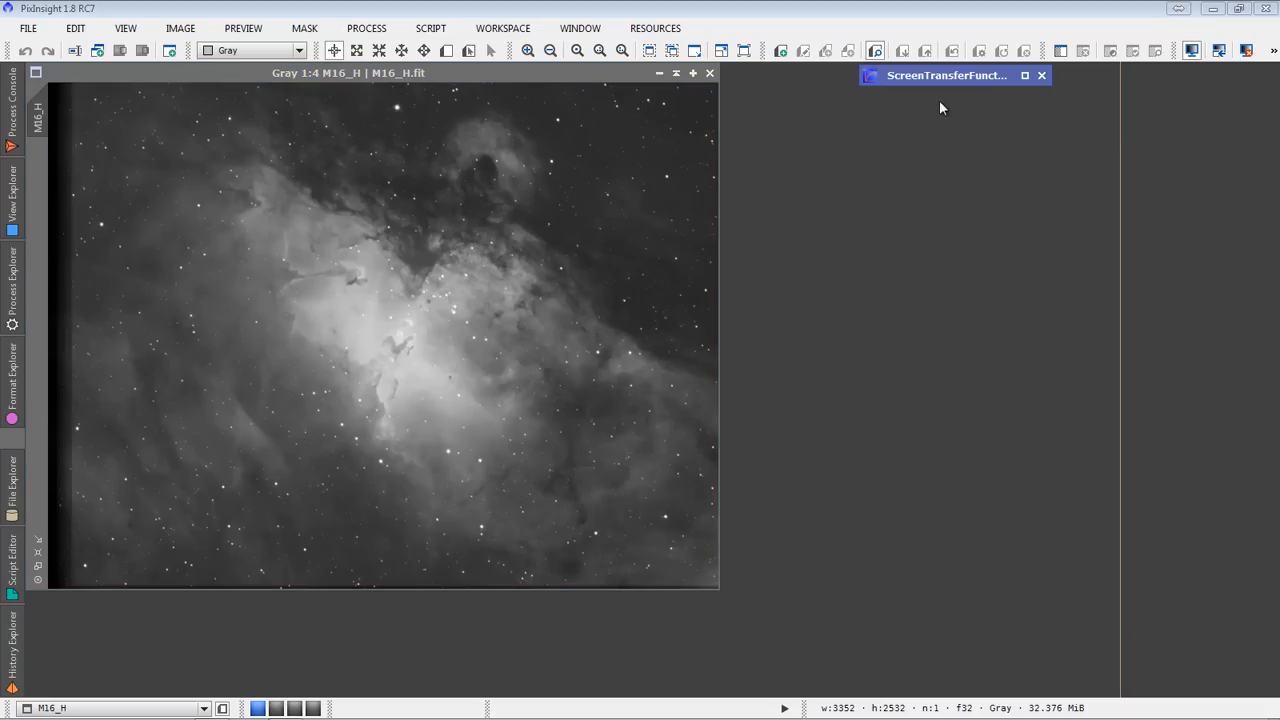
{"action": "left_click_drag", "start_coordinate": [947, 75], "coordinate": [1150, 73]}
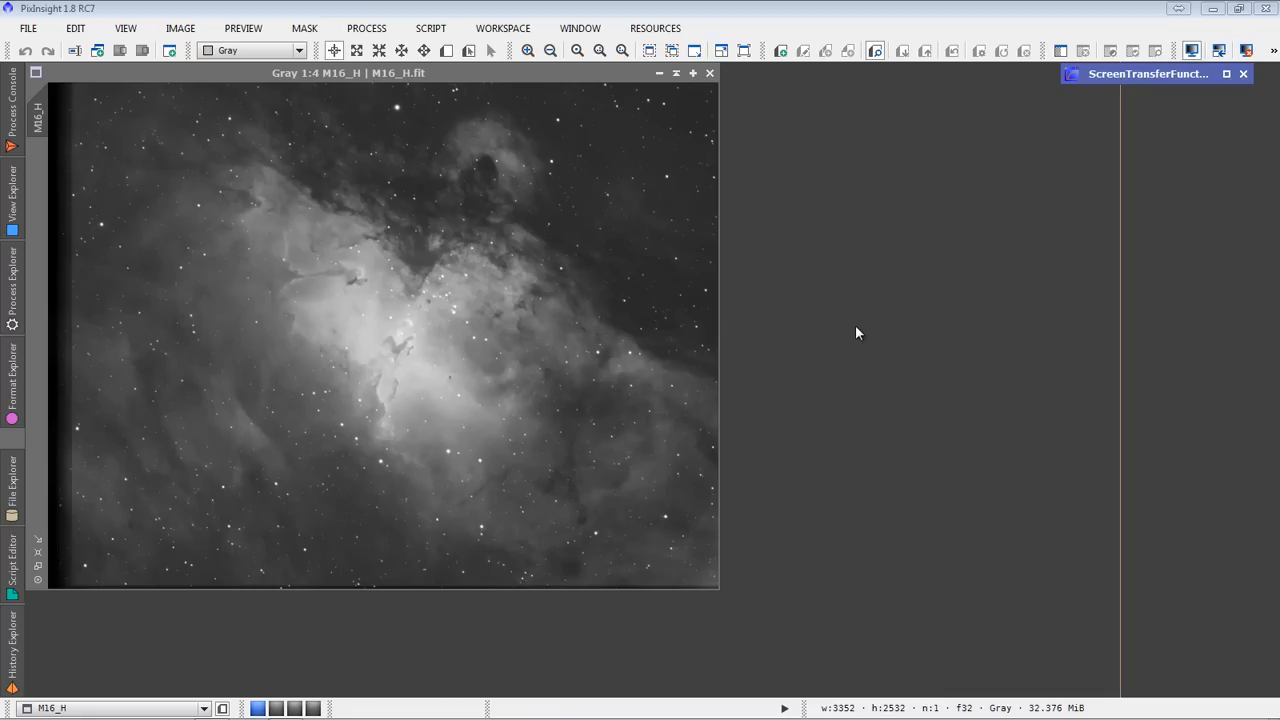
{"action": "mouse_move", "coordinate": [847, 238]}
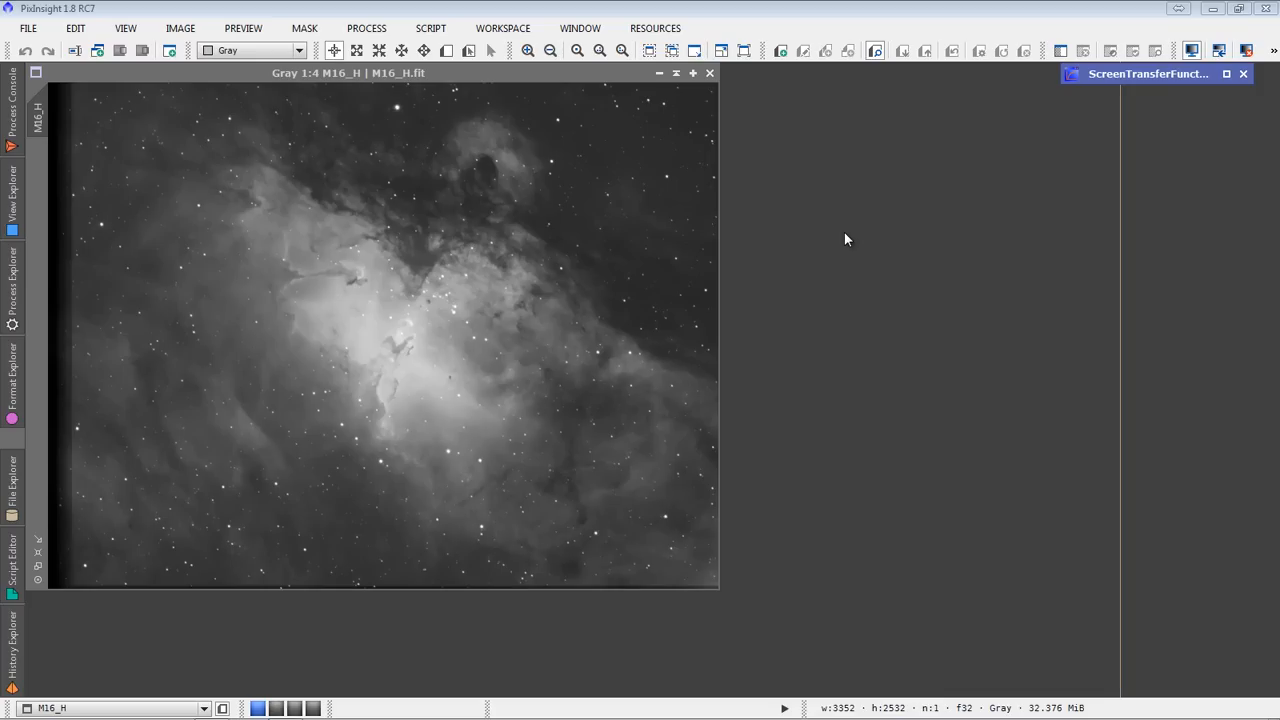
{"action": "mouse_move", "coordinate": [851, 313]}
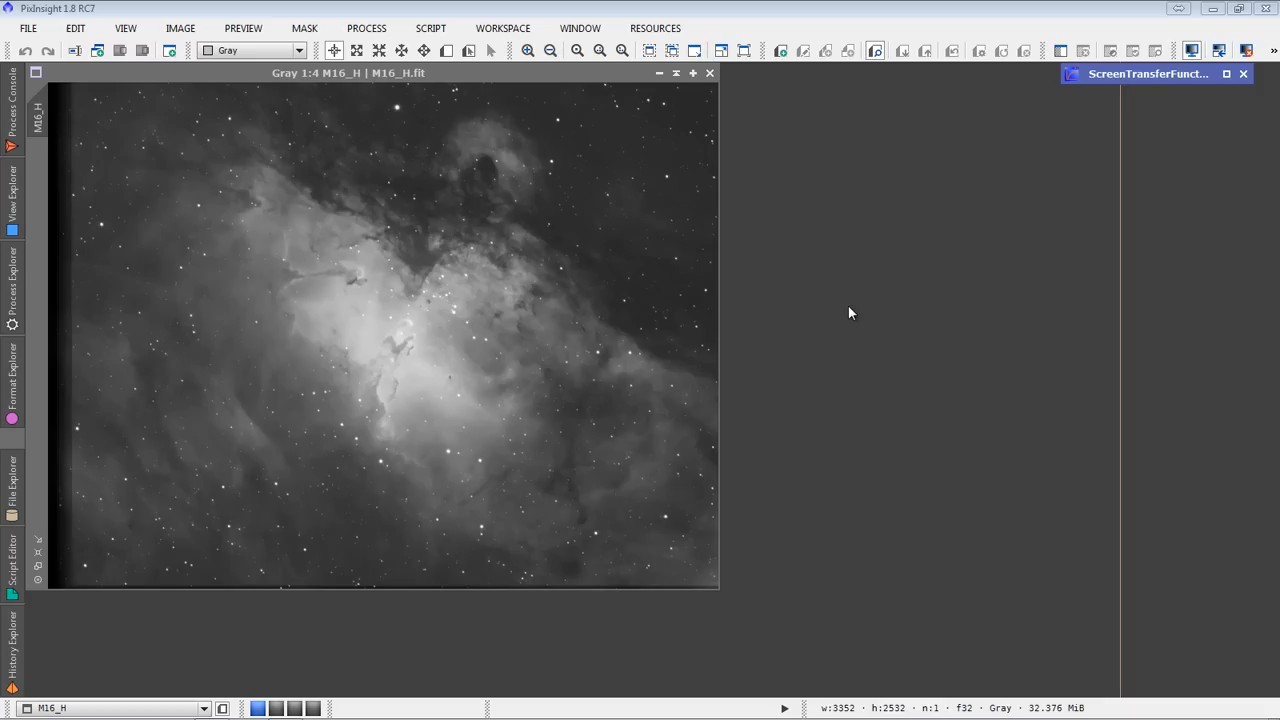
{"action": "mouse_move", "coordinate": [825, 321]}
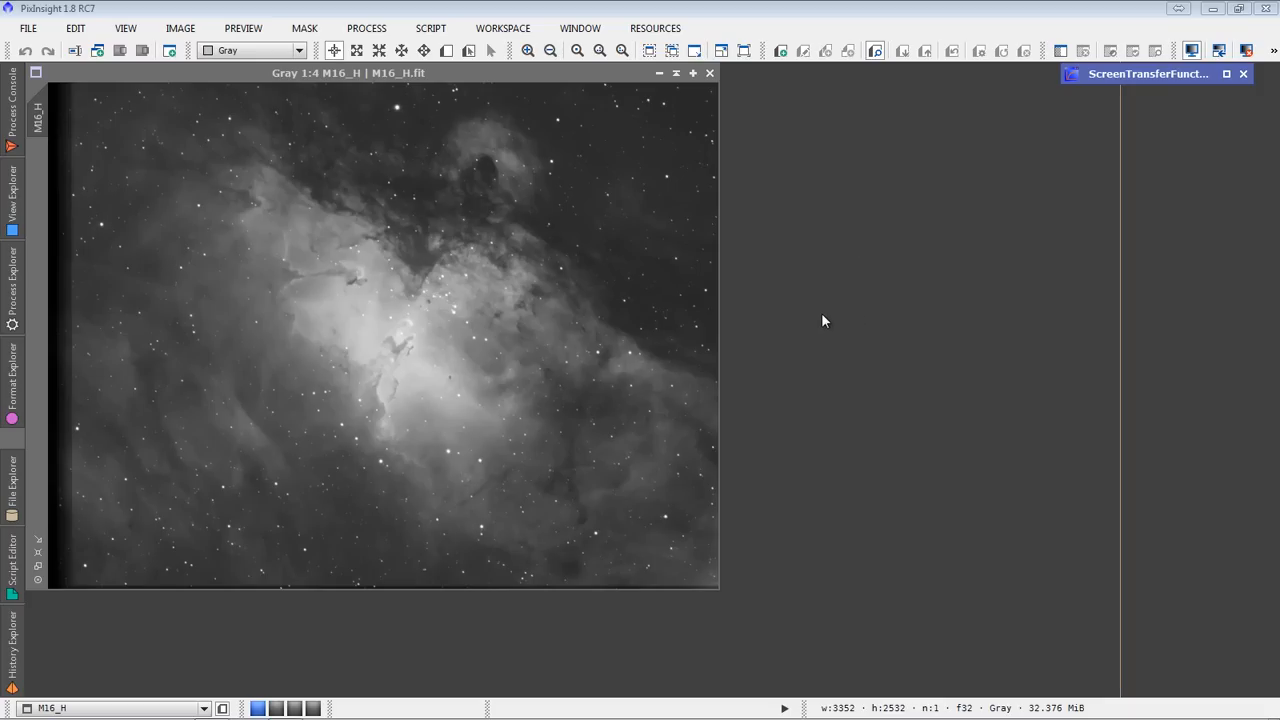
{"action": "mouse_move", "coordinate": [827, 312]}
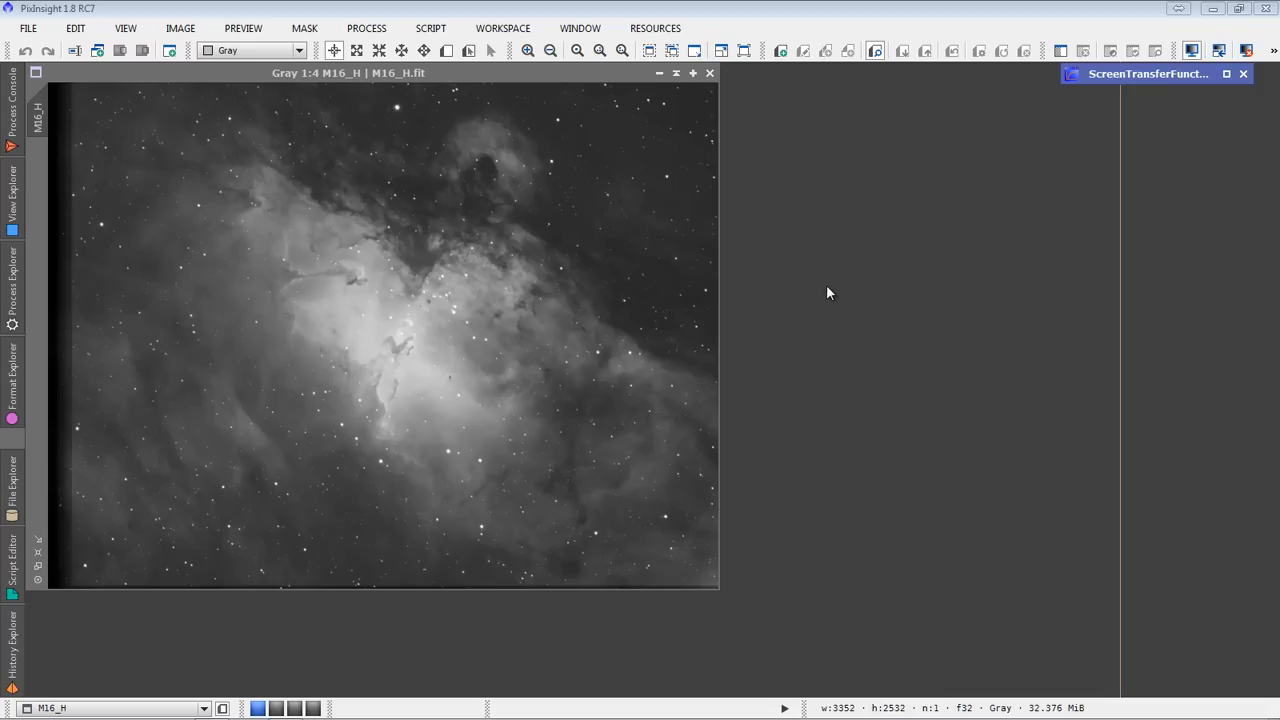
{"action": "mouse_move", "coordinate": [831, 290]}
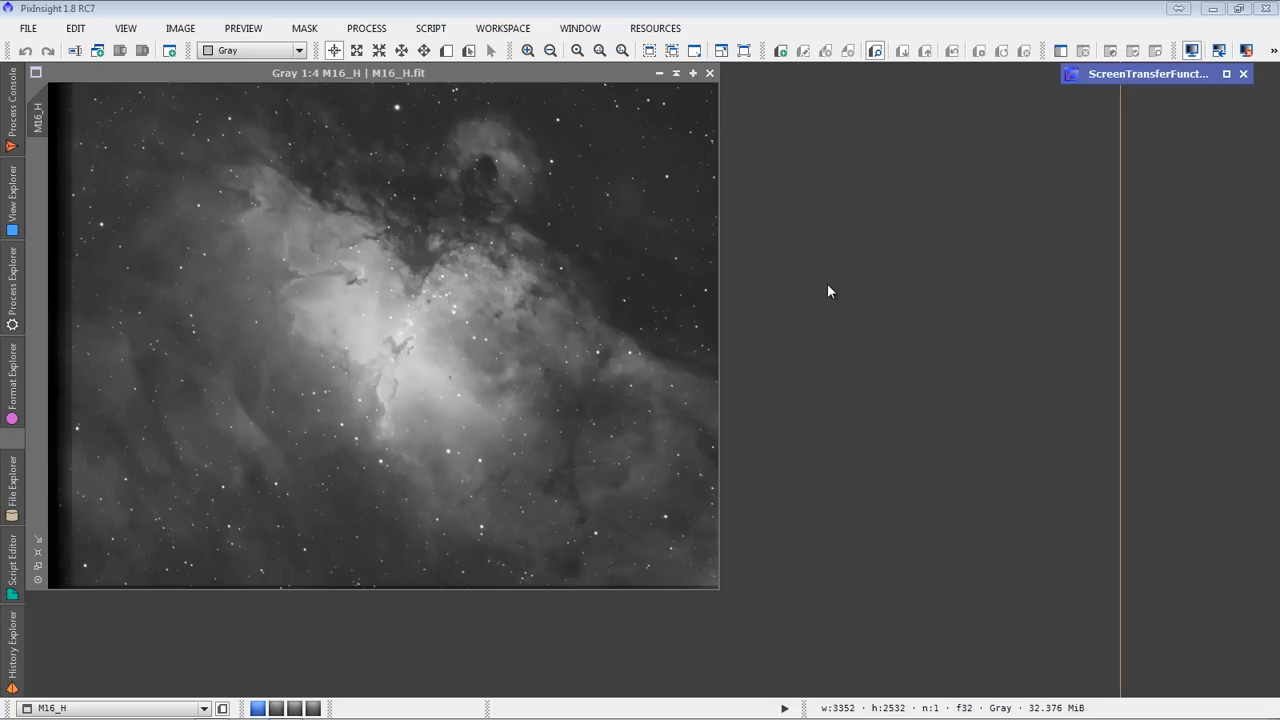
{"action": "mouse_move", "coordinate": [811, 268]}
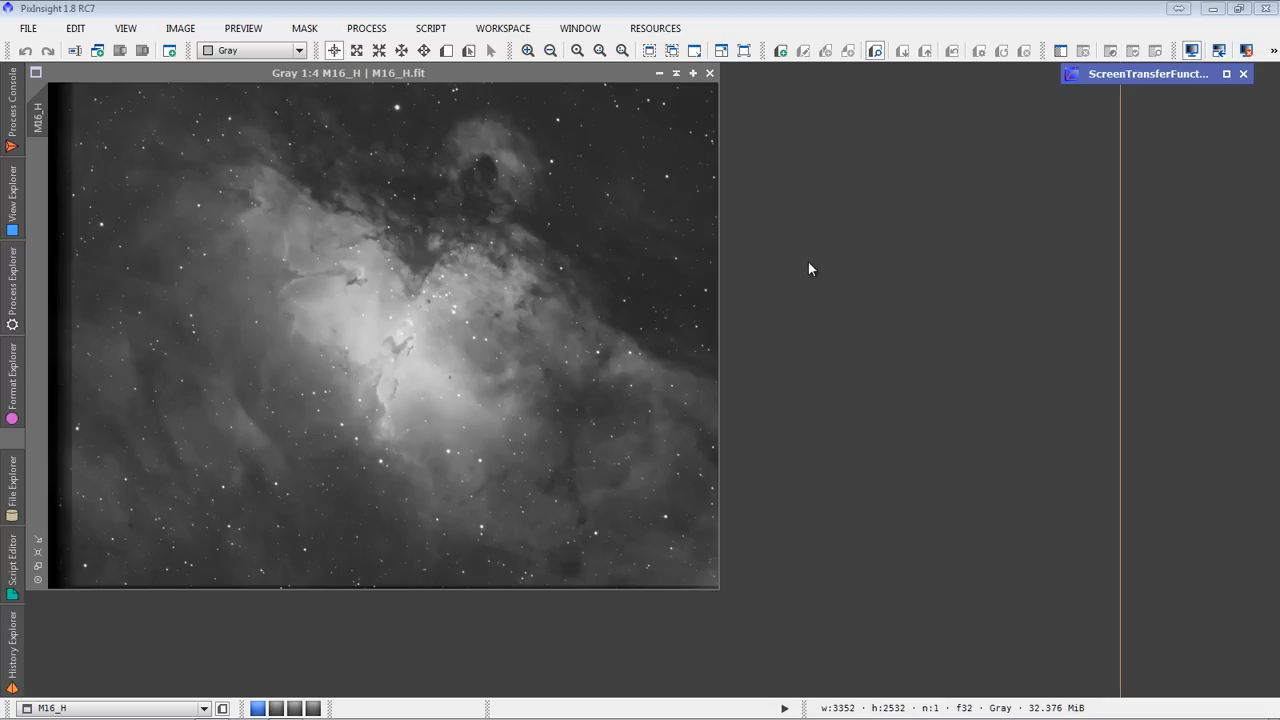
{"action": "mouse_move", "coordinate": [814, 268]}
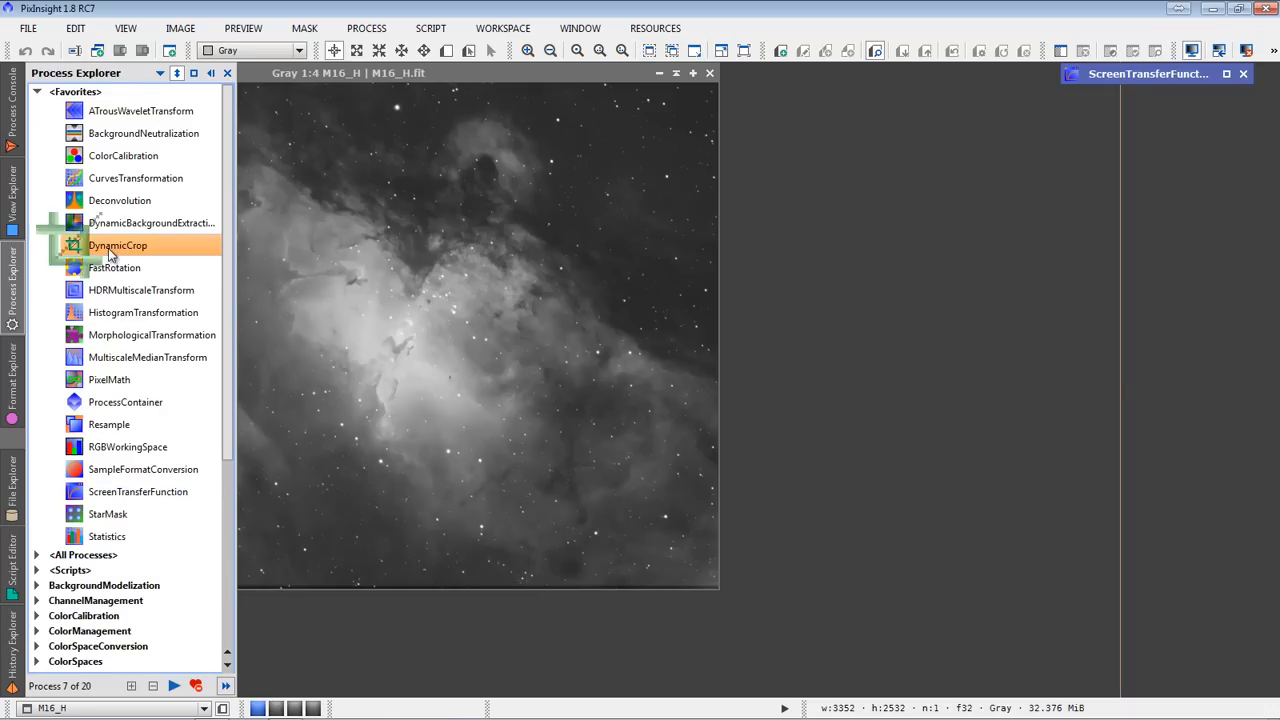
Crop M16_H to 3152×2420 with DynamicCrop, trimming the dark borders
{"action": "double_click", "coordinate": [117, 245]}
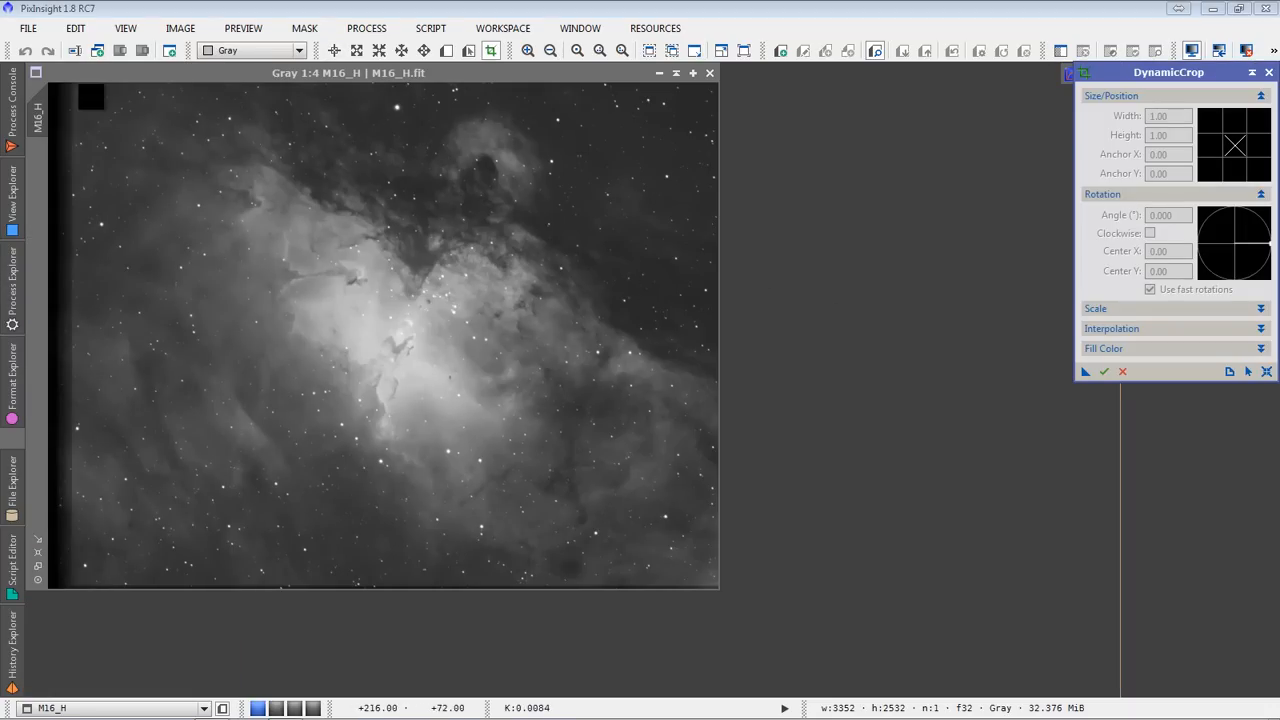
{"action": "left_click_drag", "start_coordinate": [90, 92], "coordinate": [270, 268]}
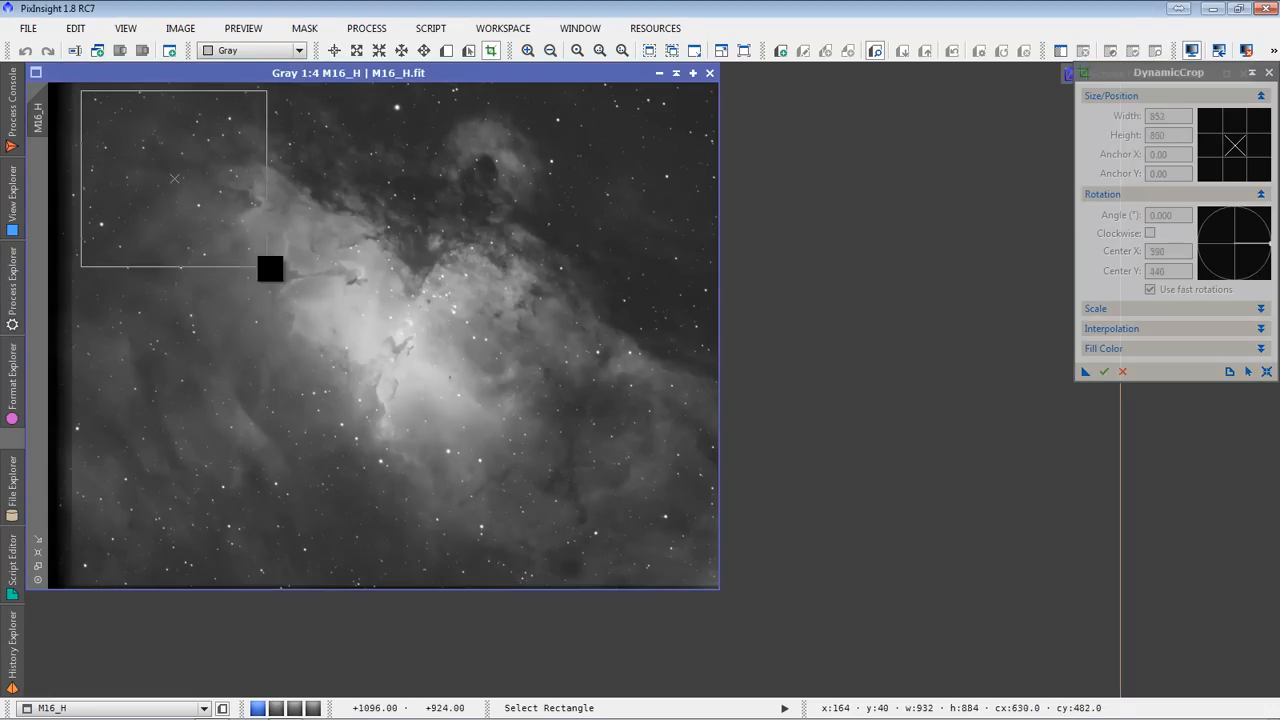
{"action": "left_click_drag", "start_coordinate": [270, 269], "coordinate": [707, 572]}
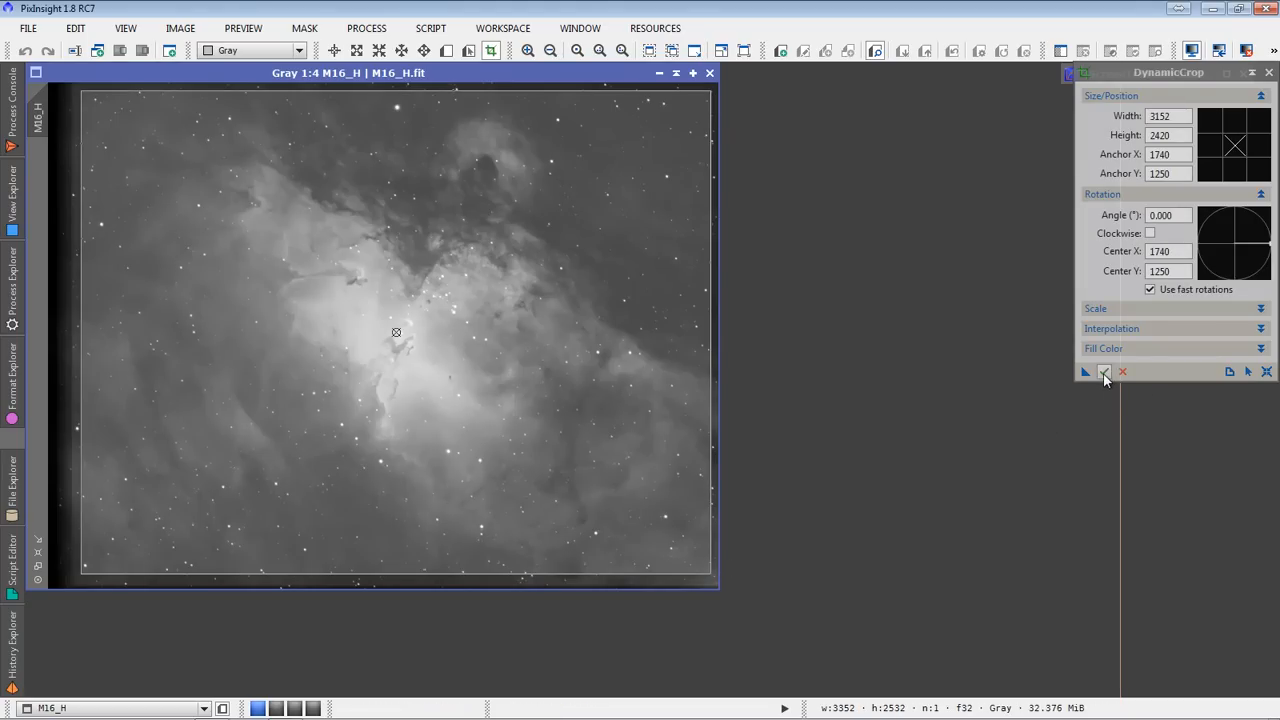
{"action": "left_click", "coordinate": [1105, 371]}
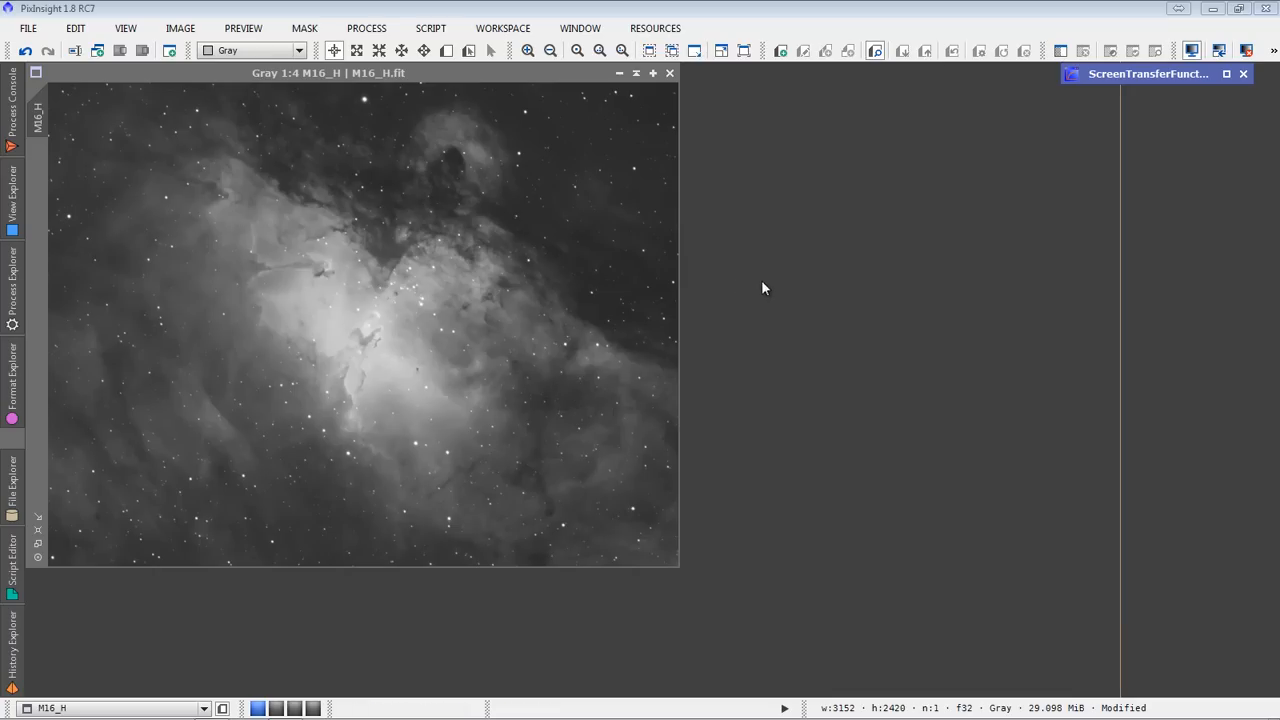
{"action": "mouse_move", "coordinate": [762, 277]}
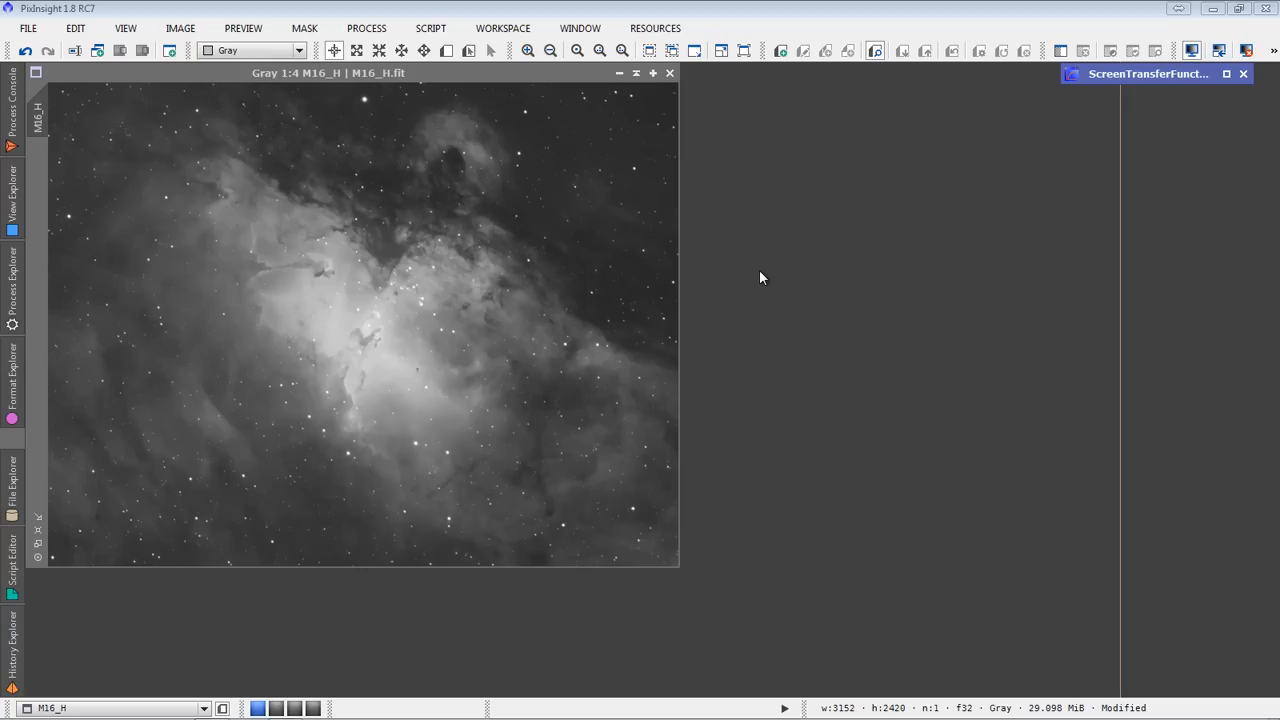
{"action": "mouse_move", "coordinate": [762, 294]}
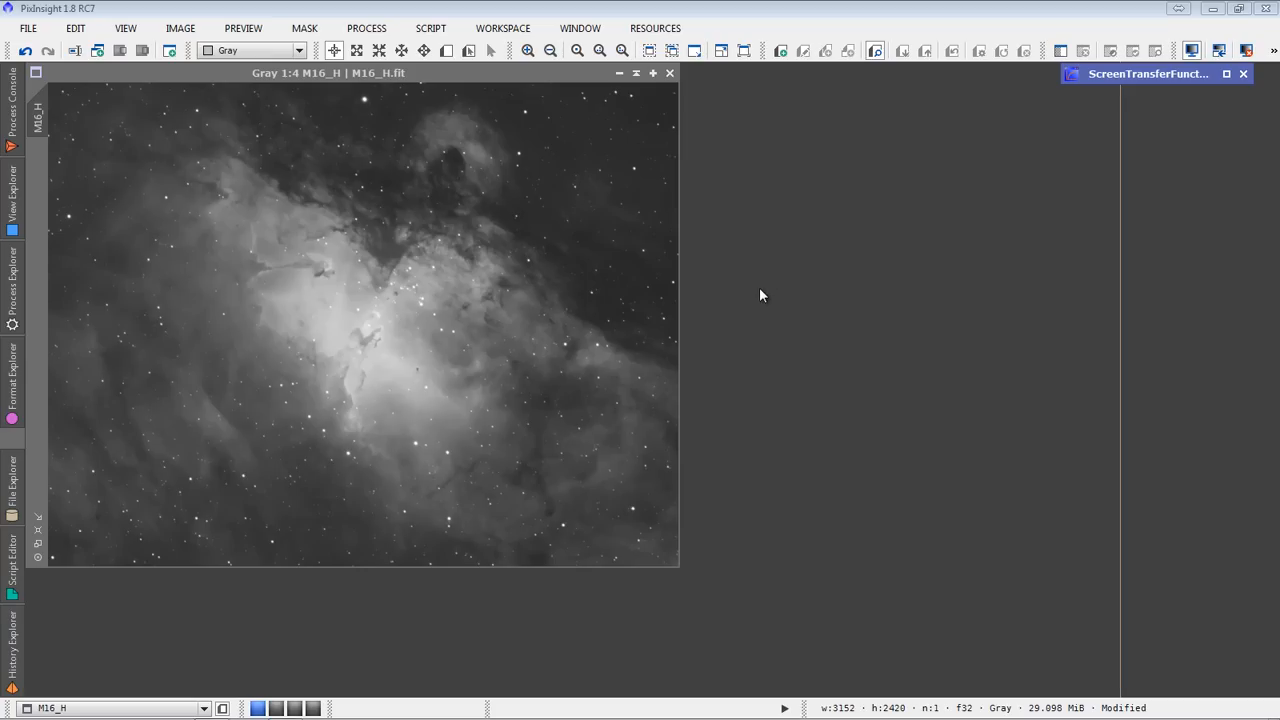
Launch DynamicPSF from the Process Explorer list
{"action": "left_click", "coordinate": [658, 195]}
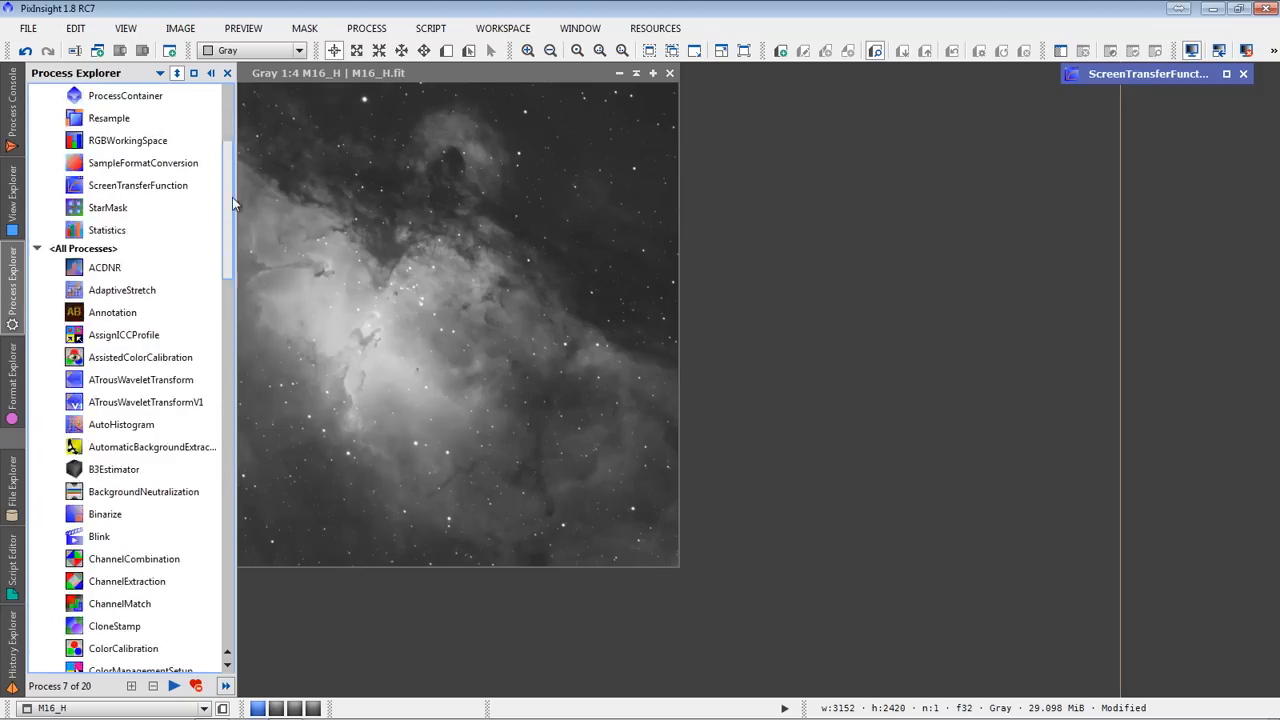
{"action": "scroll", "scroll_direction": "down", "scroll_amount": 3}
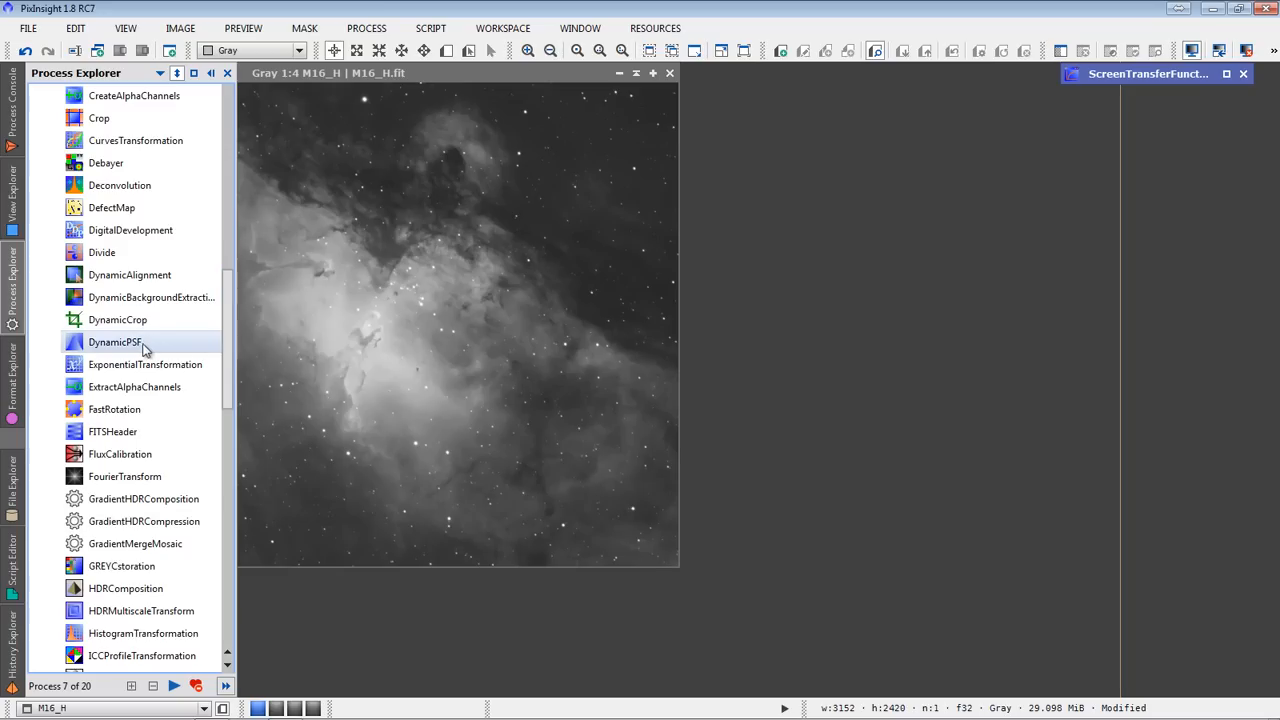
{"action": "double_click", "coordinate": [114, 342]}
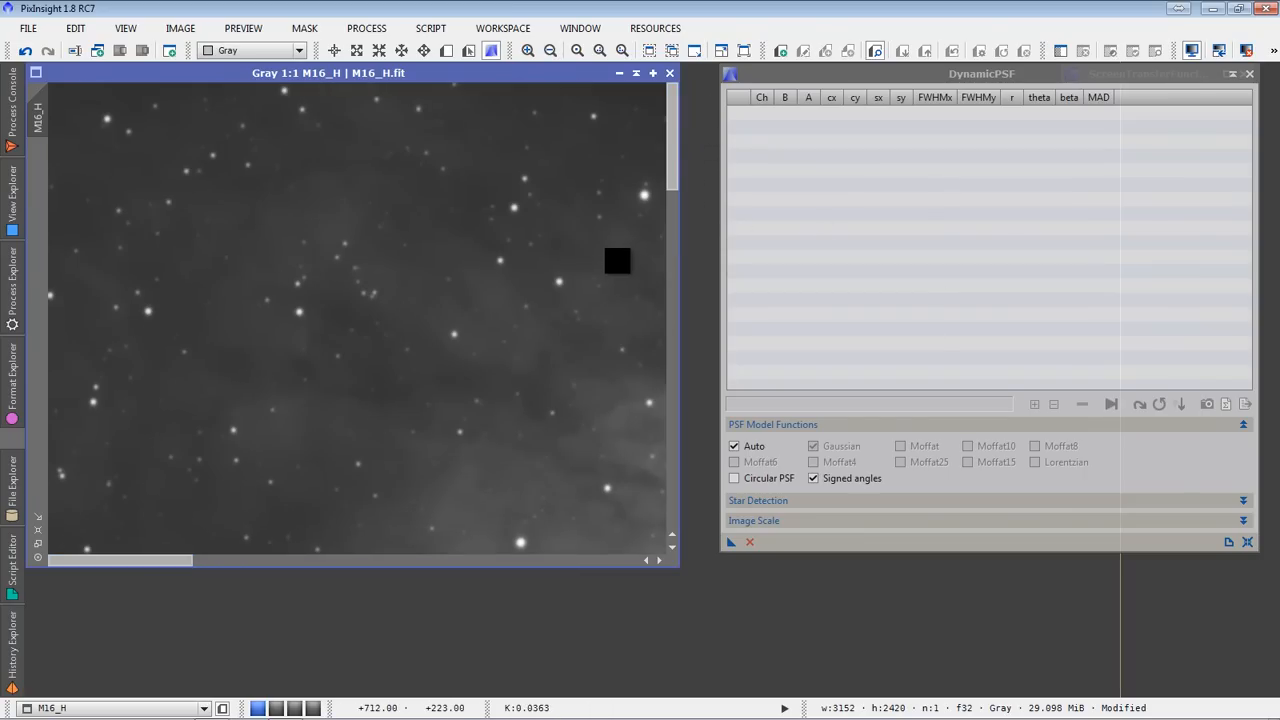
Fit Moffat PSFs to isolated, unsaturated stars spread across the M16_H image
{"action": "left_click", "coordinate": [617, 260]}
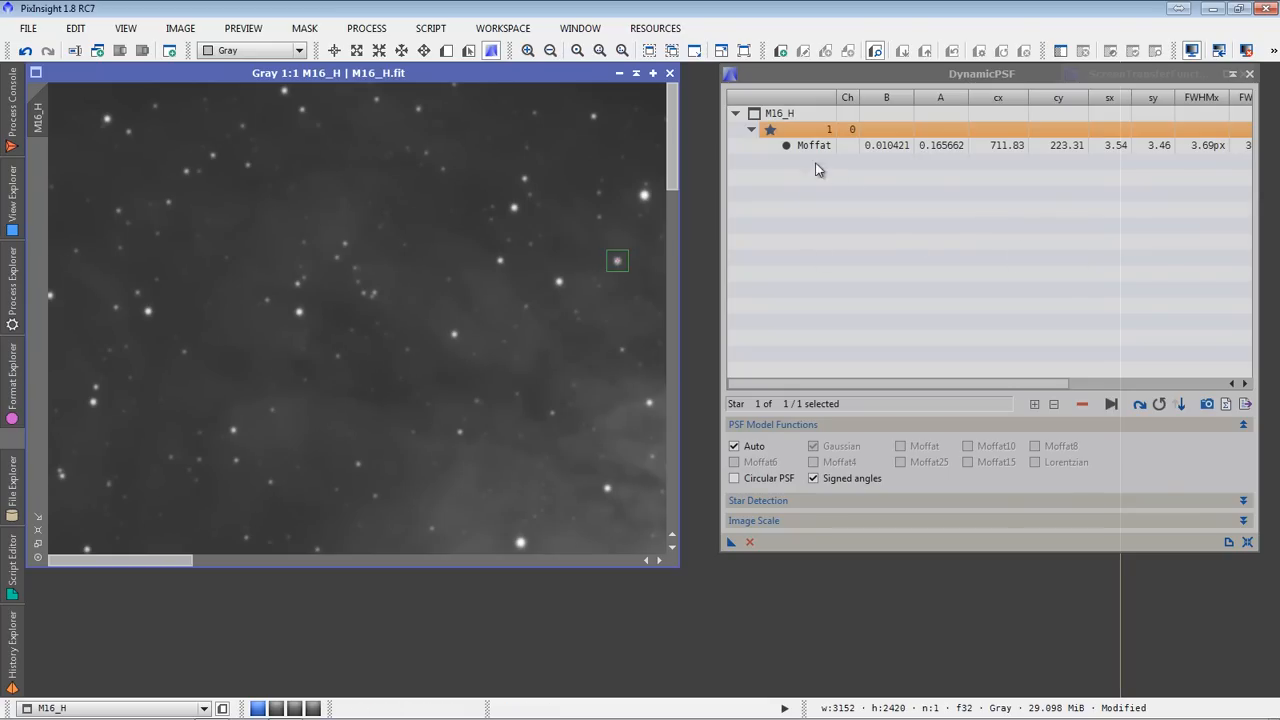
{"action": "mouse_move", "coordinate": [952, 158]}
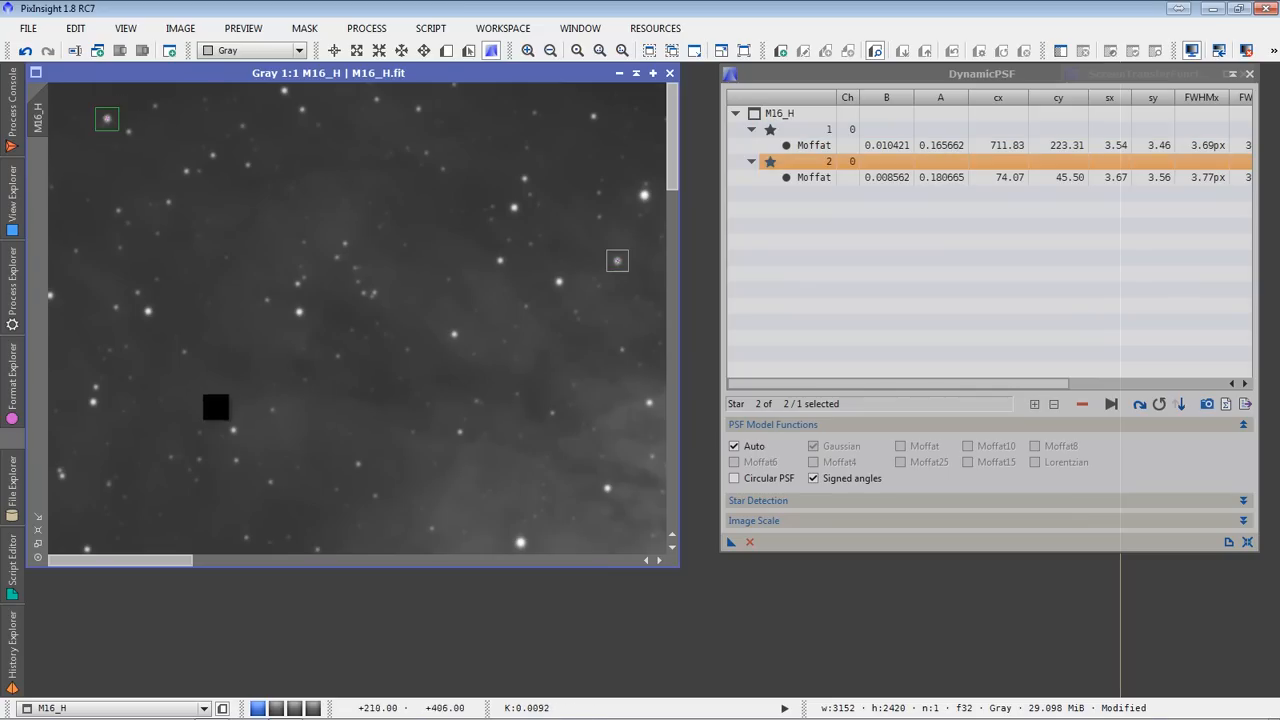
{"action": "left_click", "coordinate": [147, 311]}
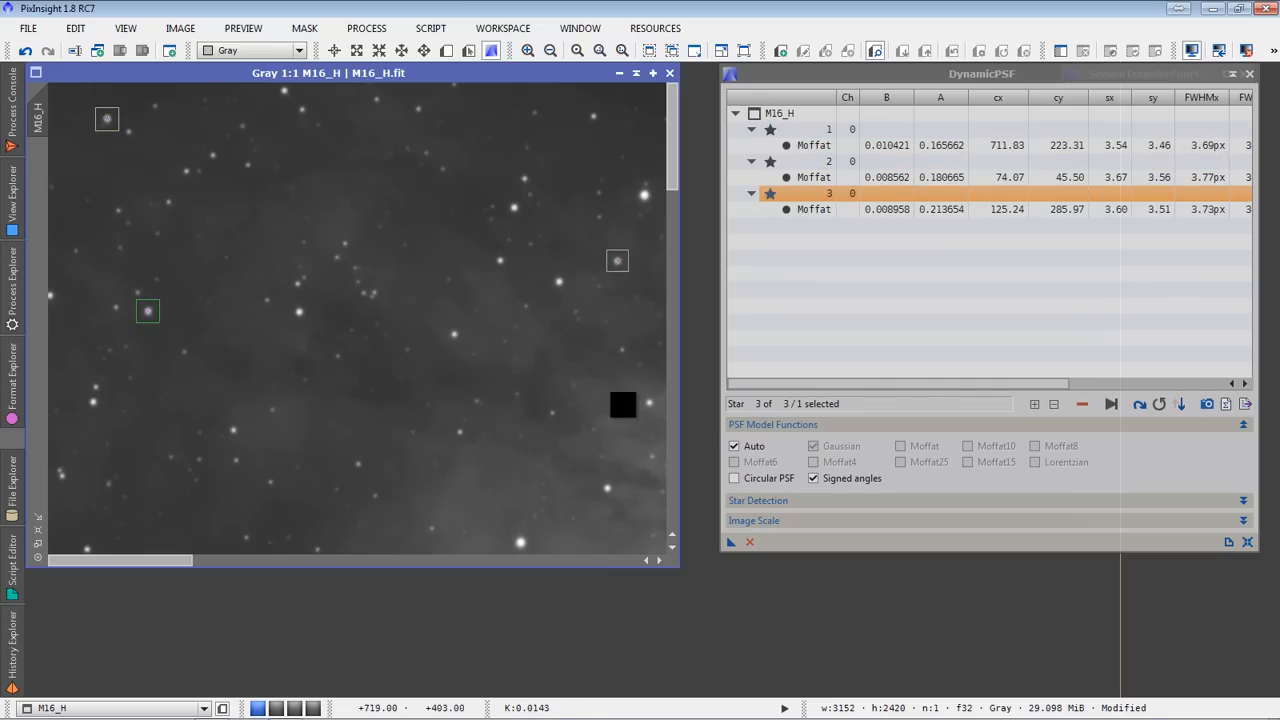
{"action": "left_click", "coordinate": [648, 401]}
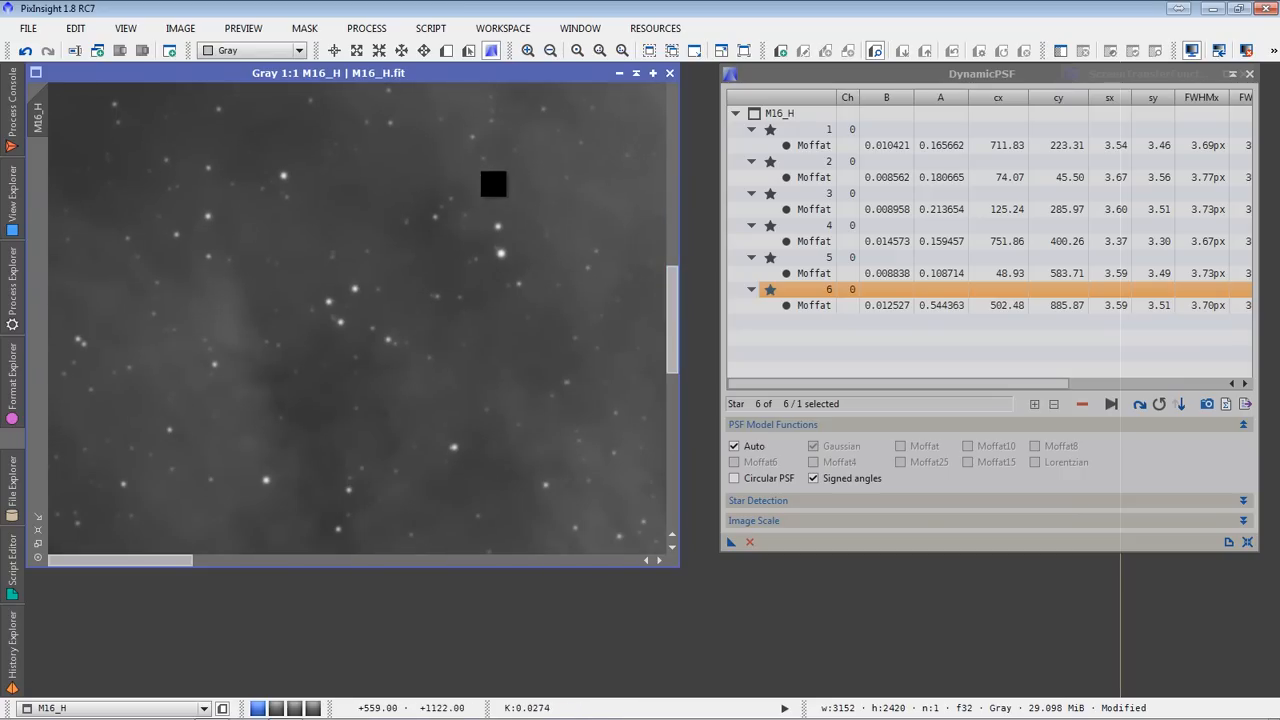
{"action": "left_click", "coordinate": [490, 186]}
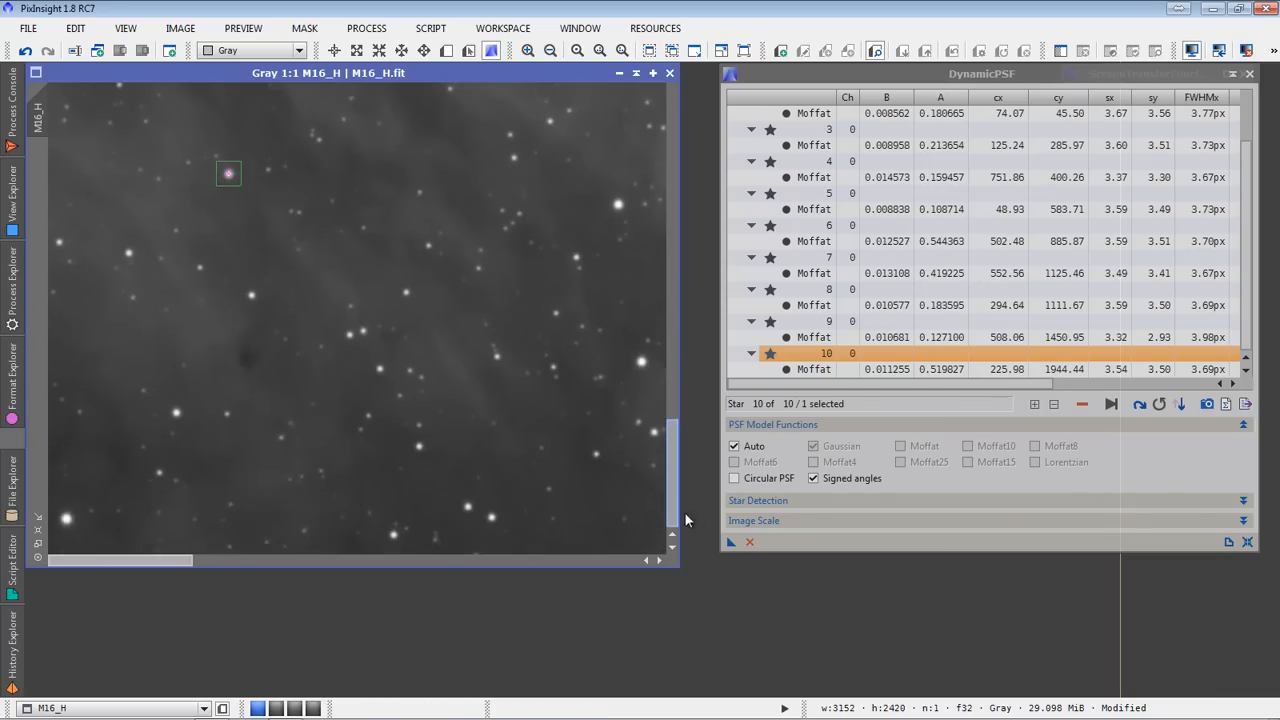
{"action": "left_click", "coordinate": [176, 412]}
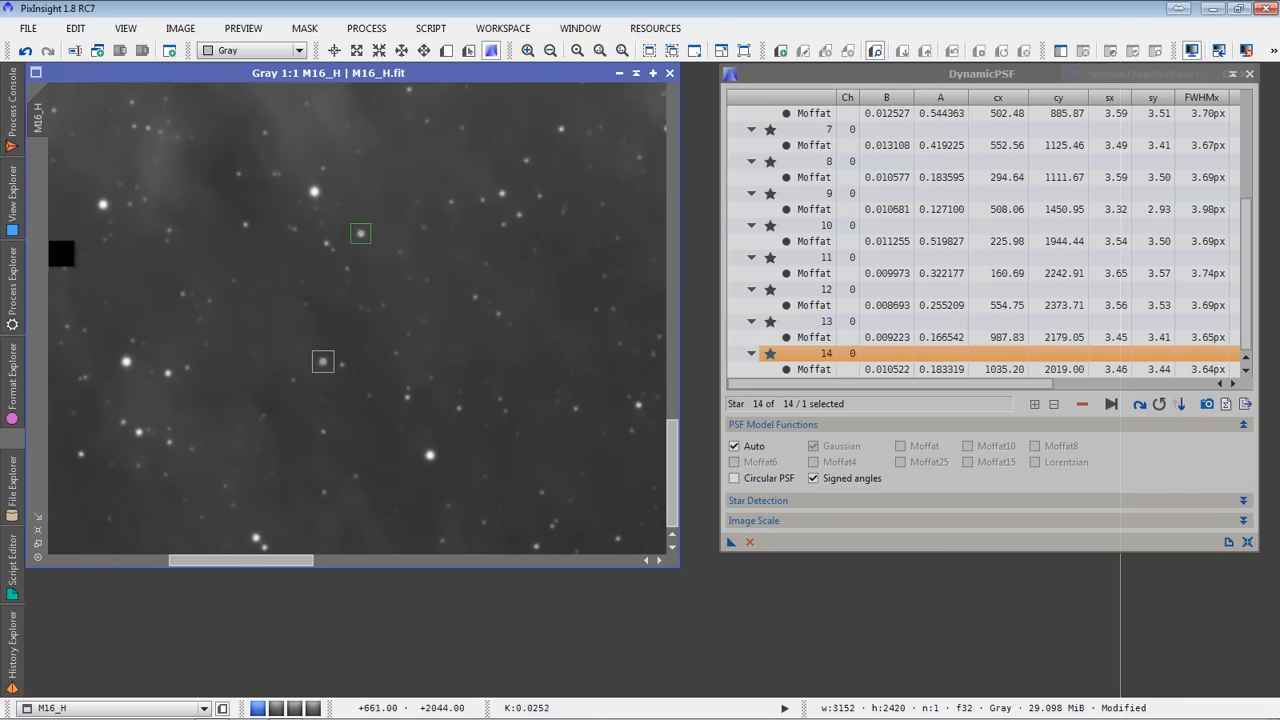
{"action": "left_click", "coordinate": [560, 276]}
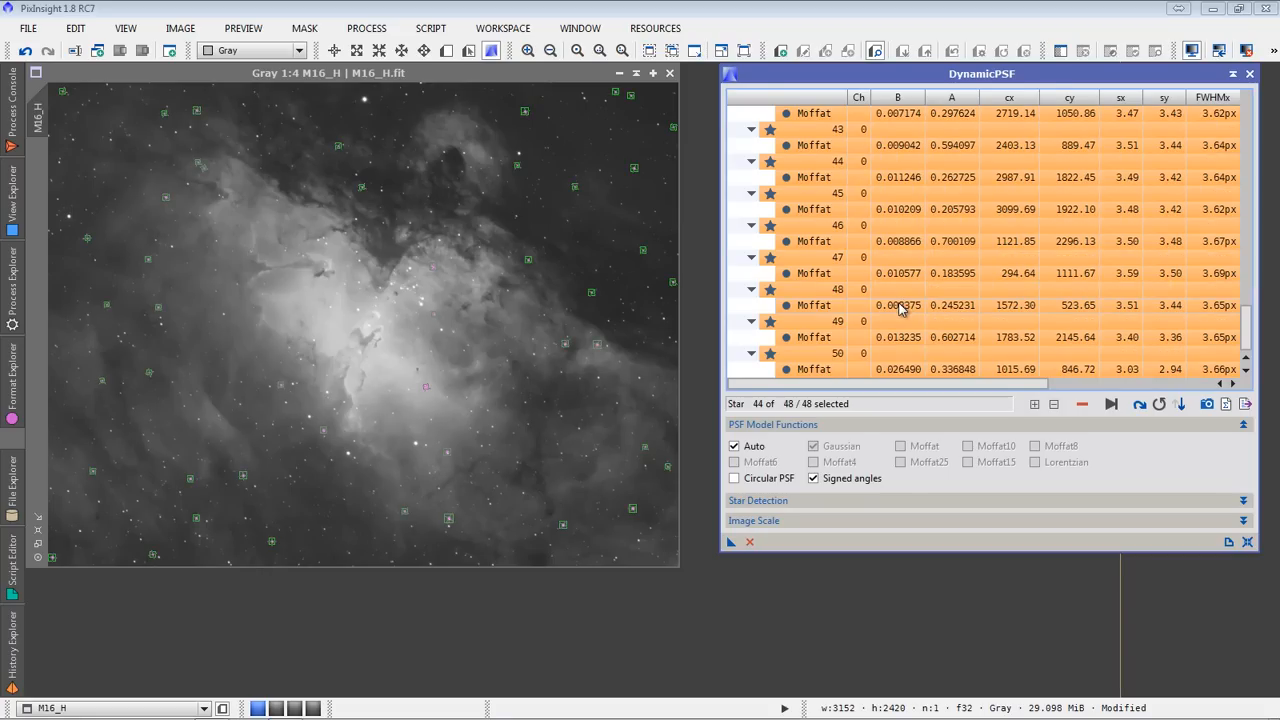
{"action": "mouse_move", "coordinate": [892, 177]}
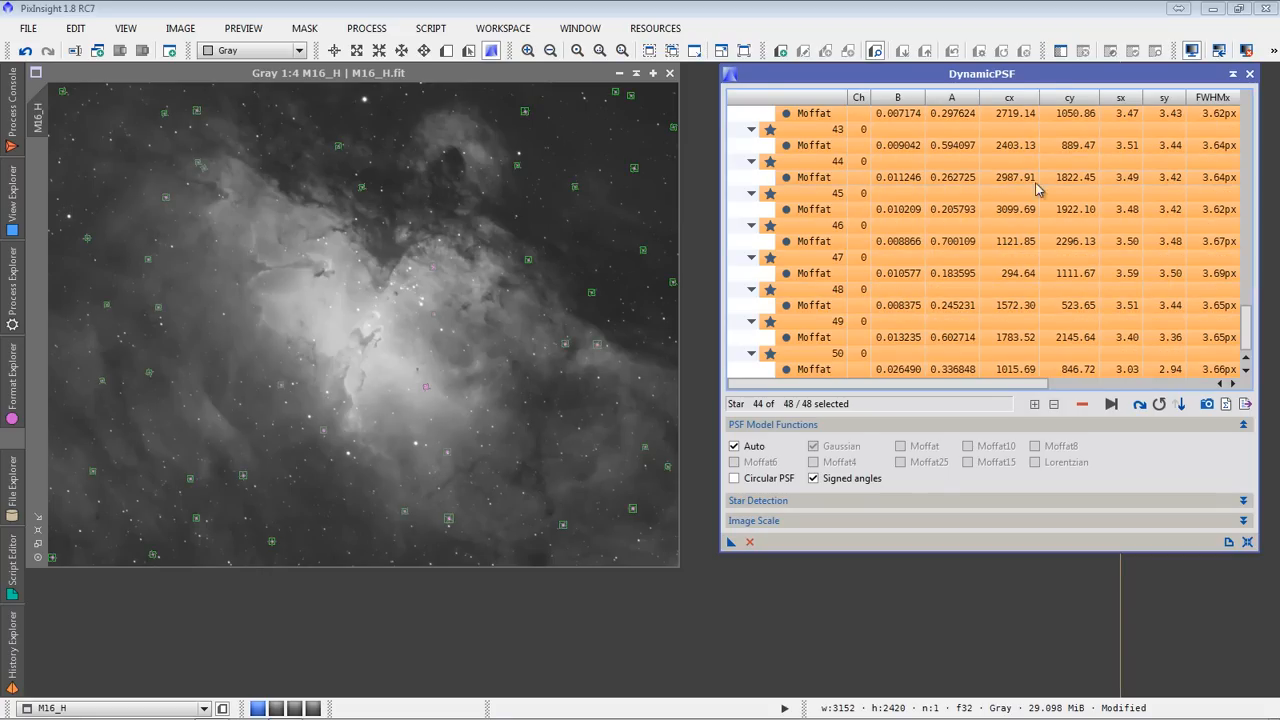
{"action": "mouse_move", "coordinate": [1200, 417]}
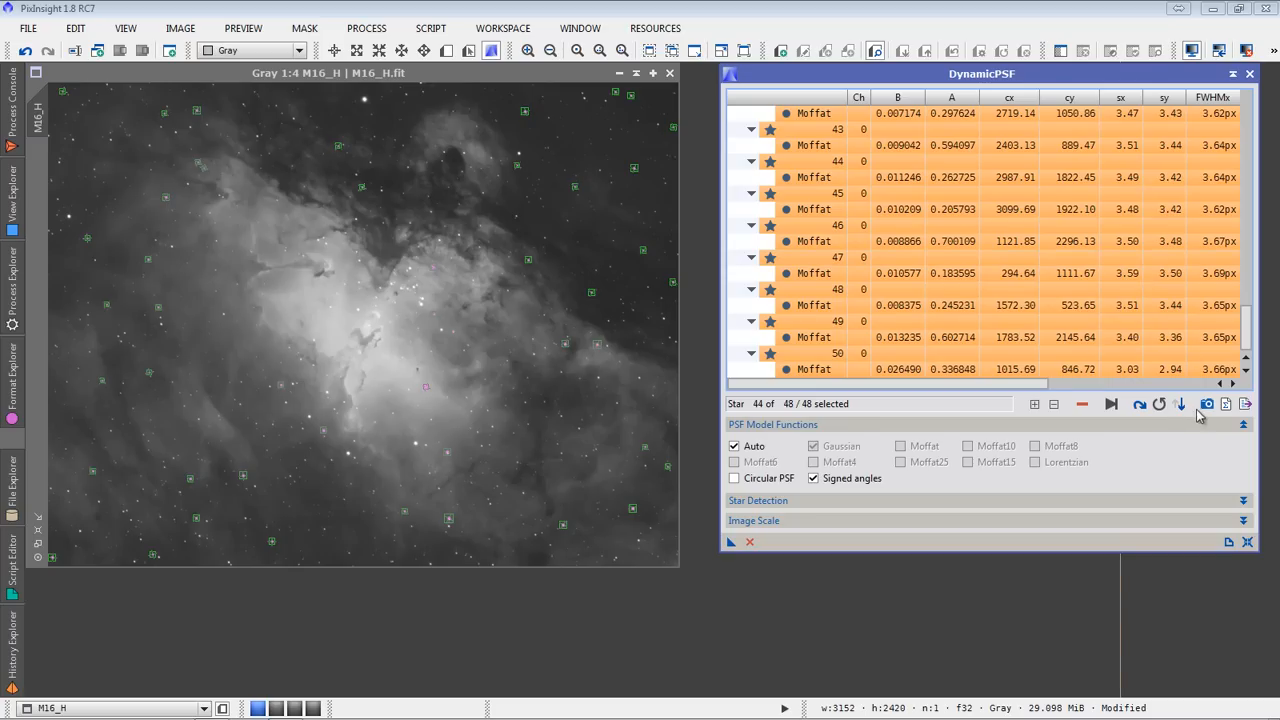
{"action": "mouse_move", "coordinate": [1208, 404]}
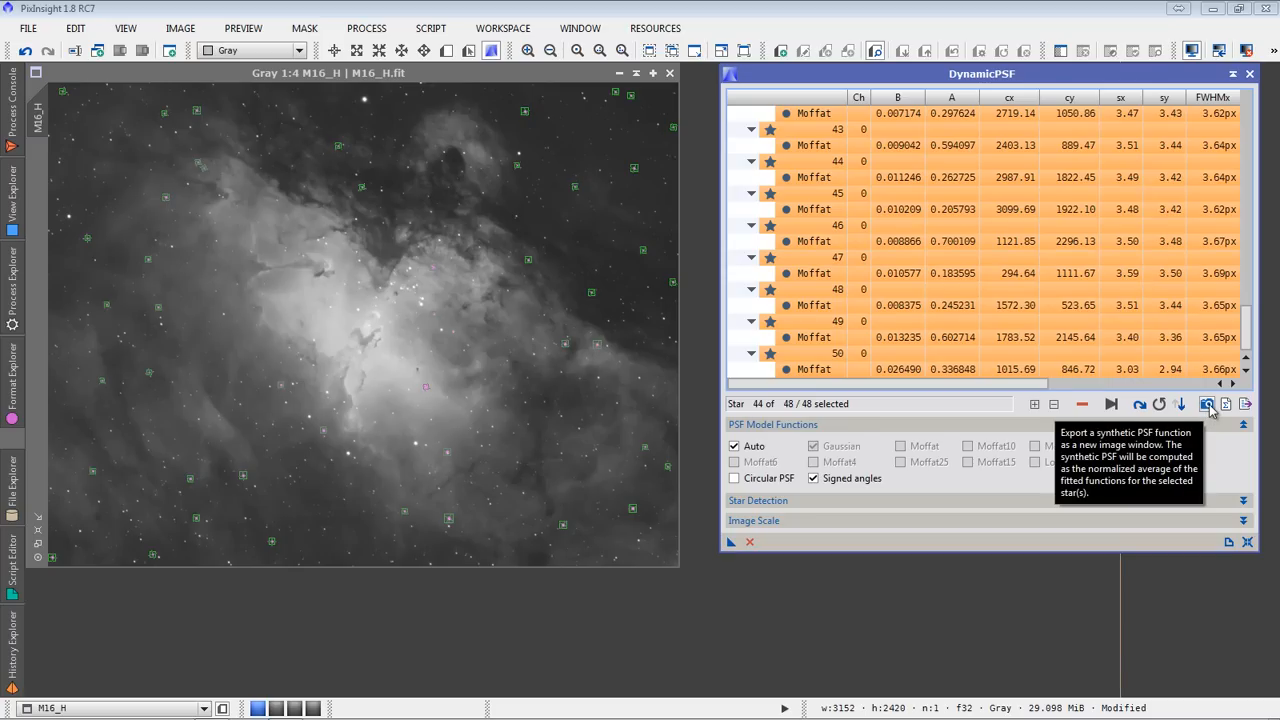
Export a 19×19 synthetic PSF from the fitted stars and shade its window aside
{"action": "left_click", "coordinate": [1206, 403]}
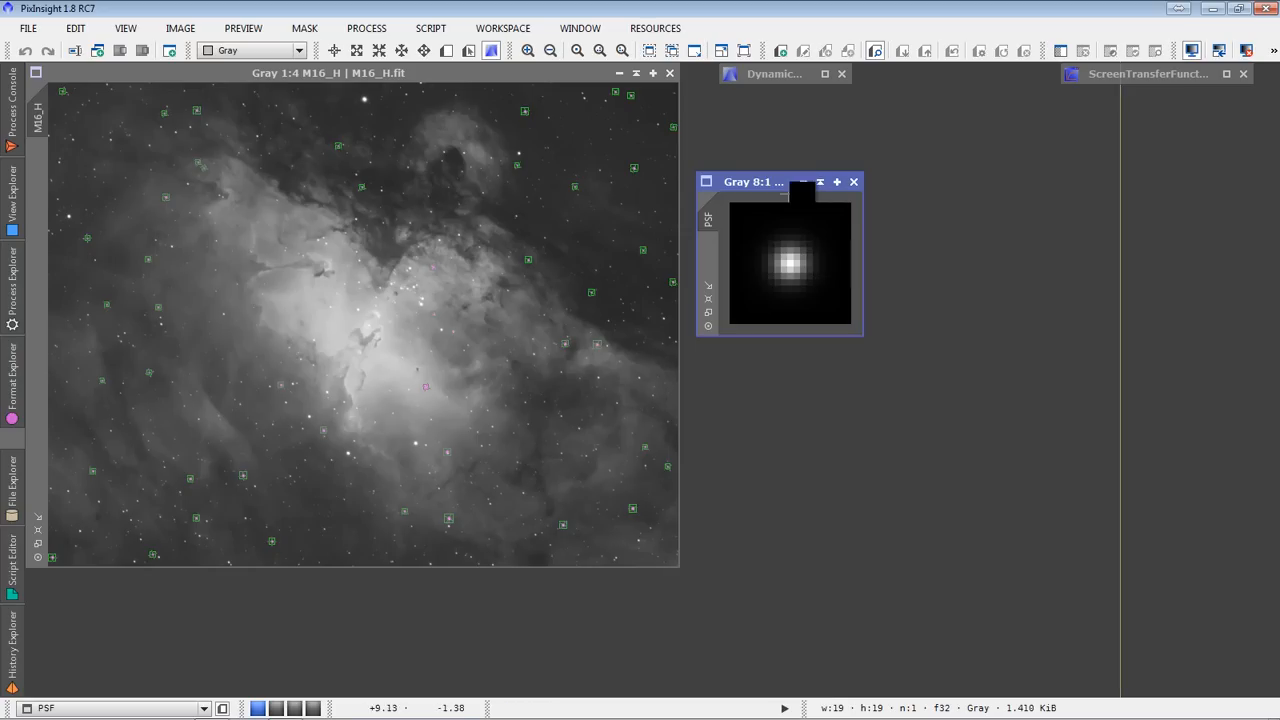
{"action": "left_click", "coordinate": [820, 181]}
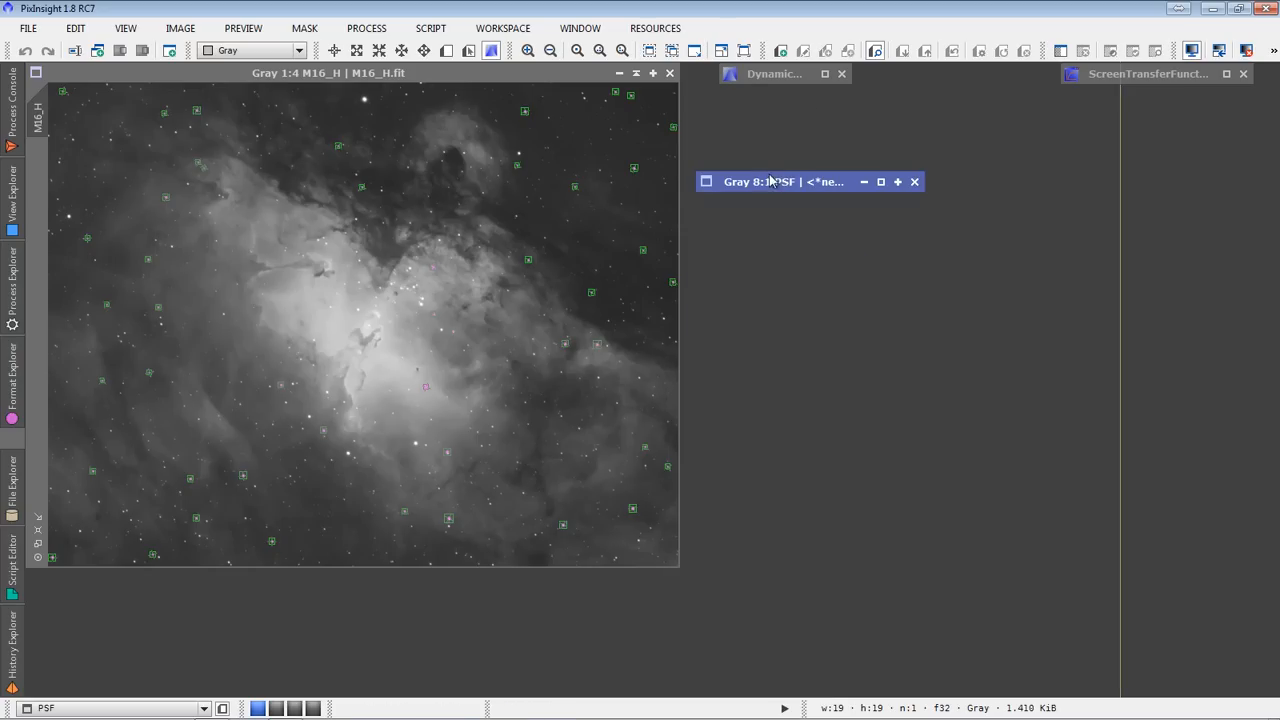
{"action": "left_click_drag", "start_coordinate": [775, 73], "coordinate": [1085, 105]}
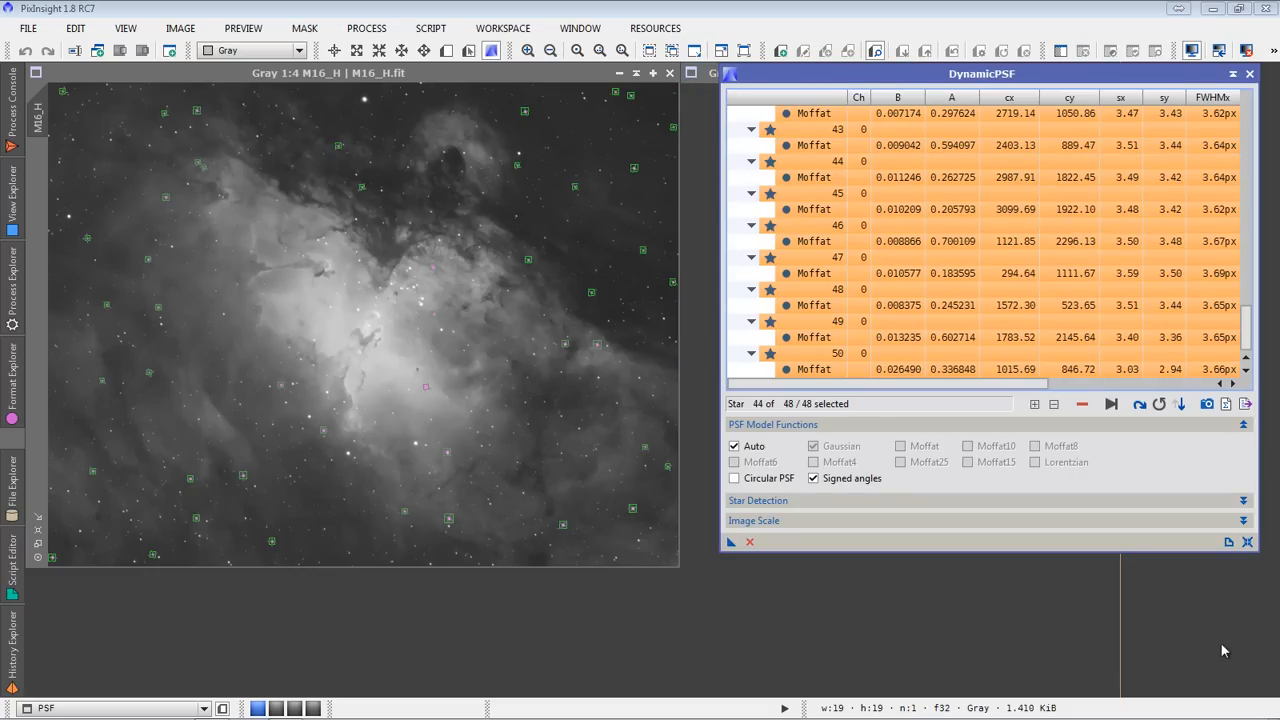
Close DynamicPSF, then expand and re-collapse the PSF image window
{"action": "left_click", "coordinate": [1081, 404]}
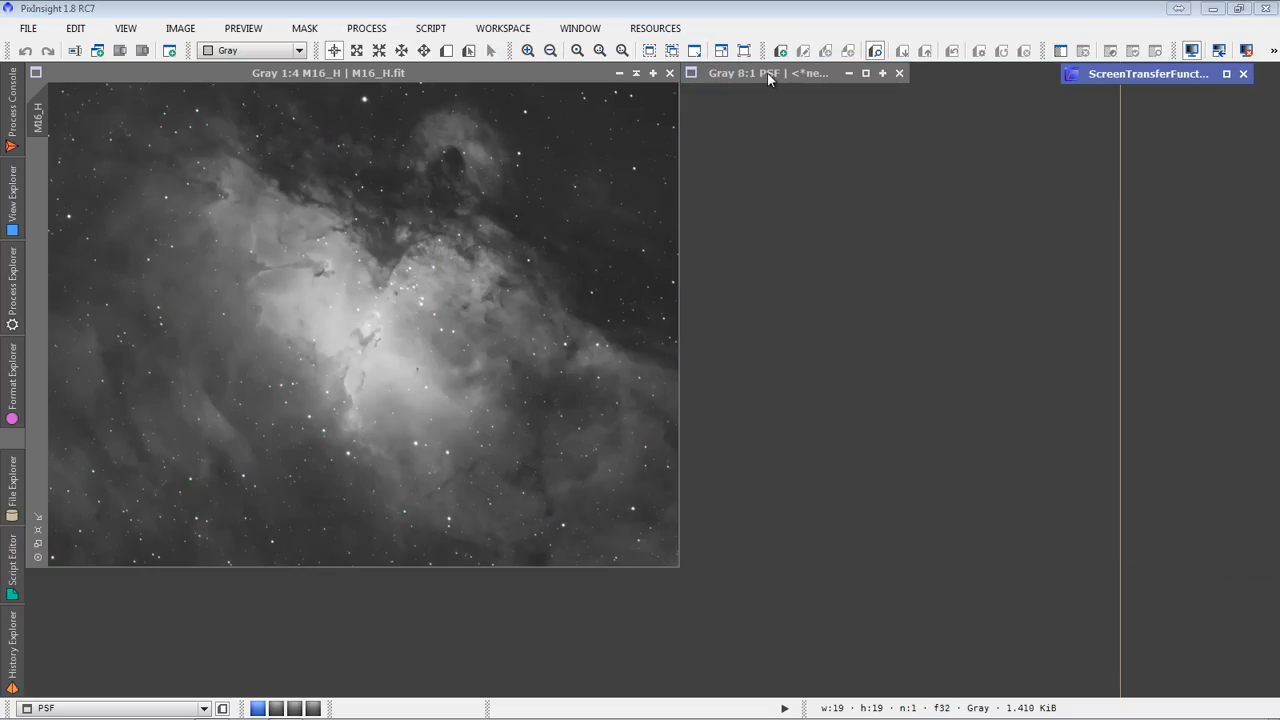
{"action": "left_click", "coordinate": [899, 72]}
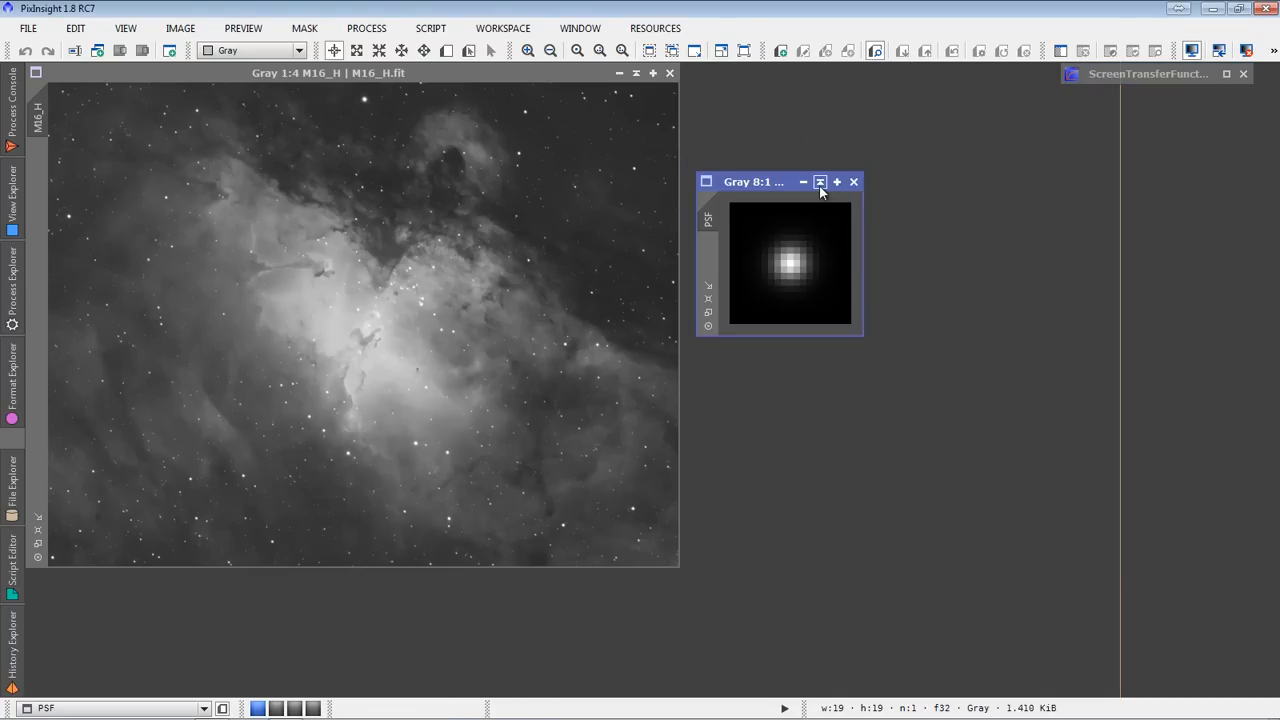
{"action": "left_click", "coordinate": [820, 181]}
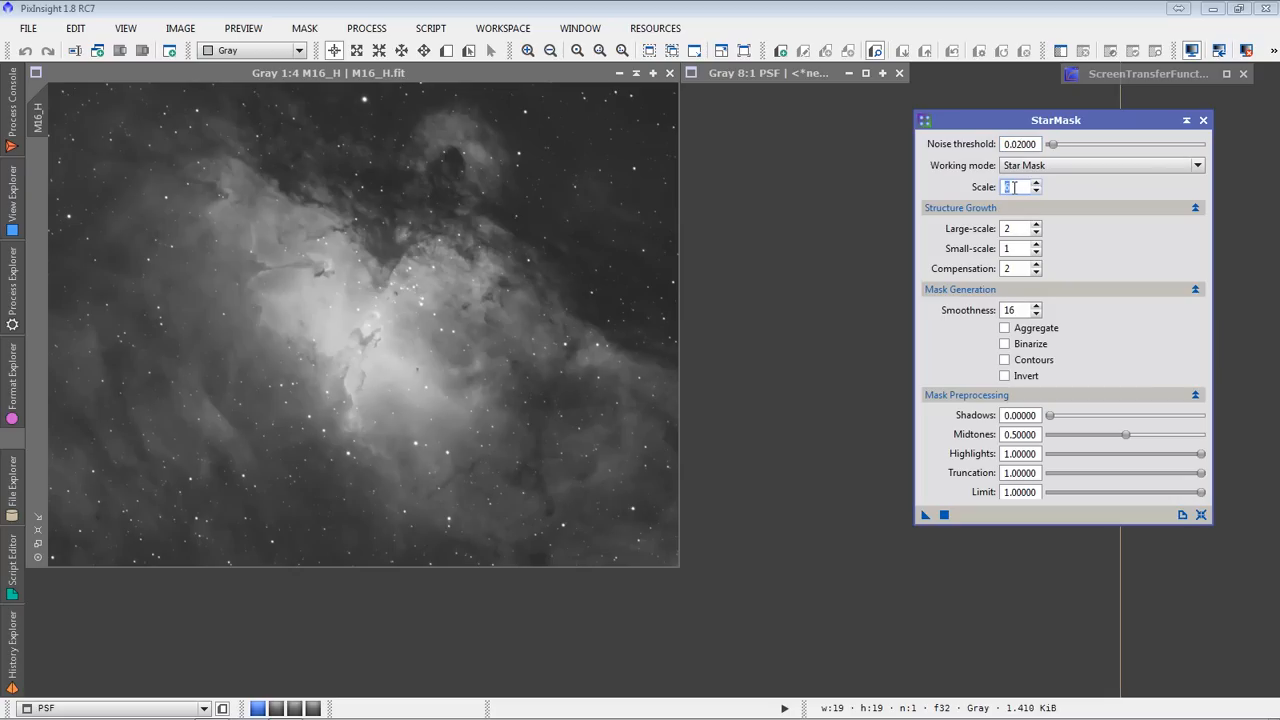
{"action": "mouse_move", "coordinate": [1037, 210]}
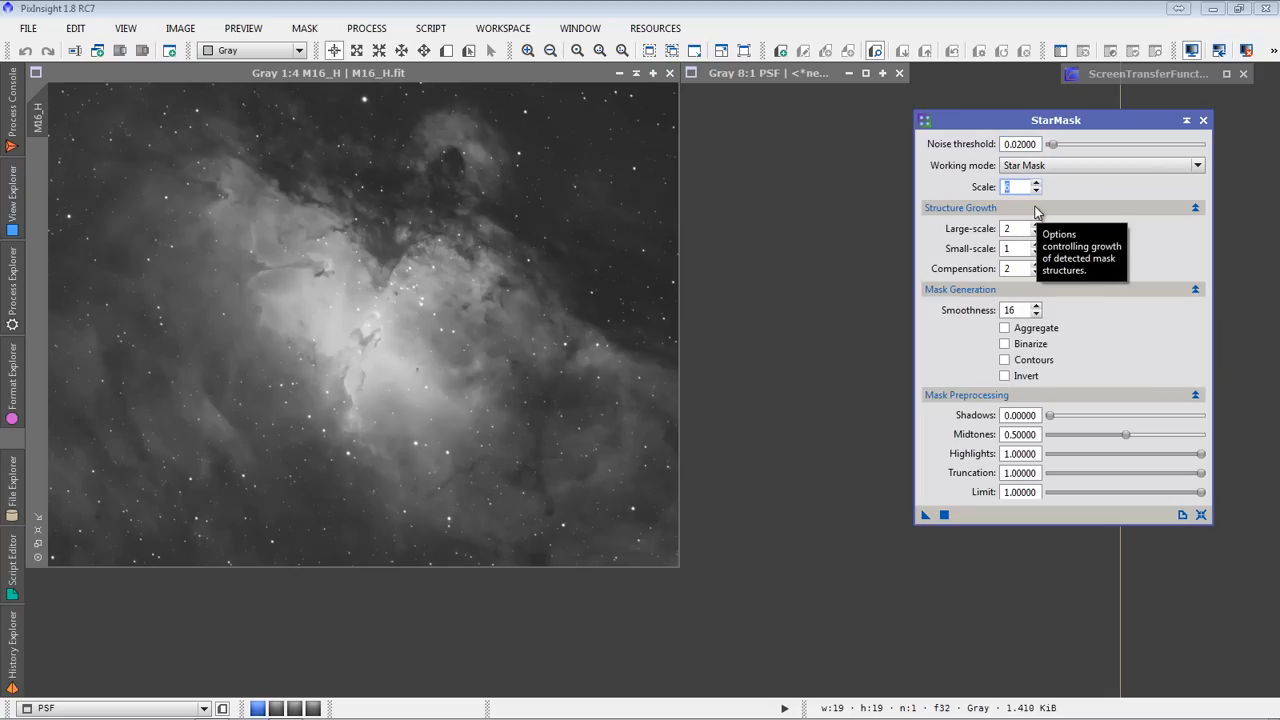
{"action": "mouse_move", "coordinate": [1274, 282]}
{"action": "type", "text": "6"}
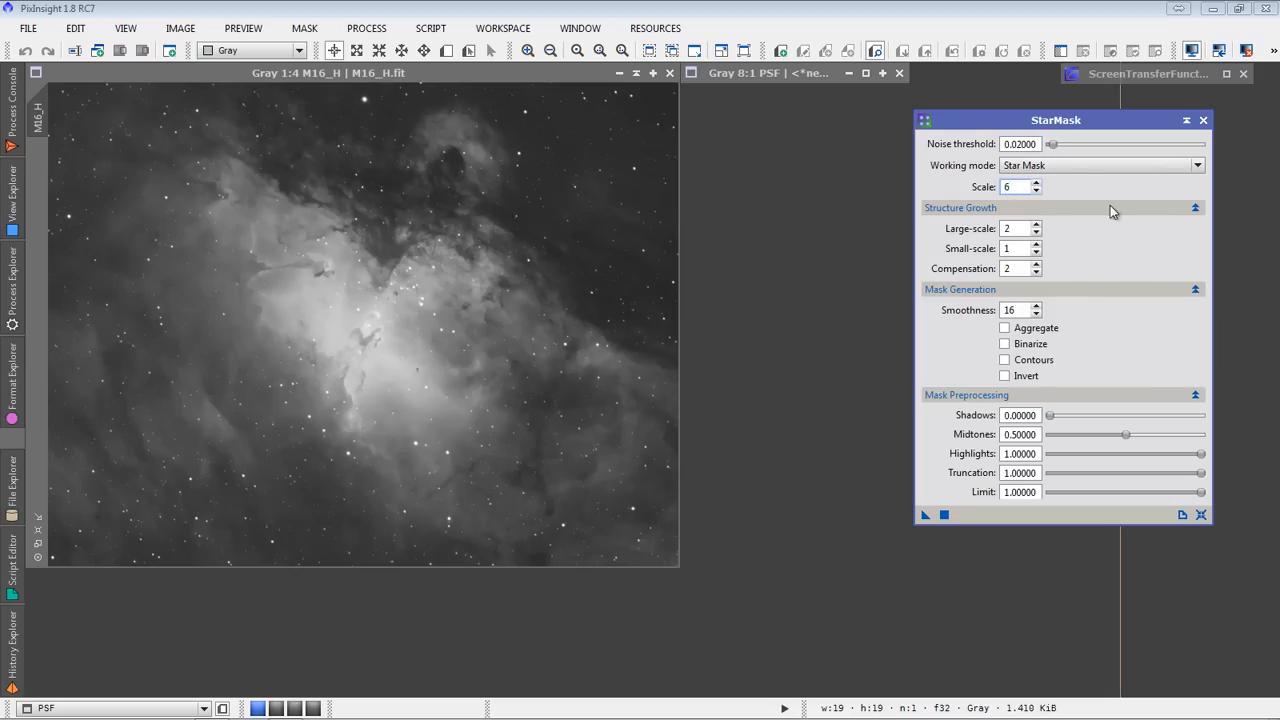
Change the StarMask Scale parameter from its default to 6
{"action": "left_click", "coordinate": [1015, 187]}
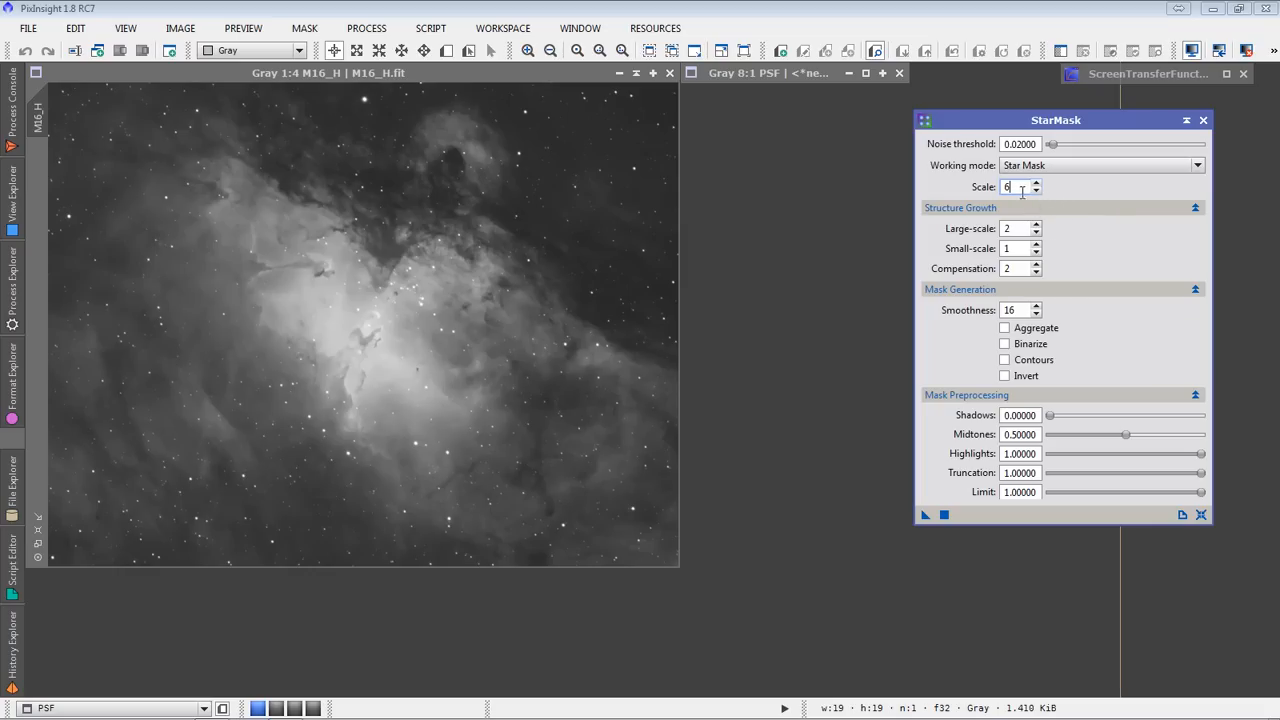
{"action": "mouse_move", "coordinate": [1047, 257]}
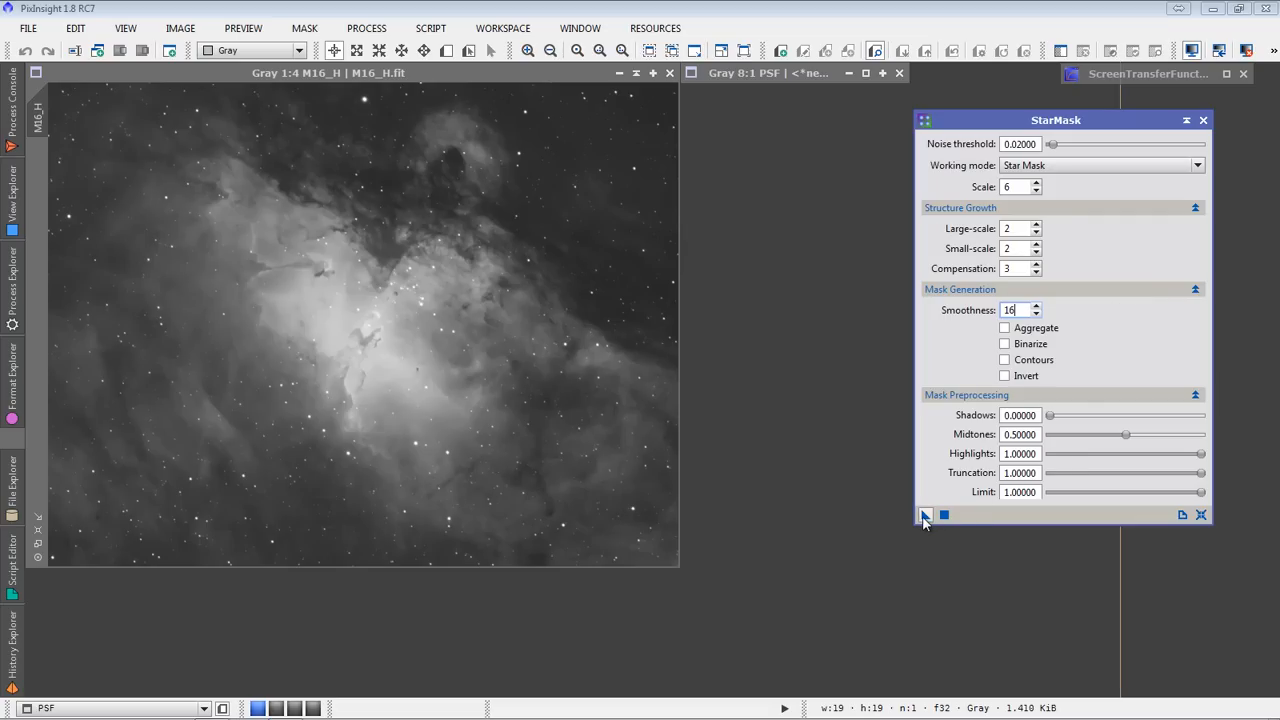
{"action": "mouse_move", "coordinate": [925, 515]}
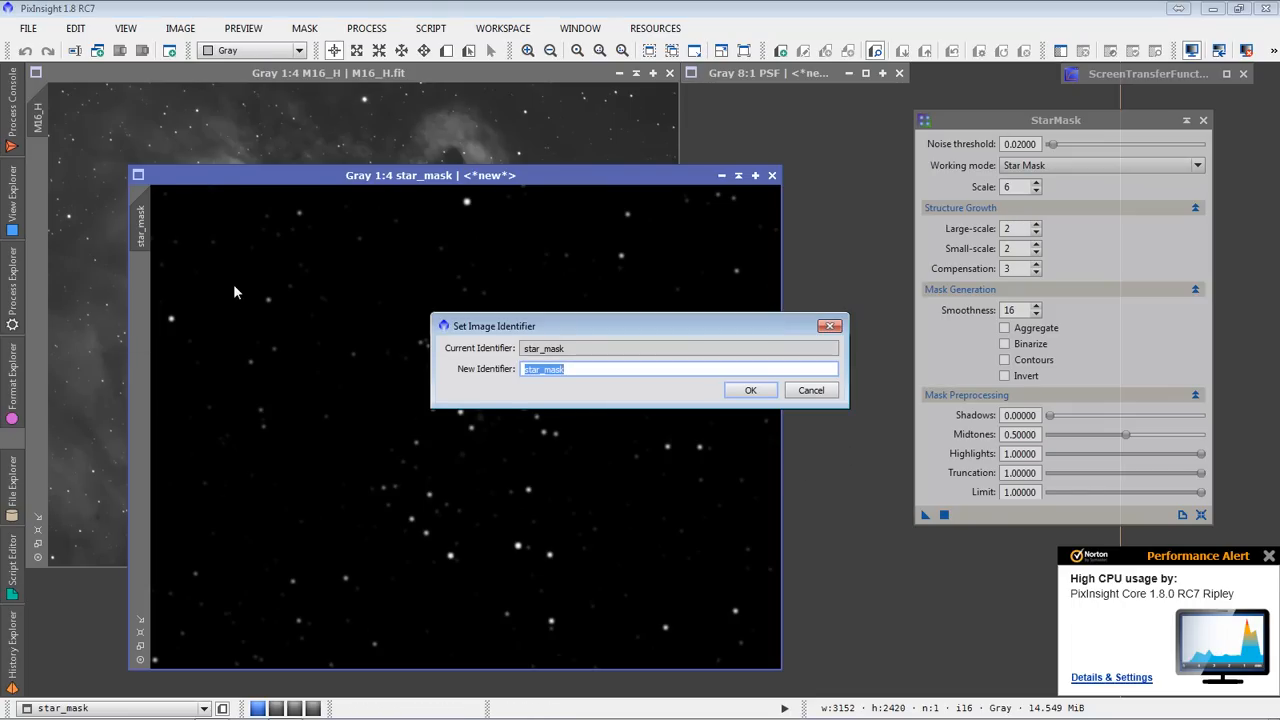
Rename the star mask to DeringingMask and close the StarMask window
{"action": "type", "text": "DeringingMask"}
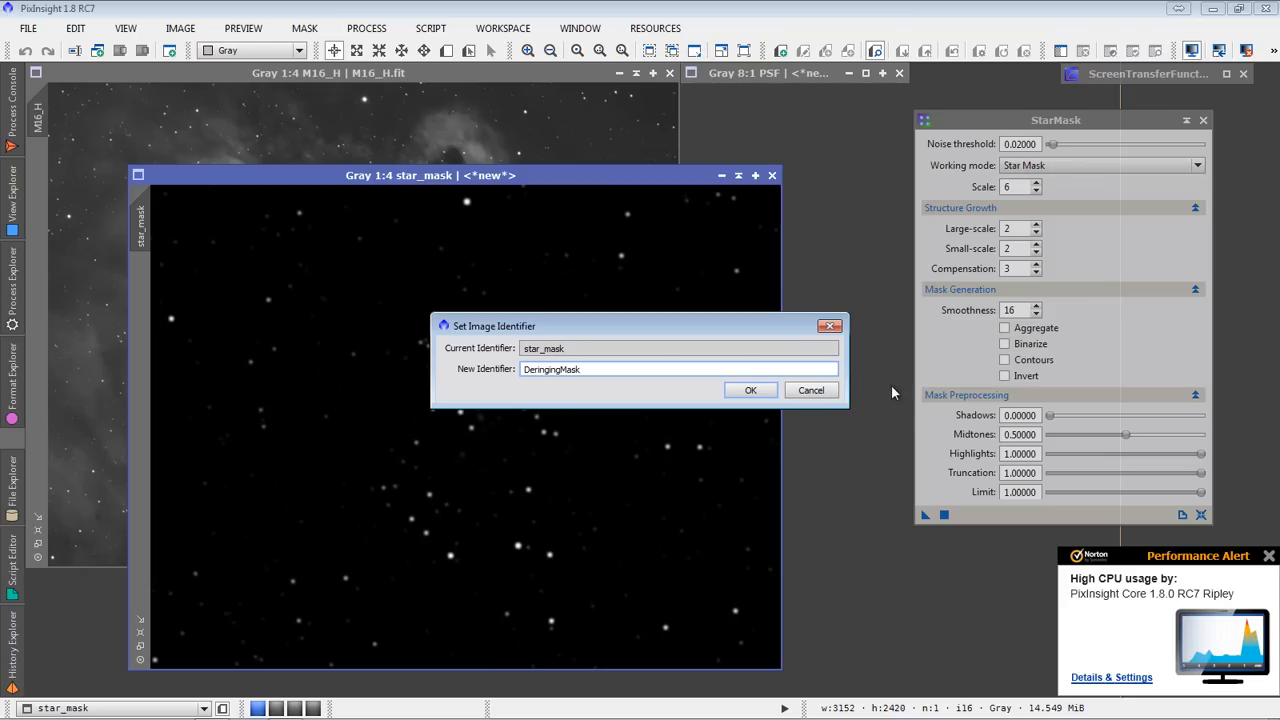
{"action": "left_click", "coordinate": [750, 389]}
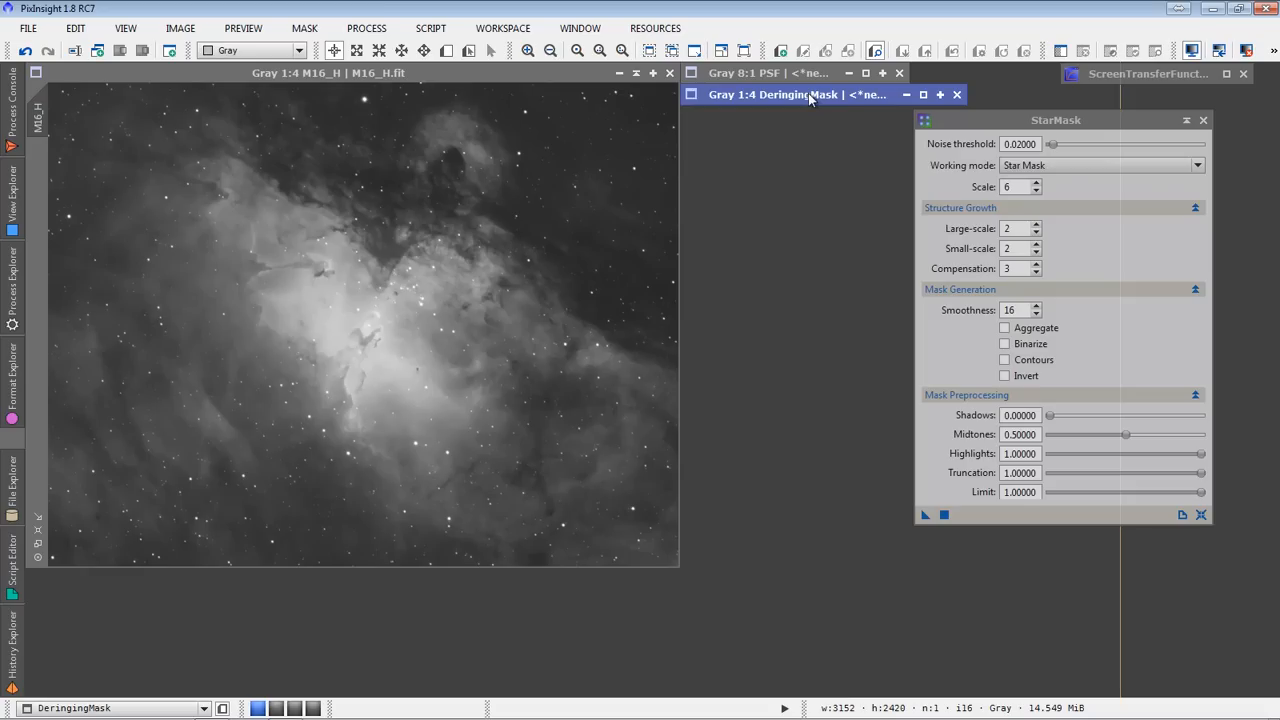
{"action": "mouse_move", "coordinate": [899, 111]}
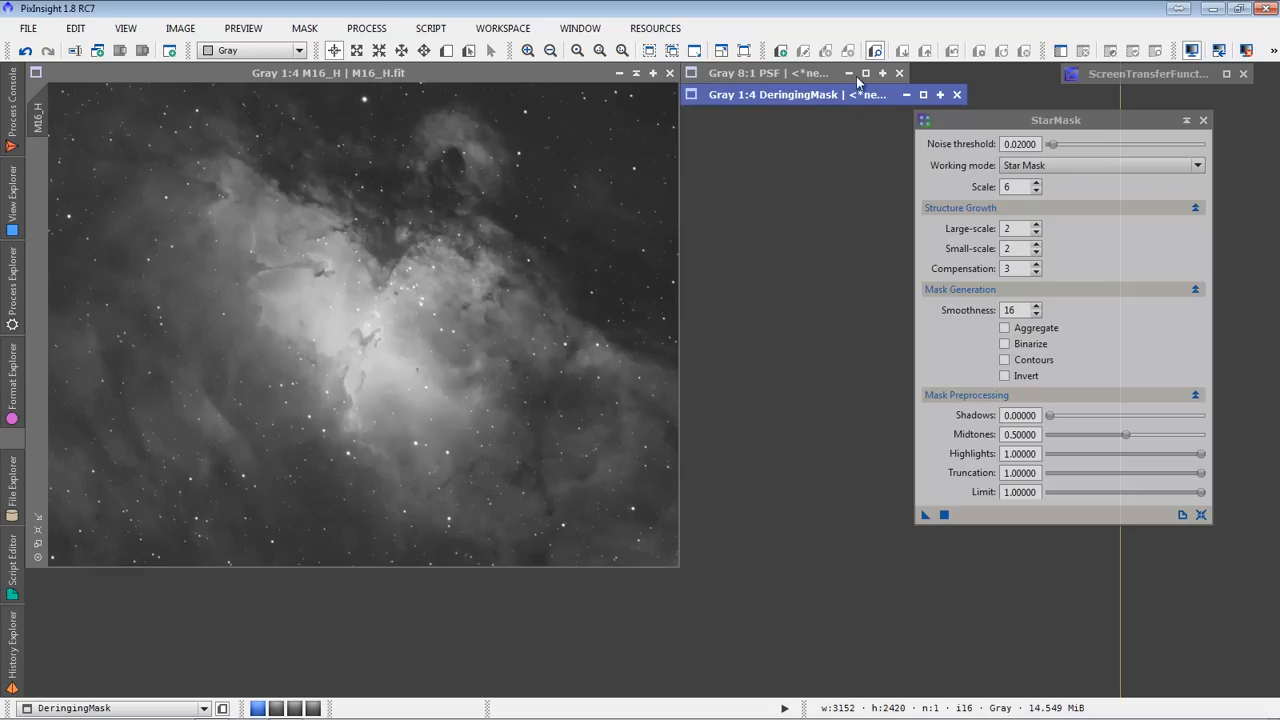
{"action": "mouse_move", "coordinate": [1222, 137]}
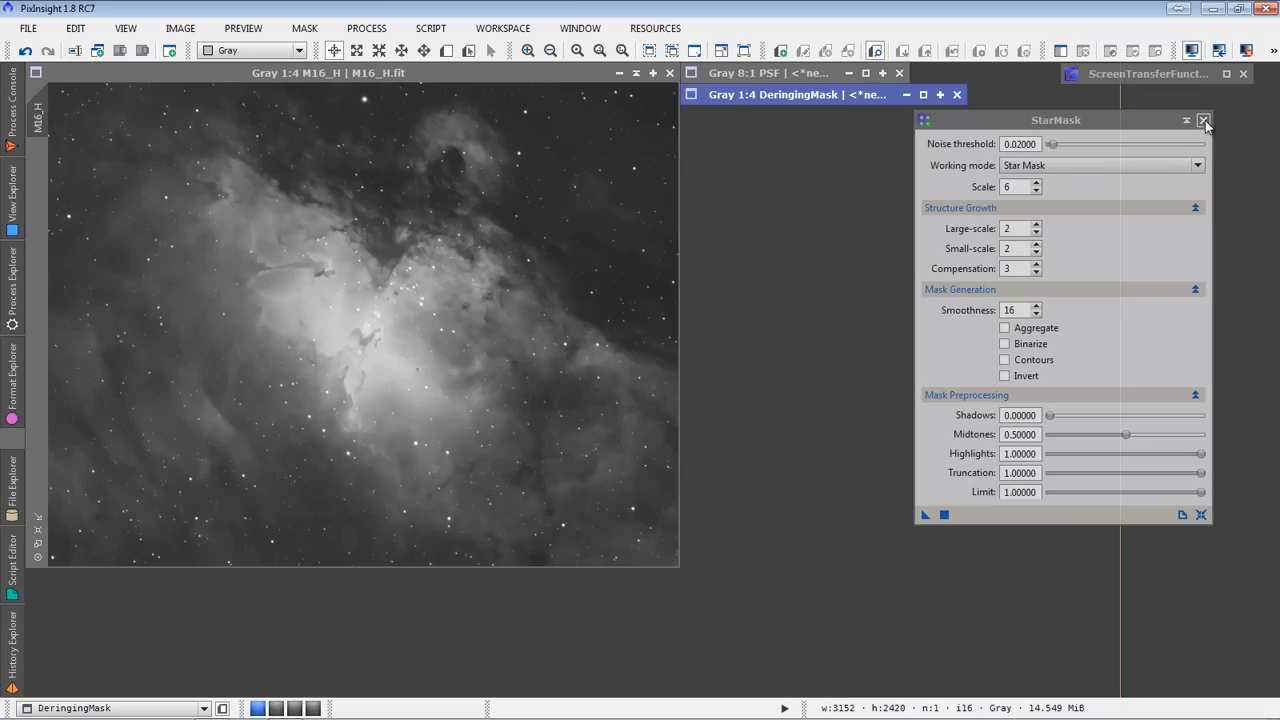
{"action": "left_click", "coordinate": [1205, 120]}
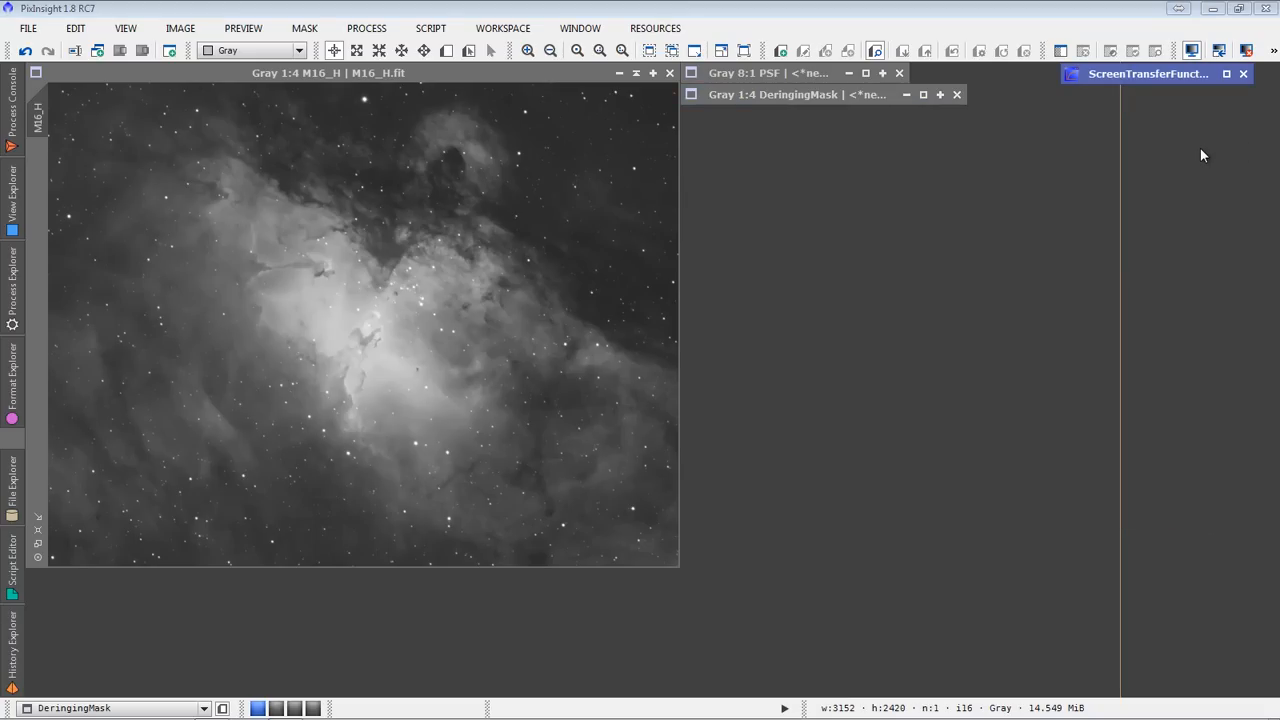
{"action": "mouse_move", "coordinate": [1180, 163]}
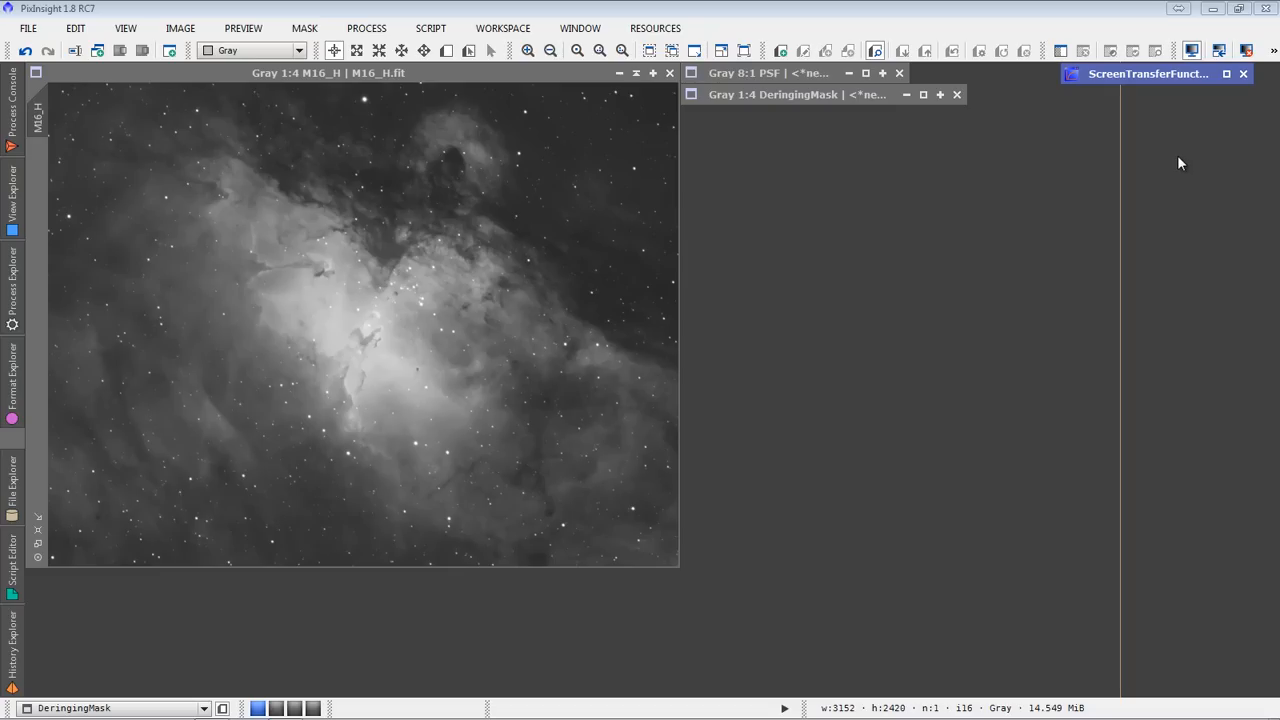
{"action": "mouse_move", "coordinate": [838, 181]}
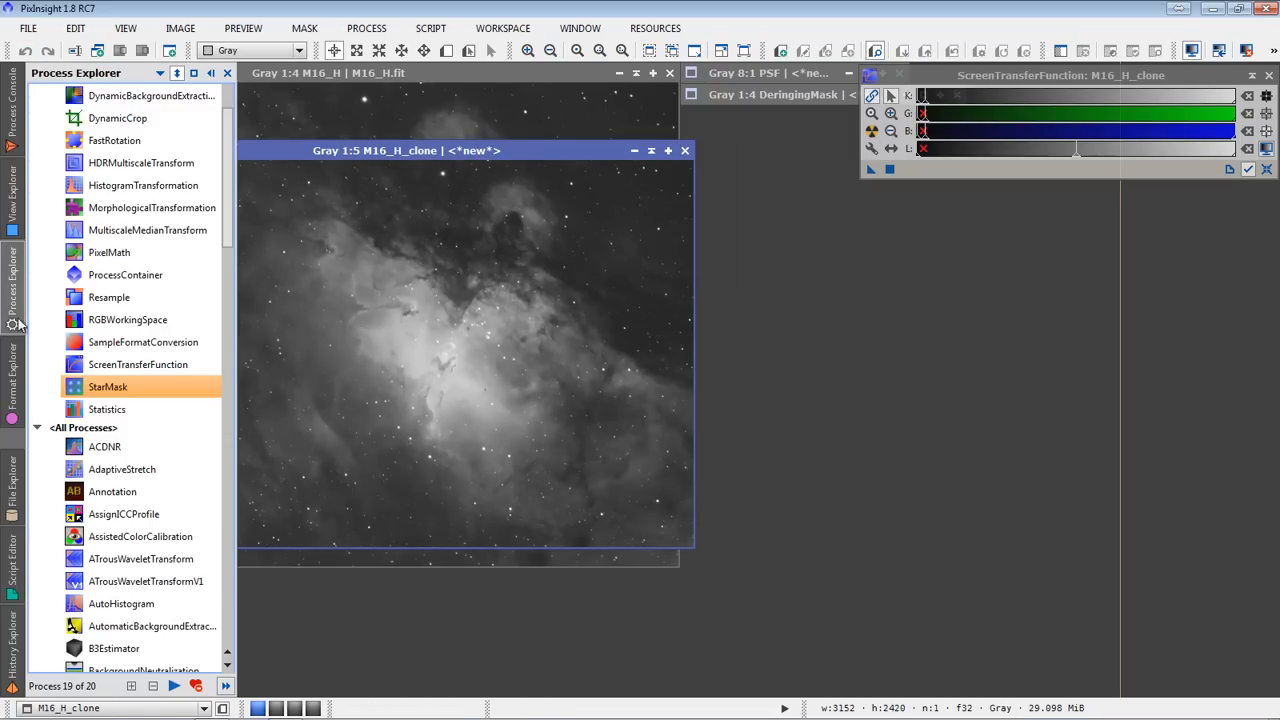
{"action": "mouse_move", "coordinate": [143, 185]}
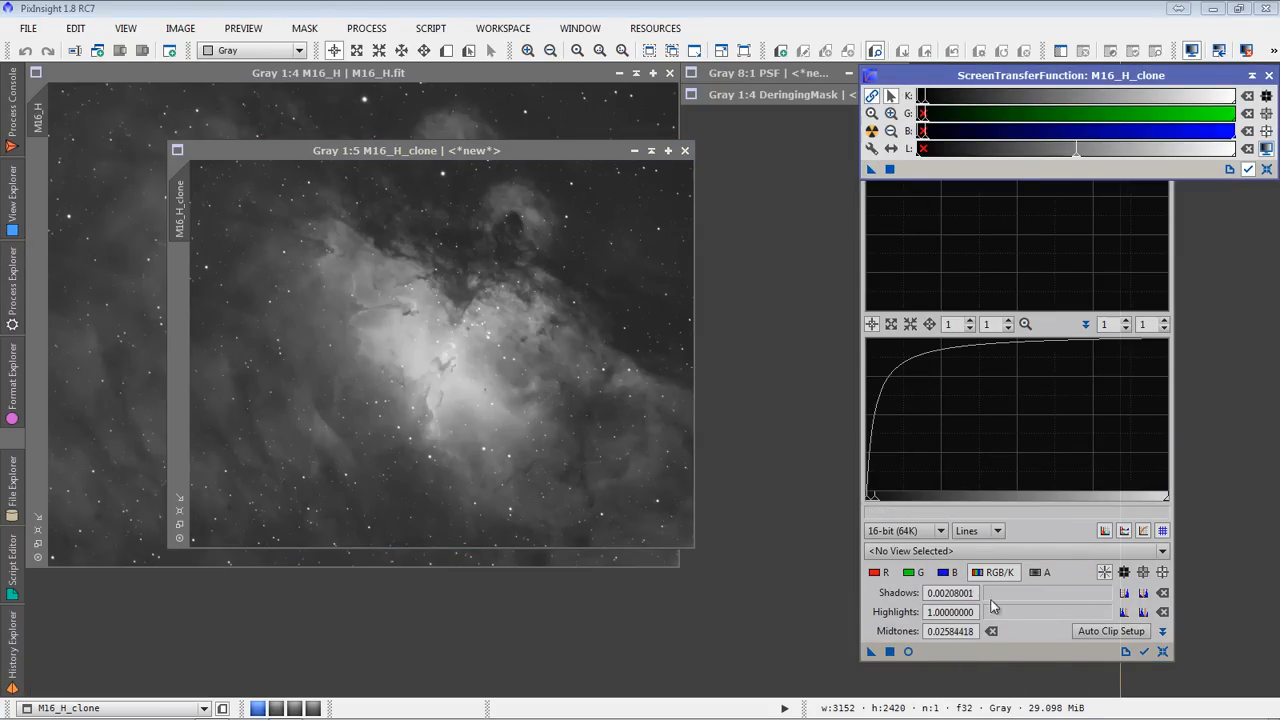
{"action": "mouse_move", "coordinate": [1266, 229]}
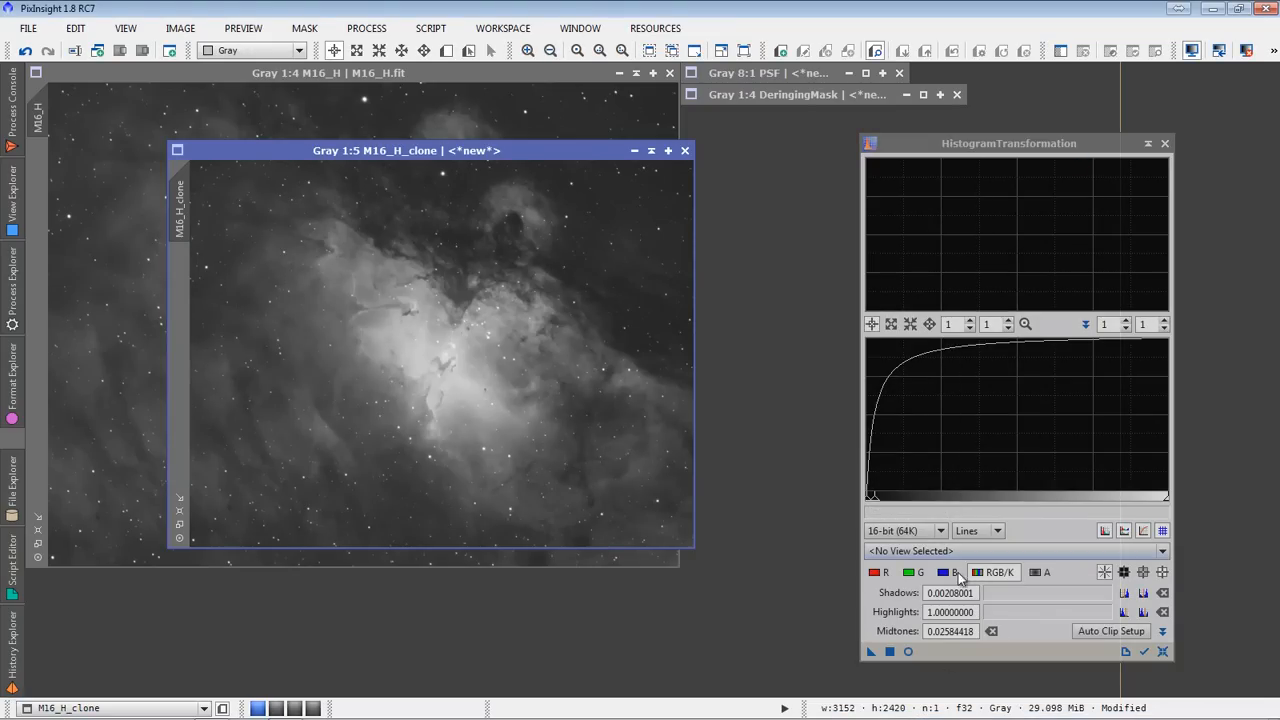
{"action": "mouse_move", "coordinate": [944, 572]}
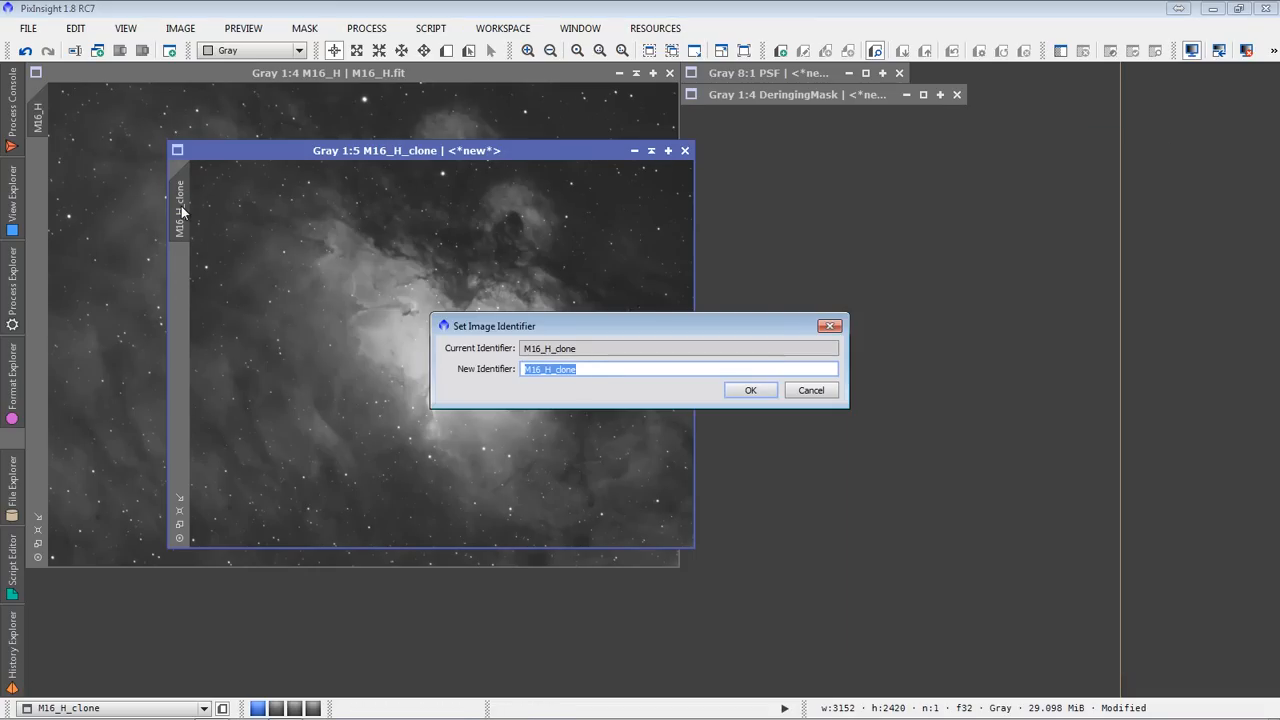
Rename the stretched M16_H clone to LuminanceMask
{"action": "type", "text": "LuminanceMask"}
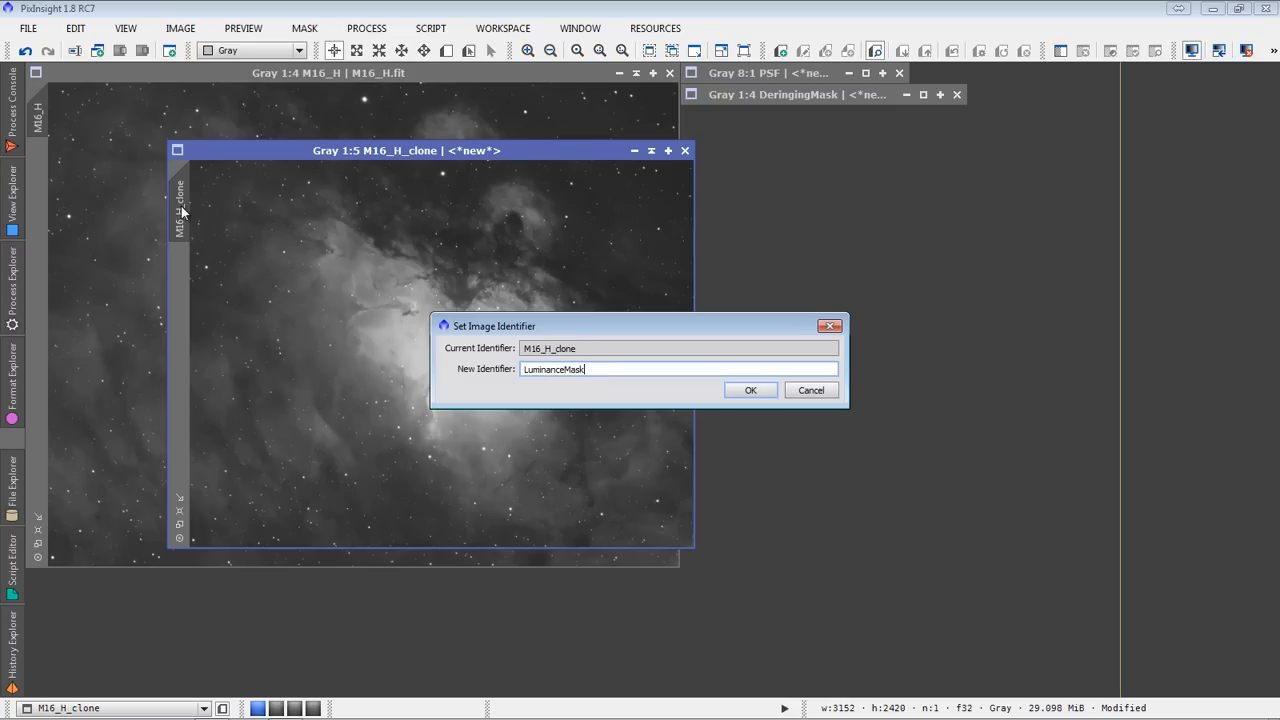
{"action": "left_click", "coordinate": [750, 390]}
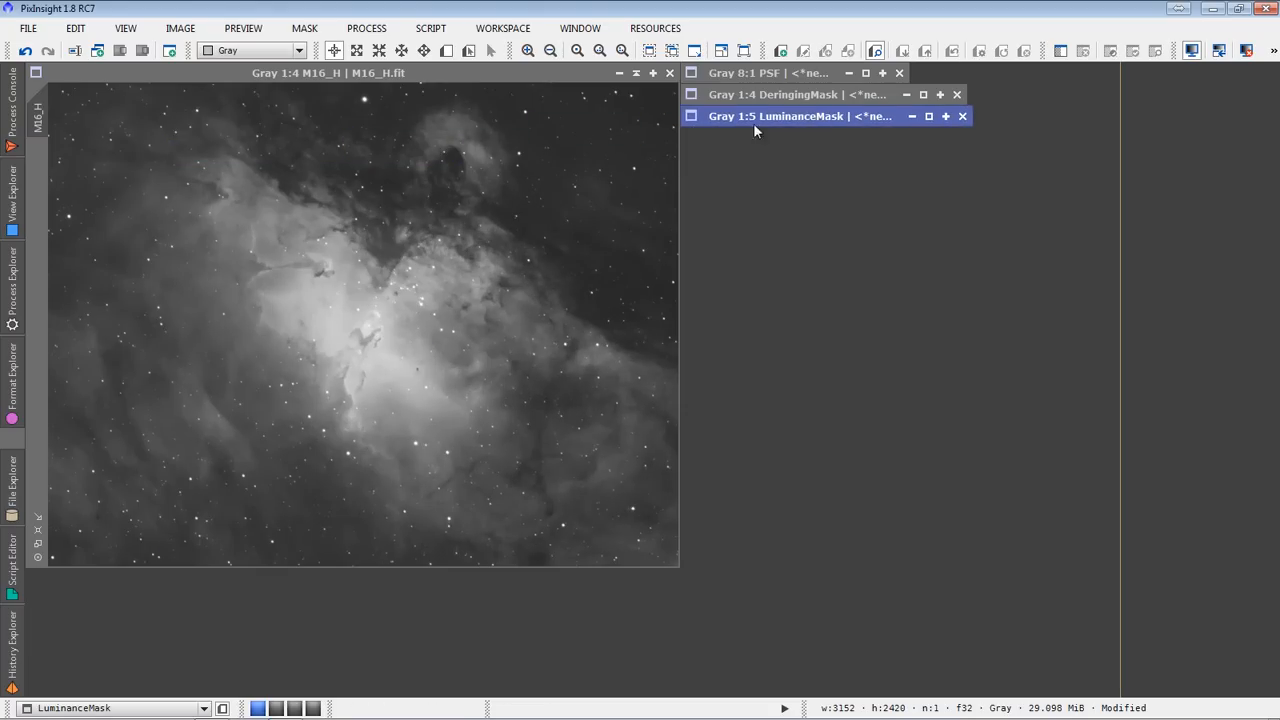
{"action": "mouse_move", "coordinate": [763, 223]}
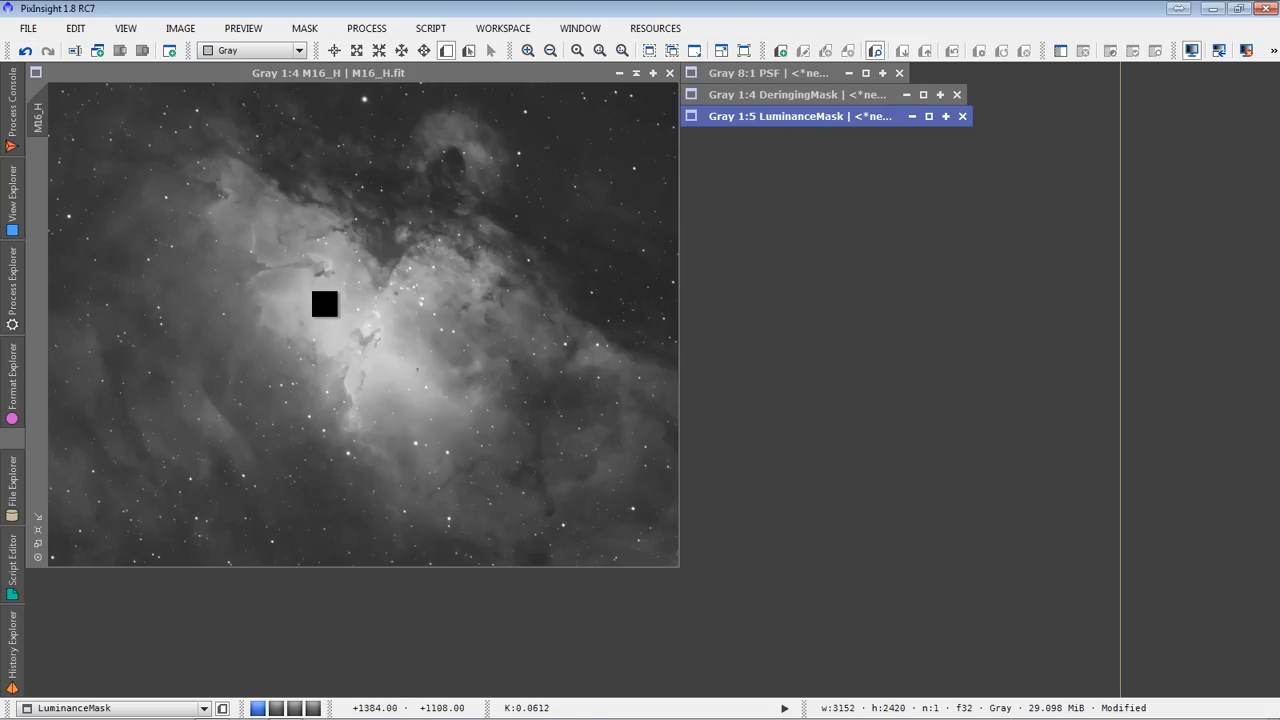
Drag four previews on M16_H: central pillar, above-left, lower-left patch, top-right stars
{"action": "left_click_drag", "start_coordinate": [324, 305], "coordinate": [413, 375]}
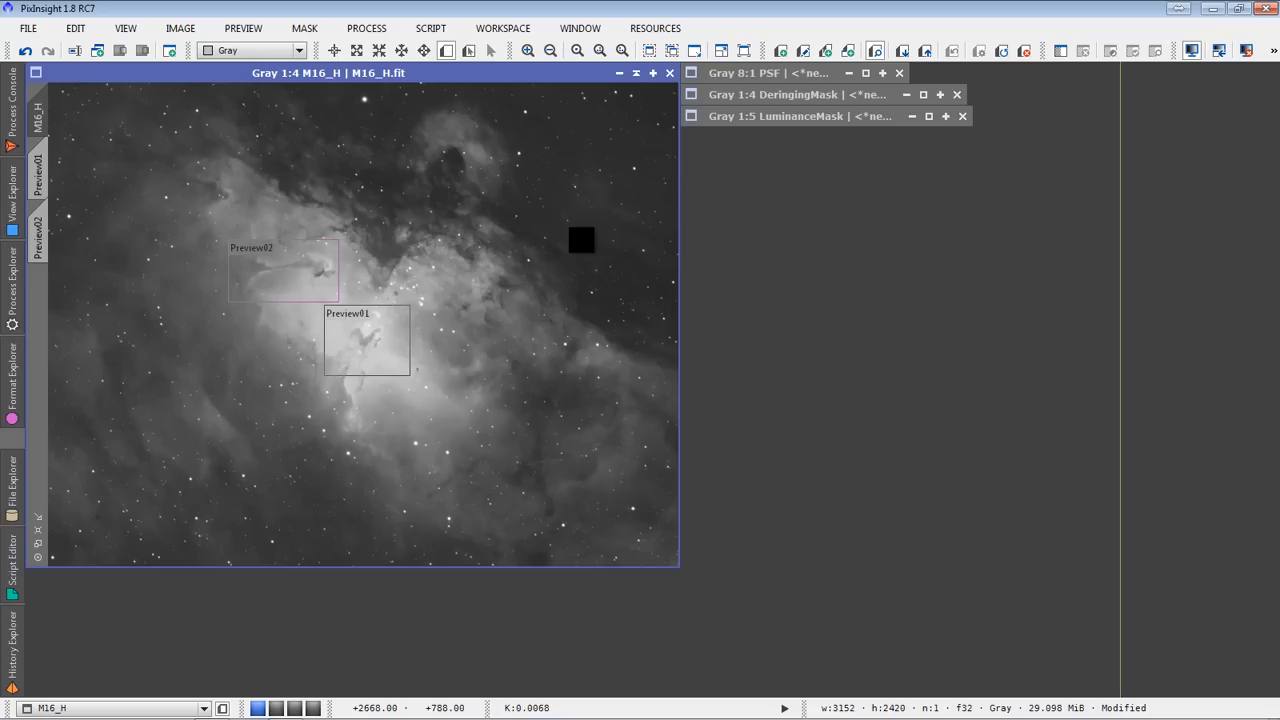
{"action": "left_click_drag", "start_coordinate": [581, 240], "coordinate": [537, 315]}
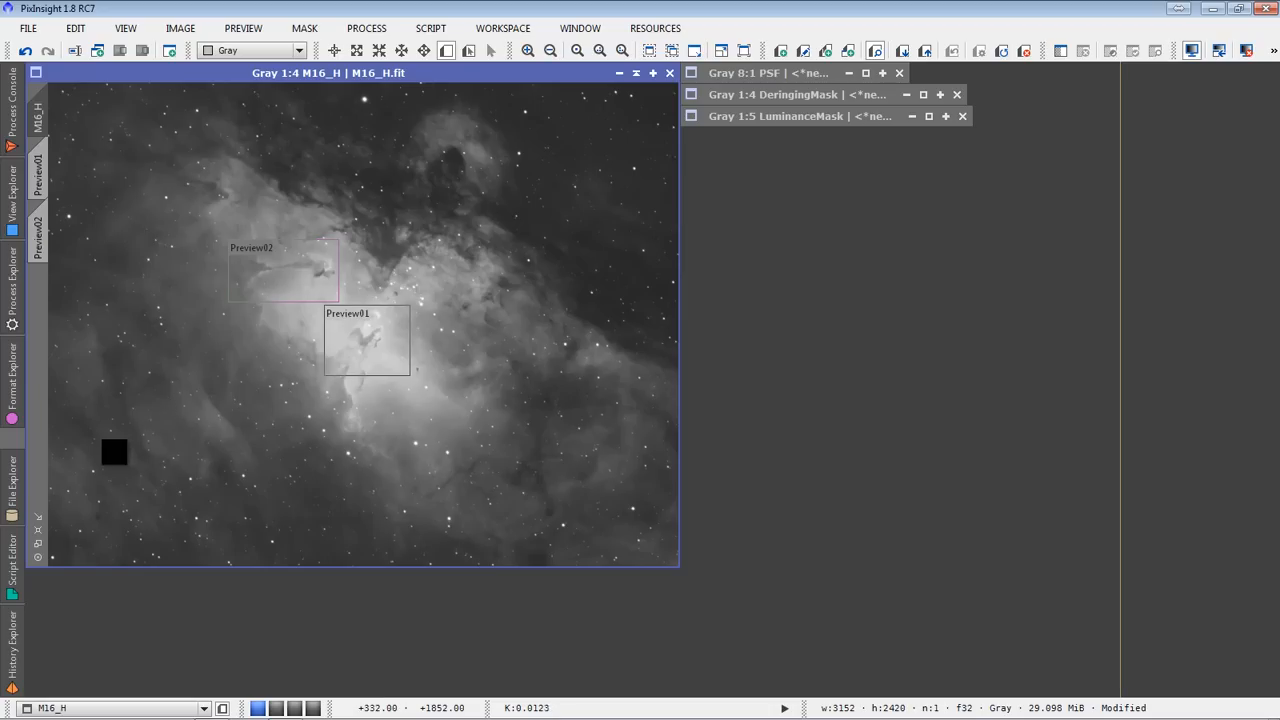
{"action": "left_click_drag", "start_coordinate": [113, 452], "coordinate": [218, 508]}
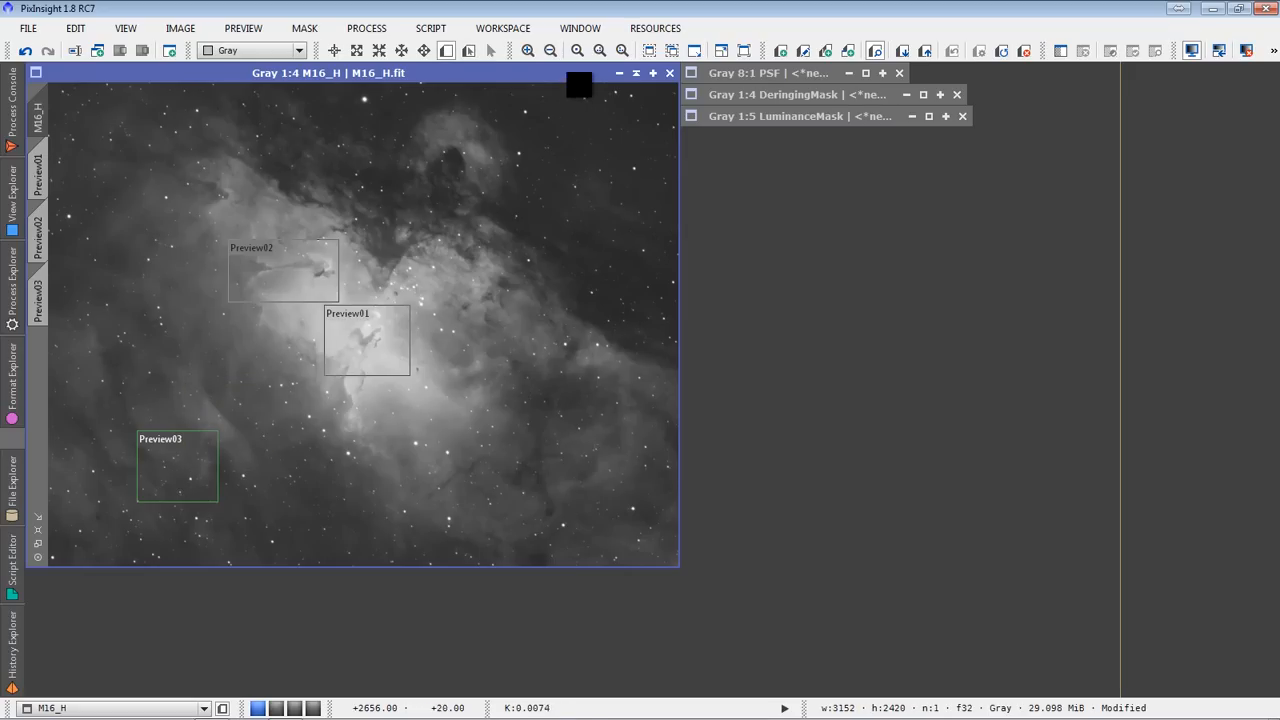
{"action": "left_click_drag", "start_coordinate": [585, 95], "coordinate": [667, 170]}
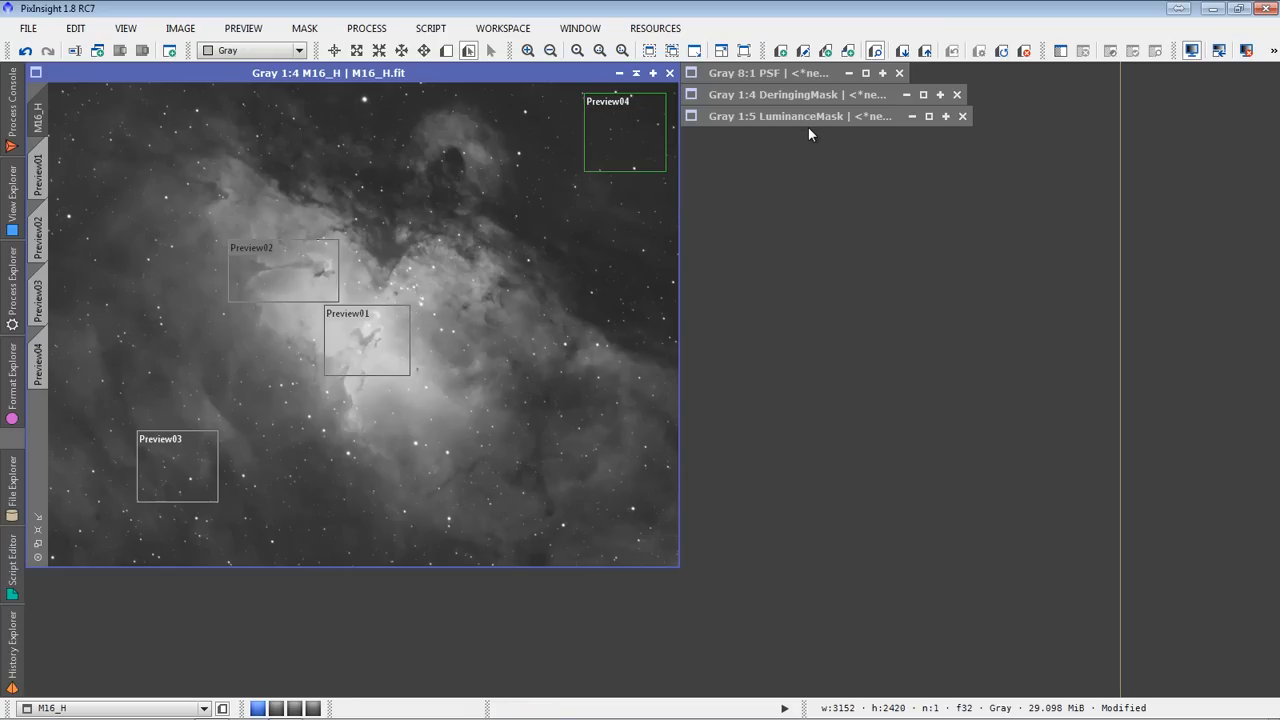
Activate the iconized PSF, DeringingMask and LuminanceMask views in turn
{"action": "left_click", "coordinate": [786, 72]}
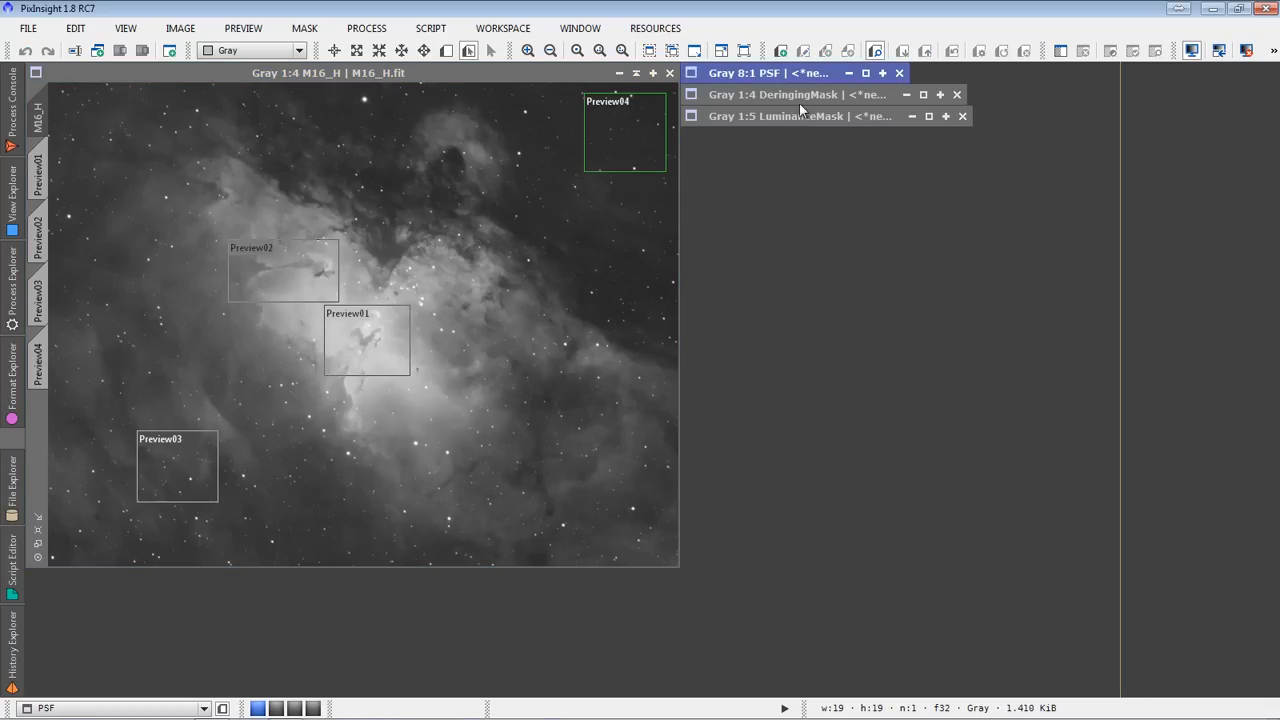
{"action": "left_click", "coordinate": [802, 94]}
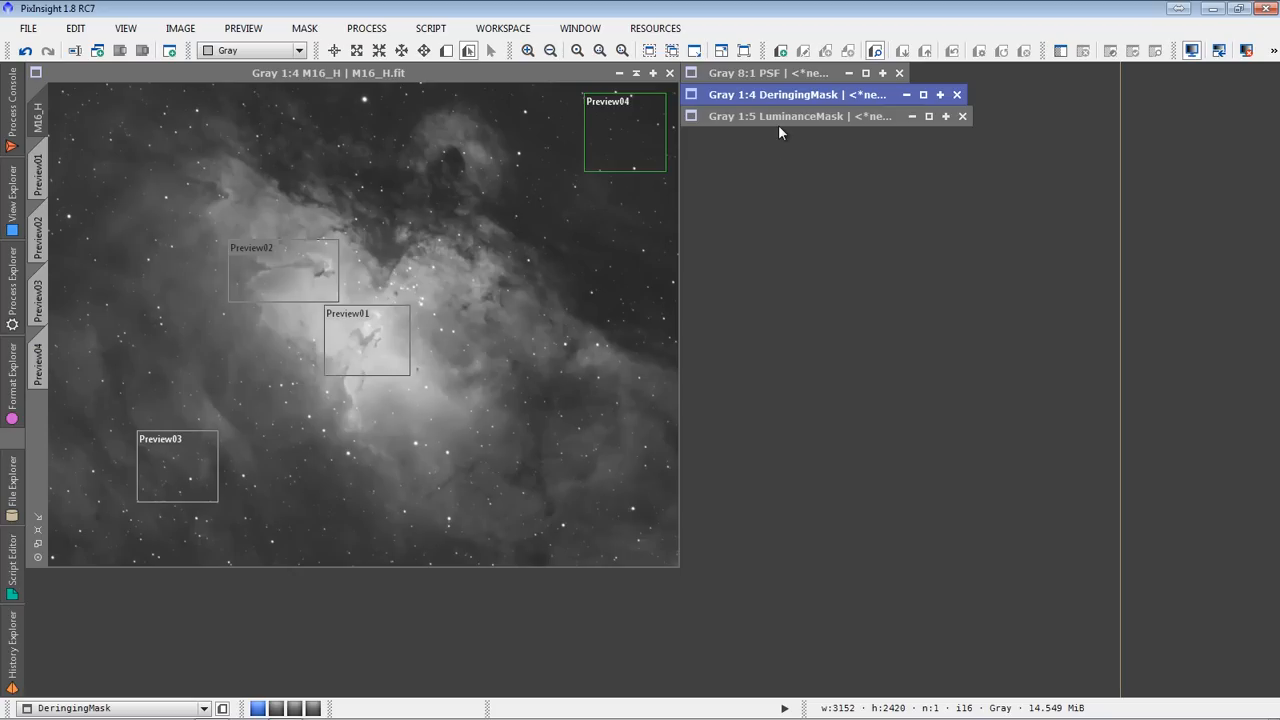
{"action": "left_click", "coordinate": [785, 116]}
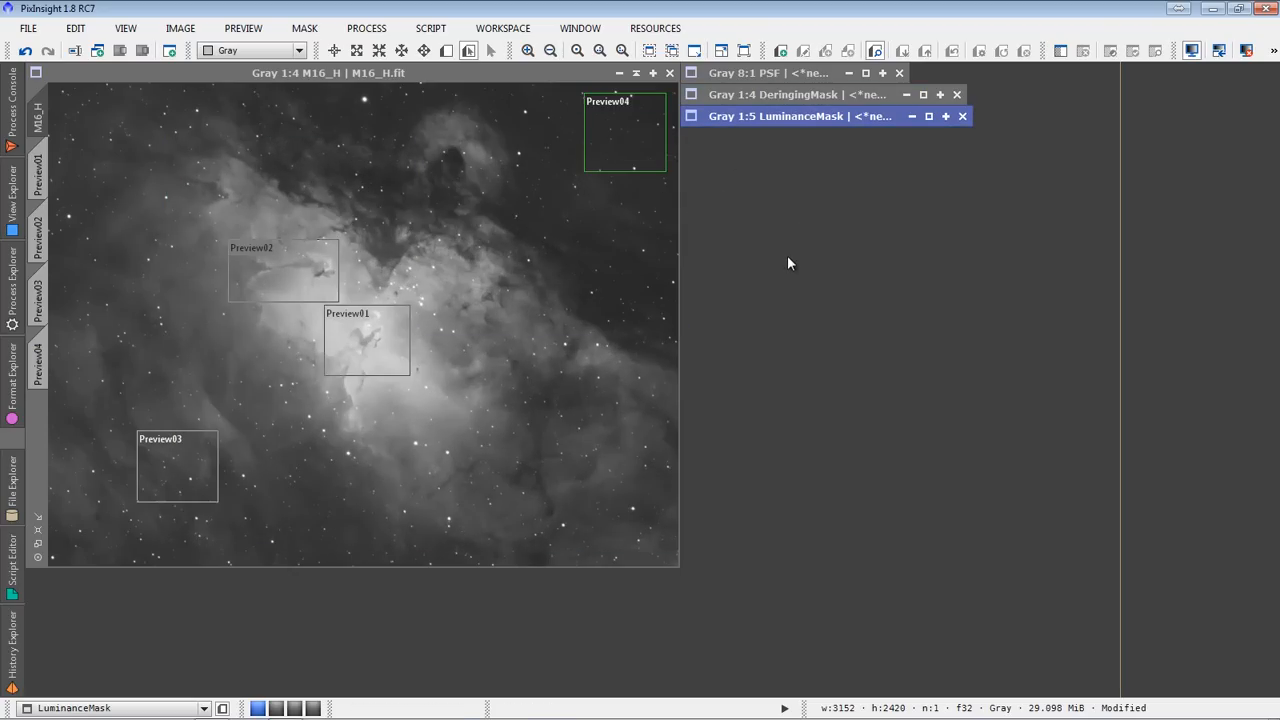
{"action": "mouse_move", "coordinate": [812, 238]}
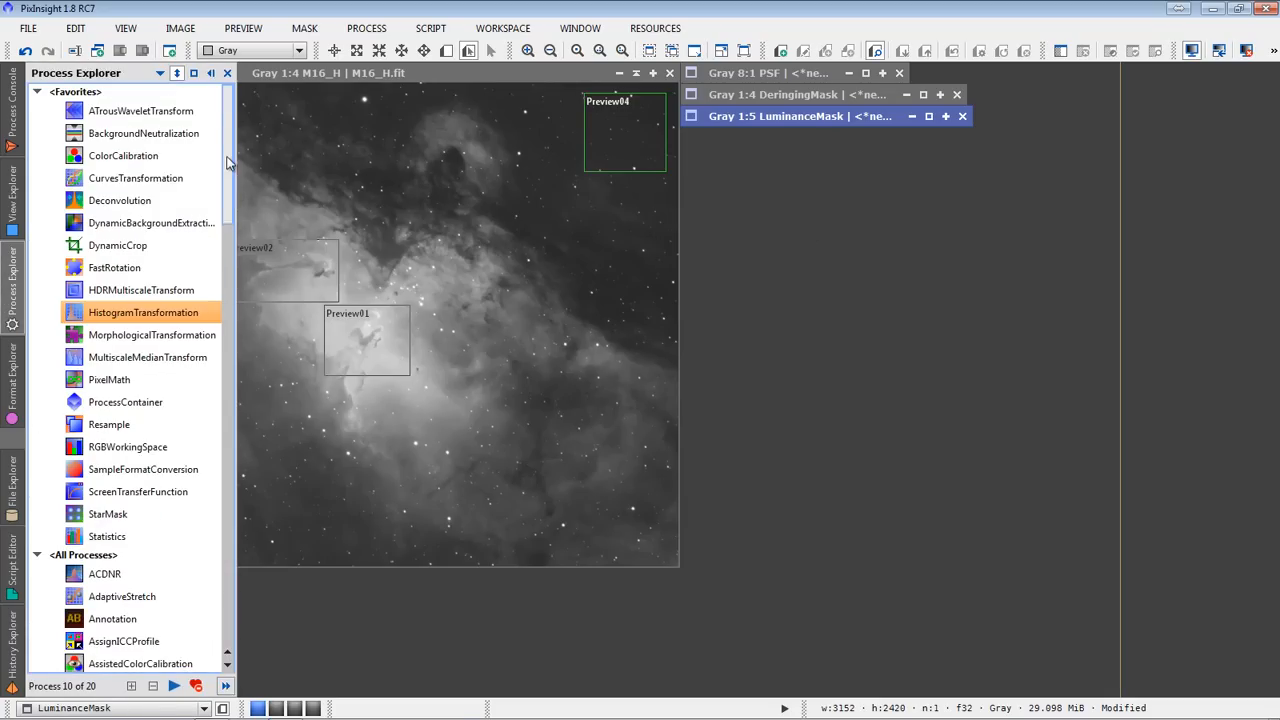
Open Deconvolution and set the PSF image as its External PSF view
{"action": "left_click", "coordinate": [119, 200]}
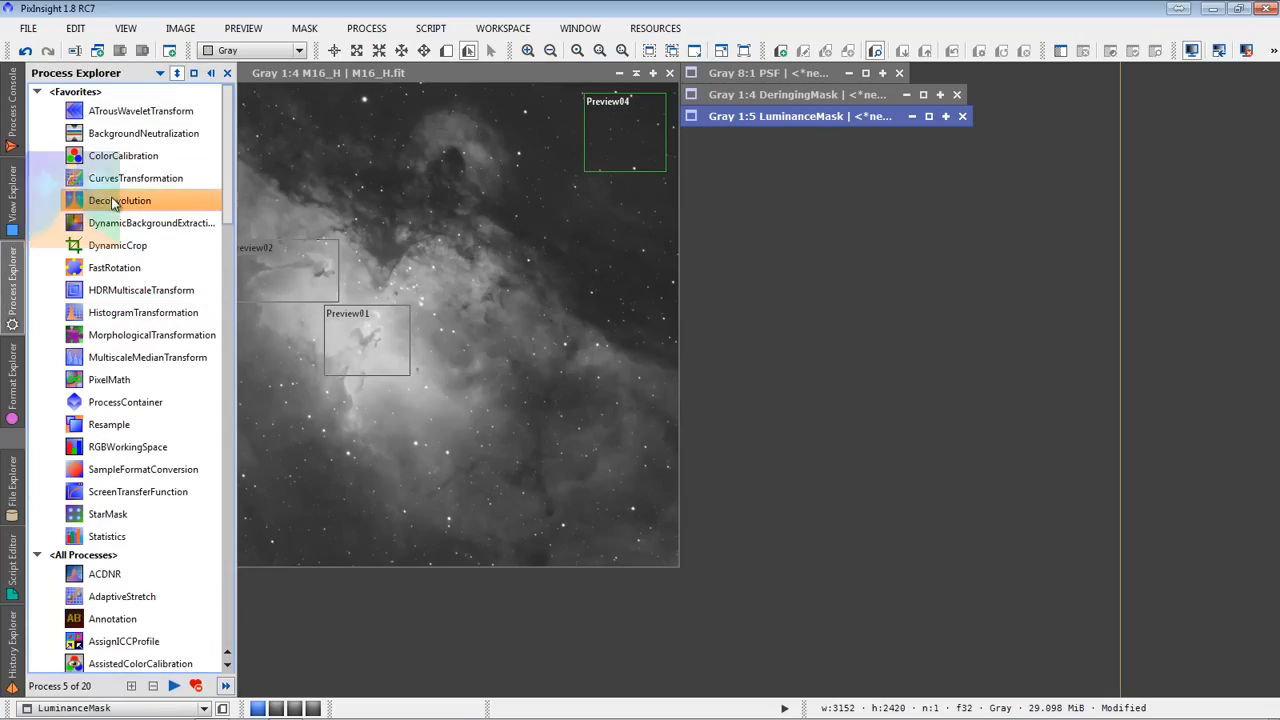
{"action": "double_click", "coordinate": [118, 200]}
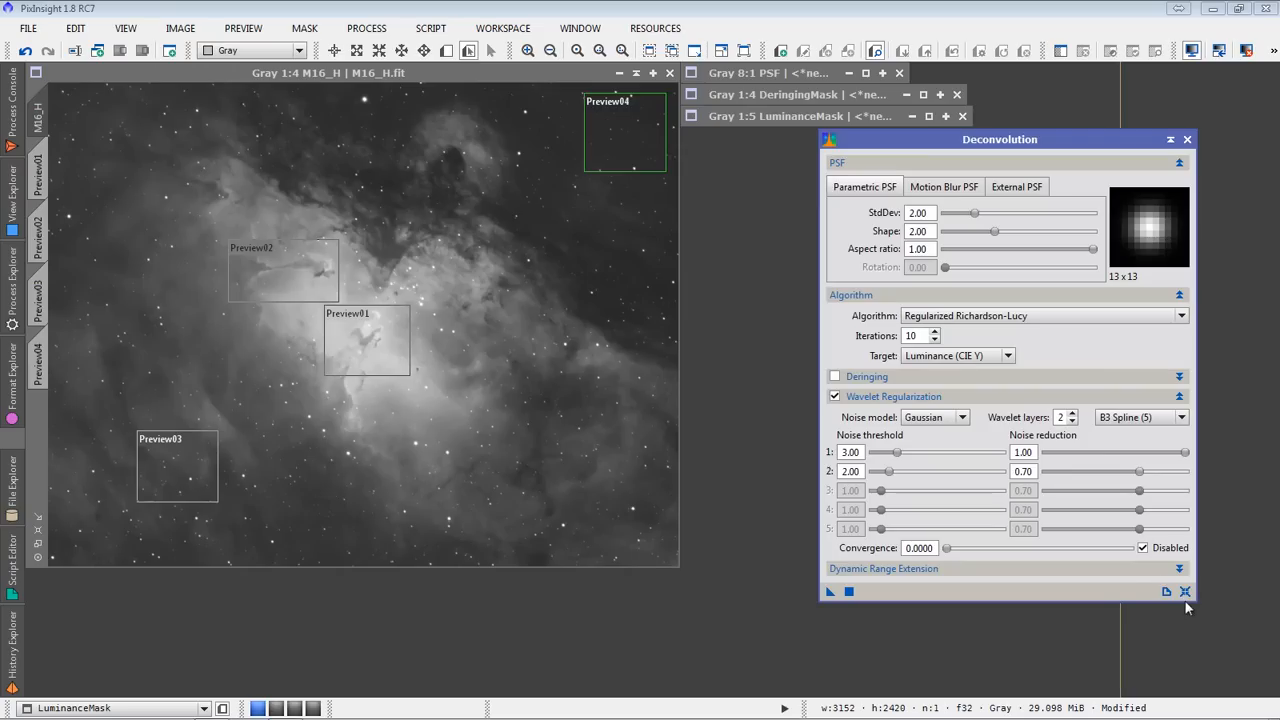
{"action": "mouse_move", "coordinate": [874, 196]}
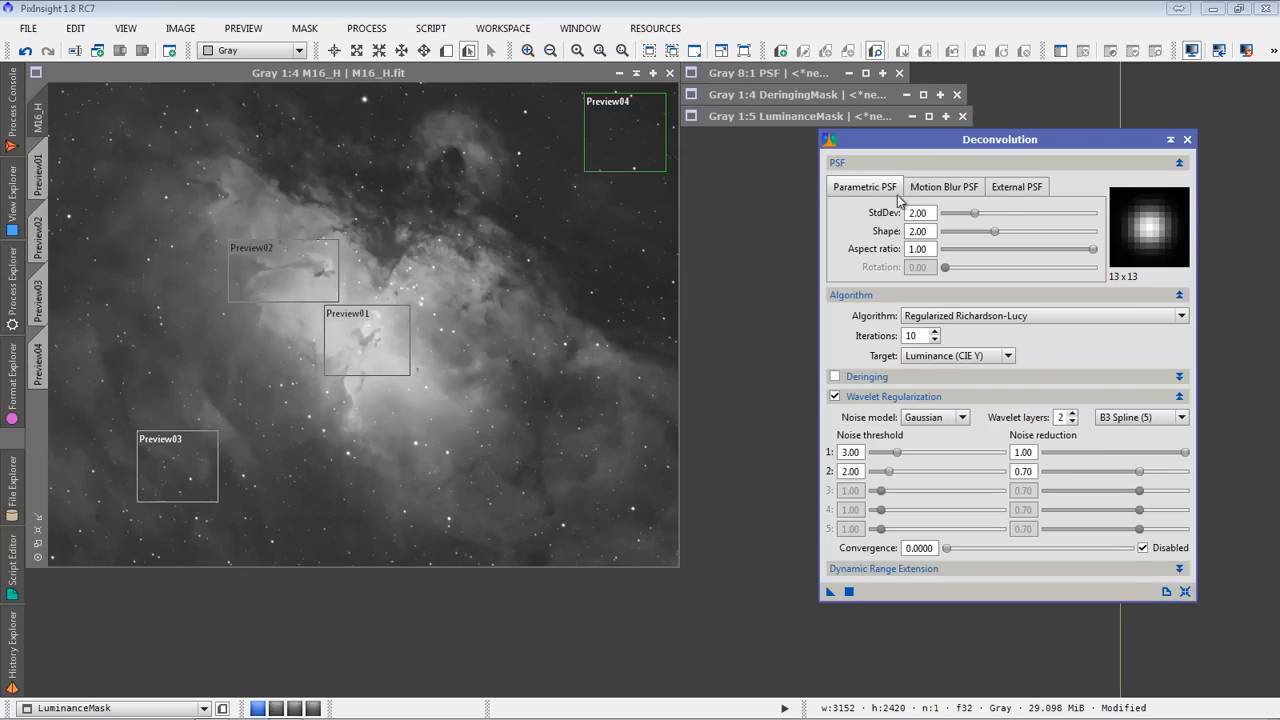
{"action": "left_click", "coordinate": [1016, 186]}
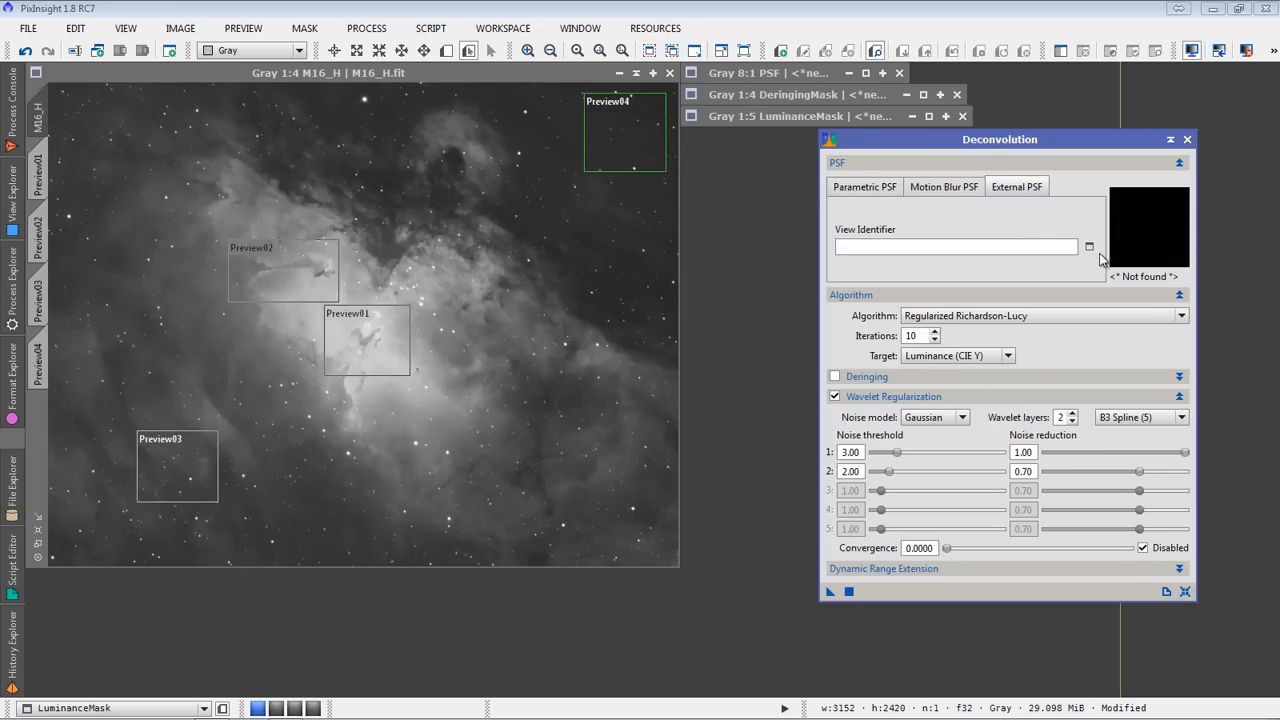
{"action": "left_click", "coordinate": [1088, 247]}
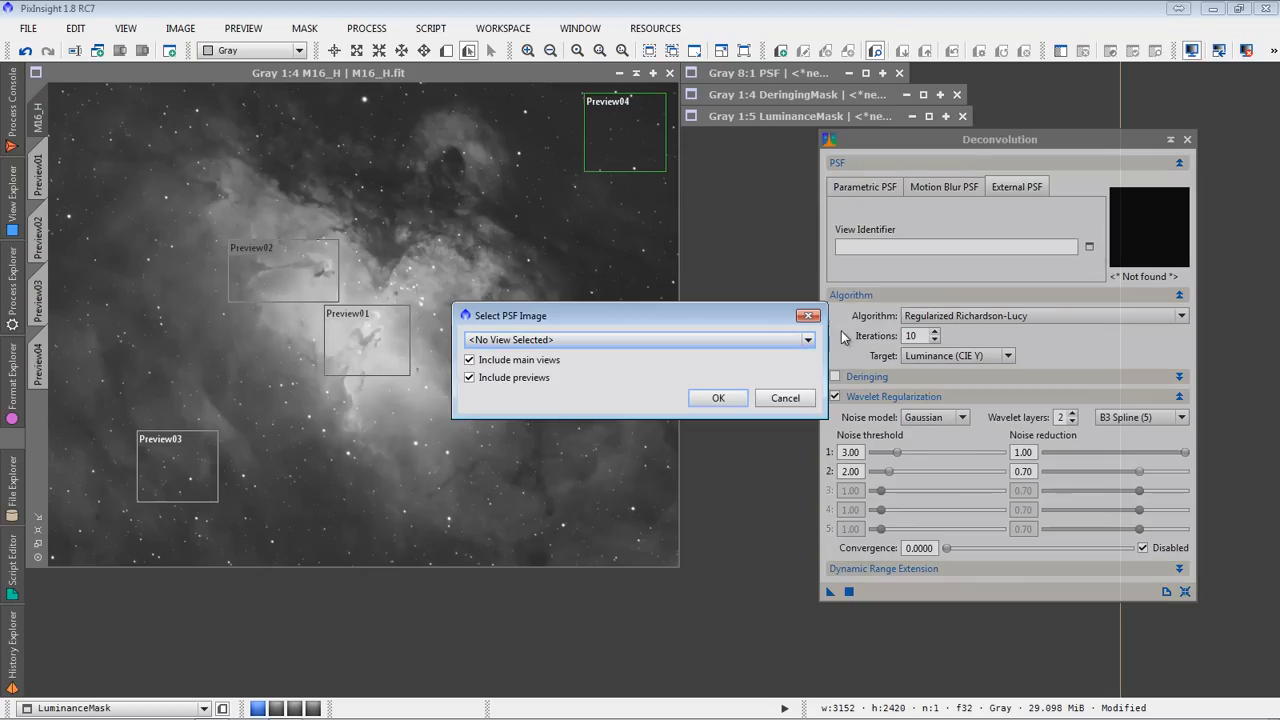
{"action": "left_click", "coordinate": [807, 339]}
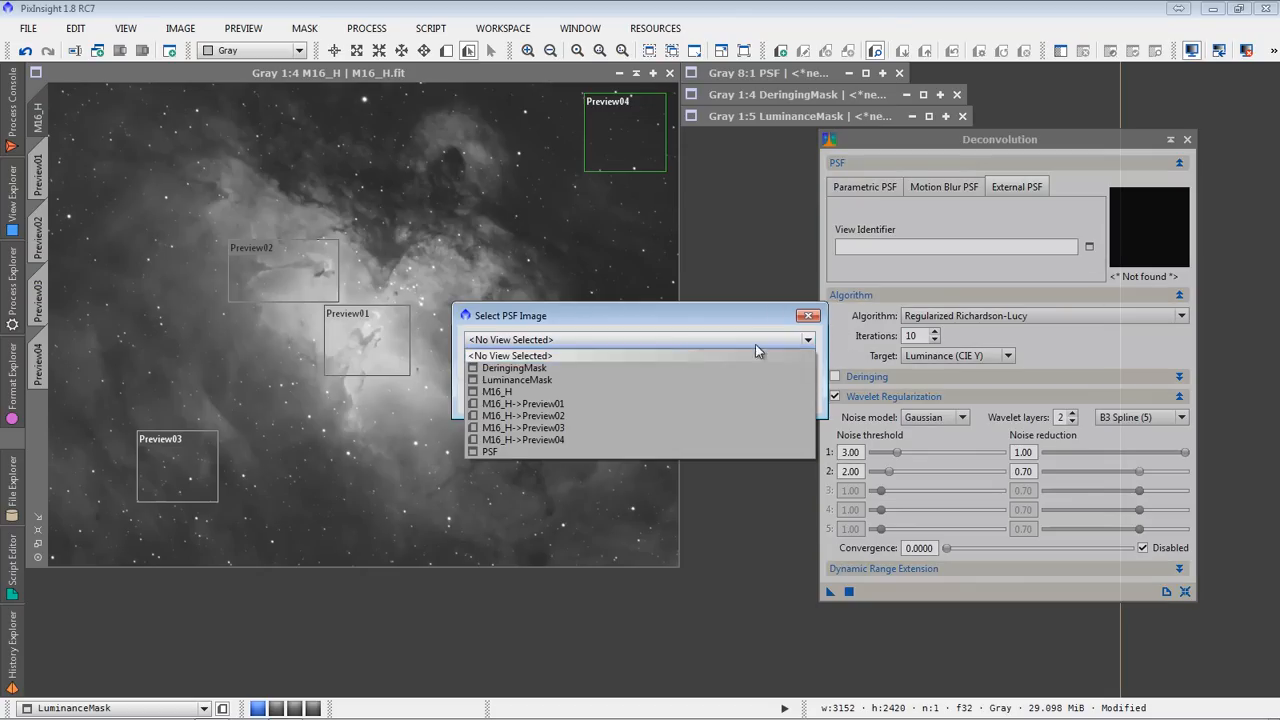
{"action": "left_click", "coordinate": [495, 451]}
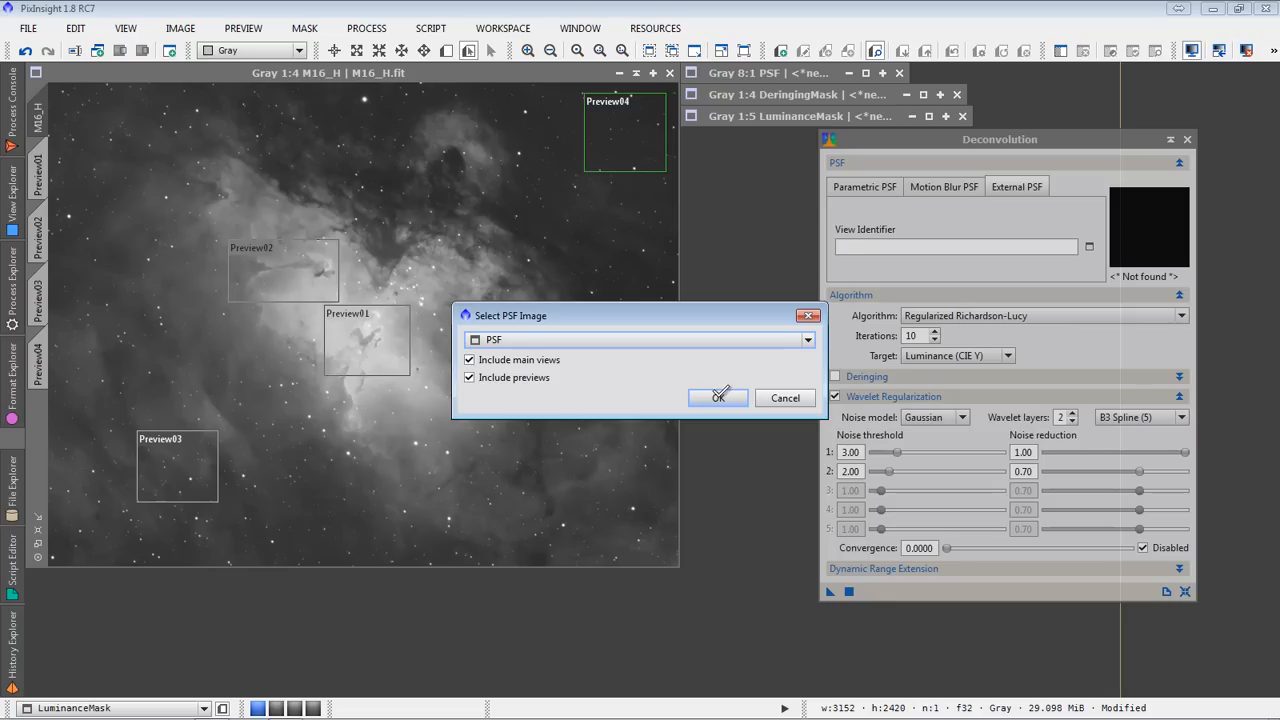
{"action": "left_click", "coordinate": [718, 397]}
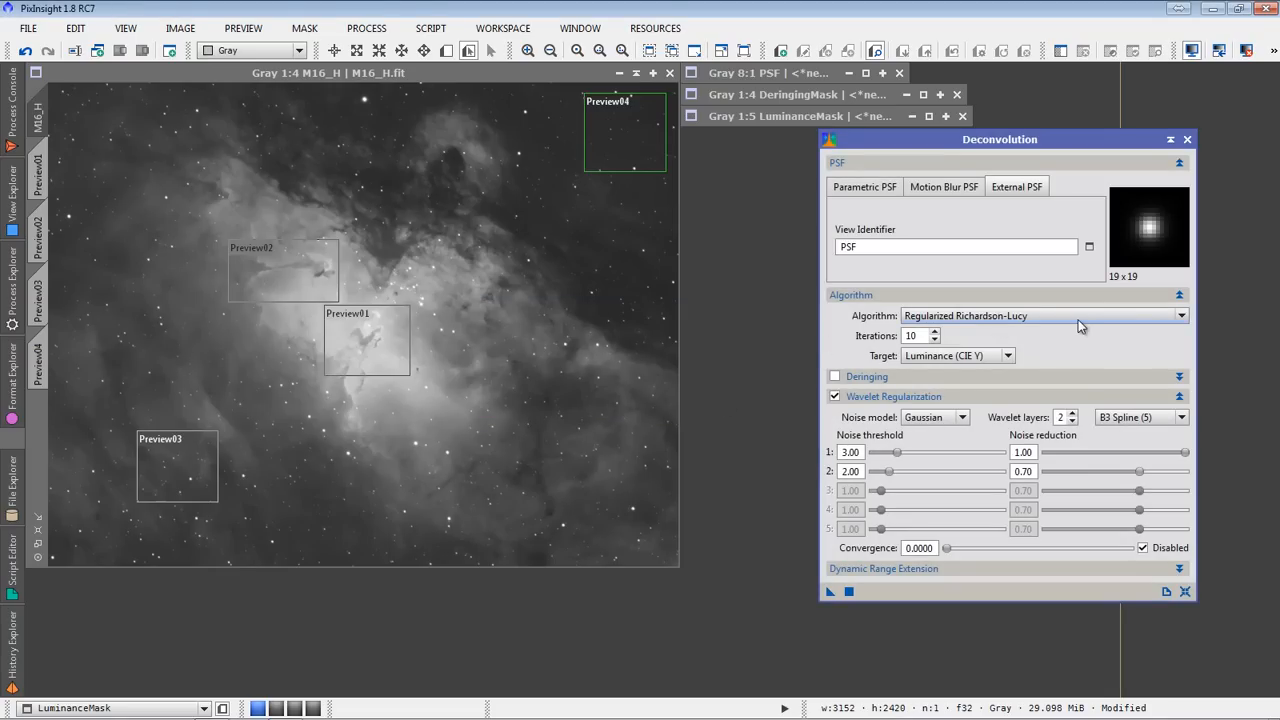
{"action": "mouse_move", "coordinate": [940, 332]}
{"action": "type", "text": "25"}
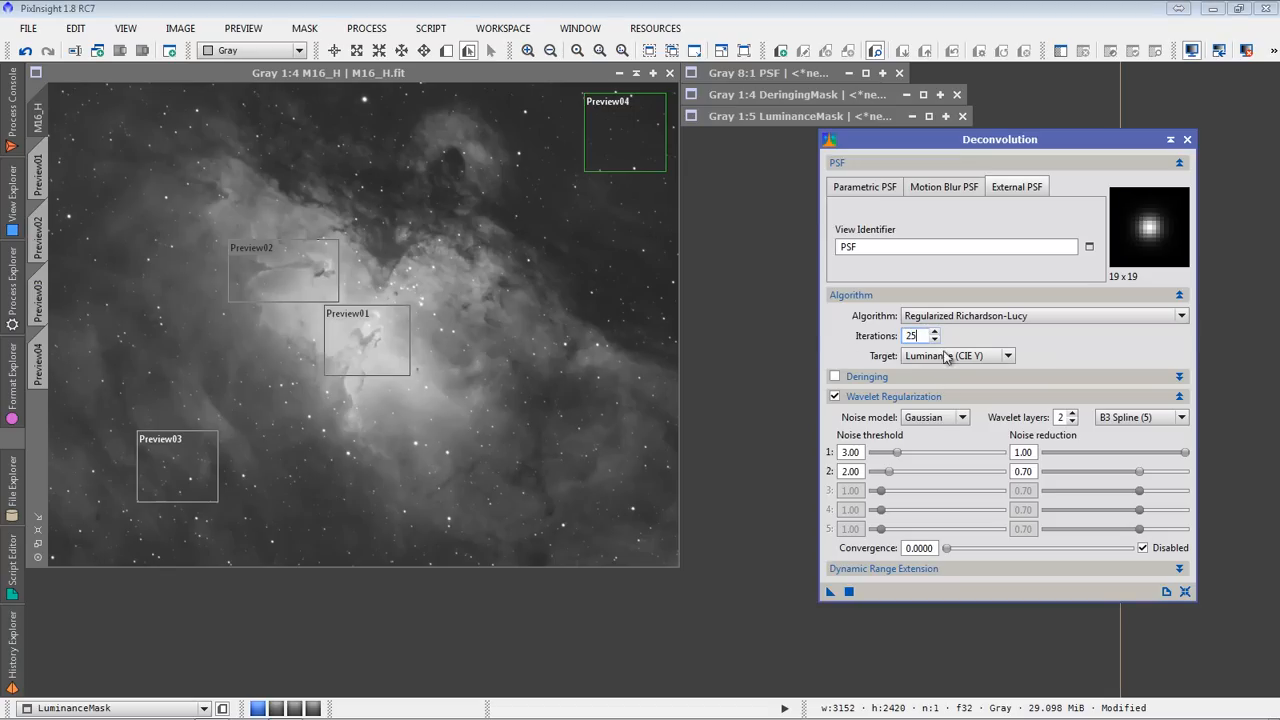
{"action": "mouse_move", "coordinate": [962, 331]}
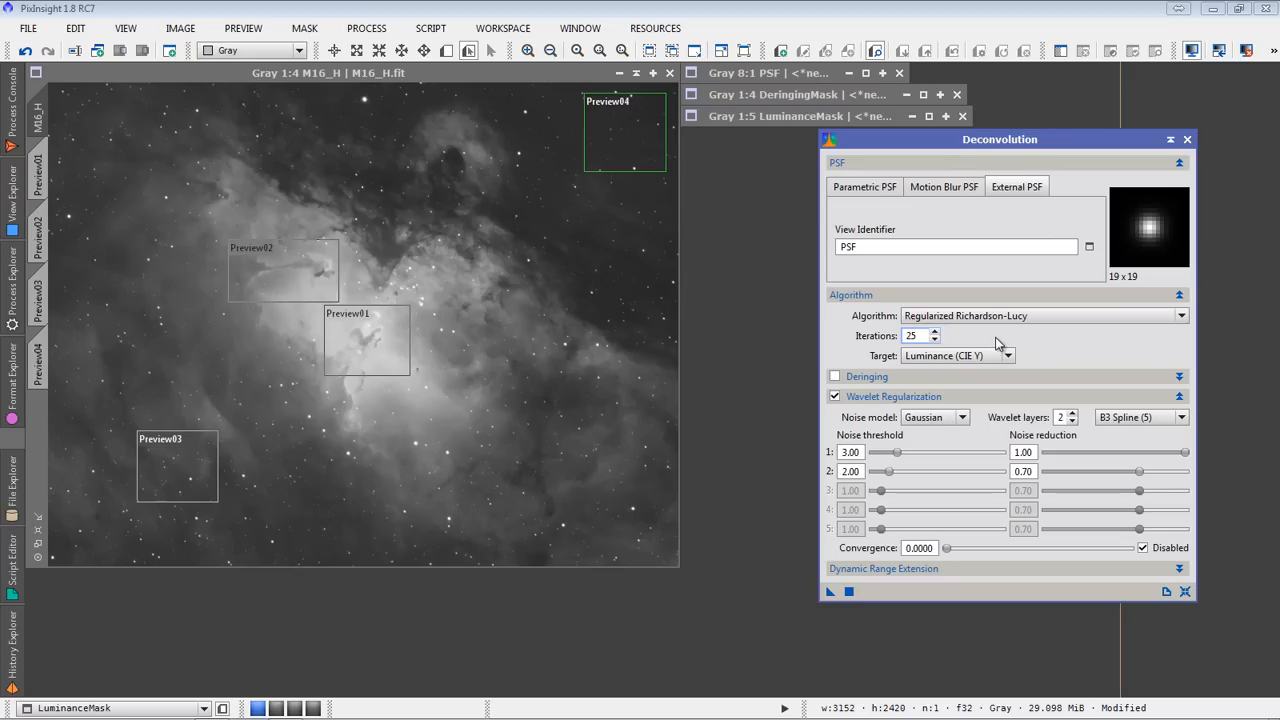
{"action": "mouse_move", "coordinate": [1002, 331]}
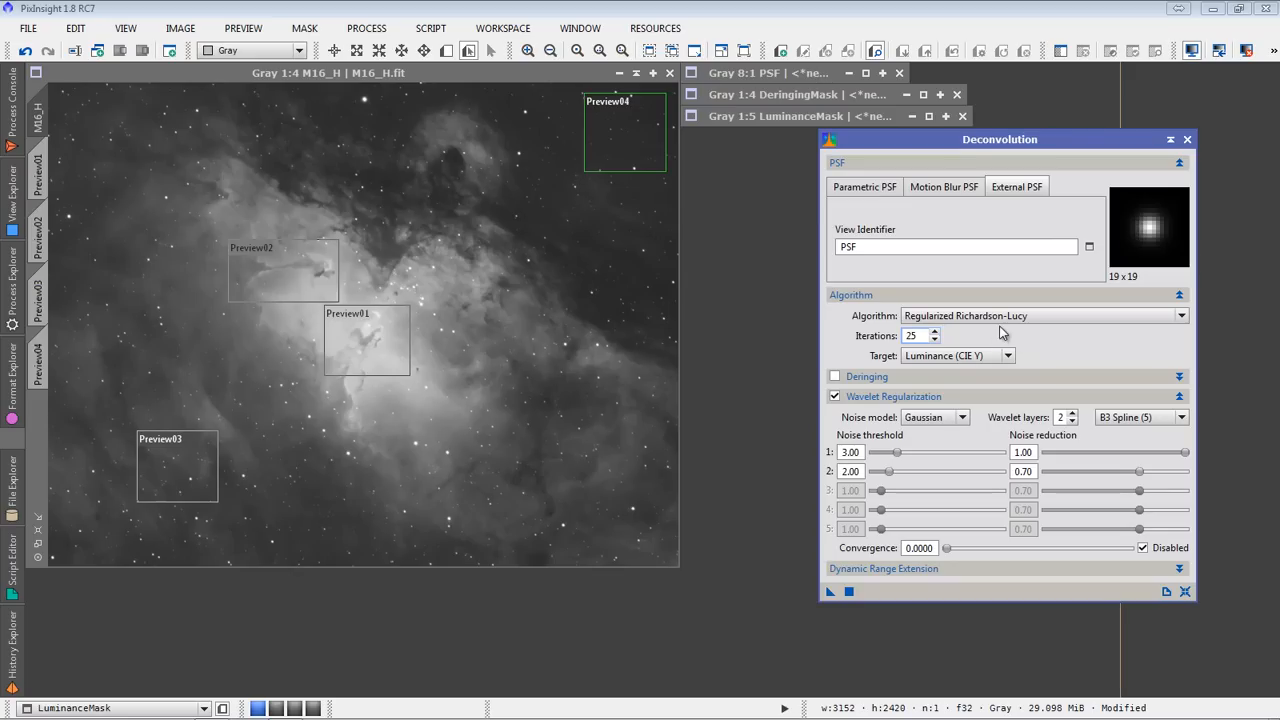
{"action": "mouse_move", "coordinate": [990, 343]}
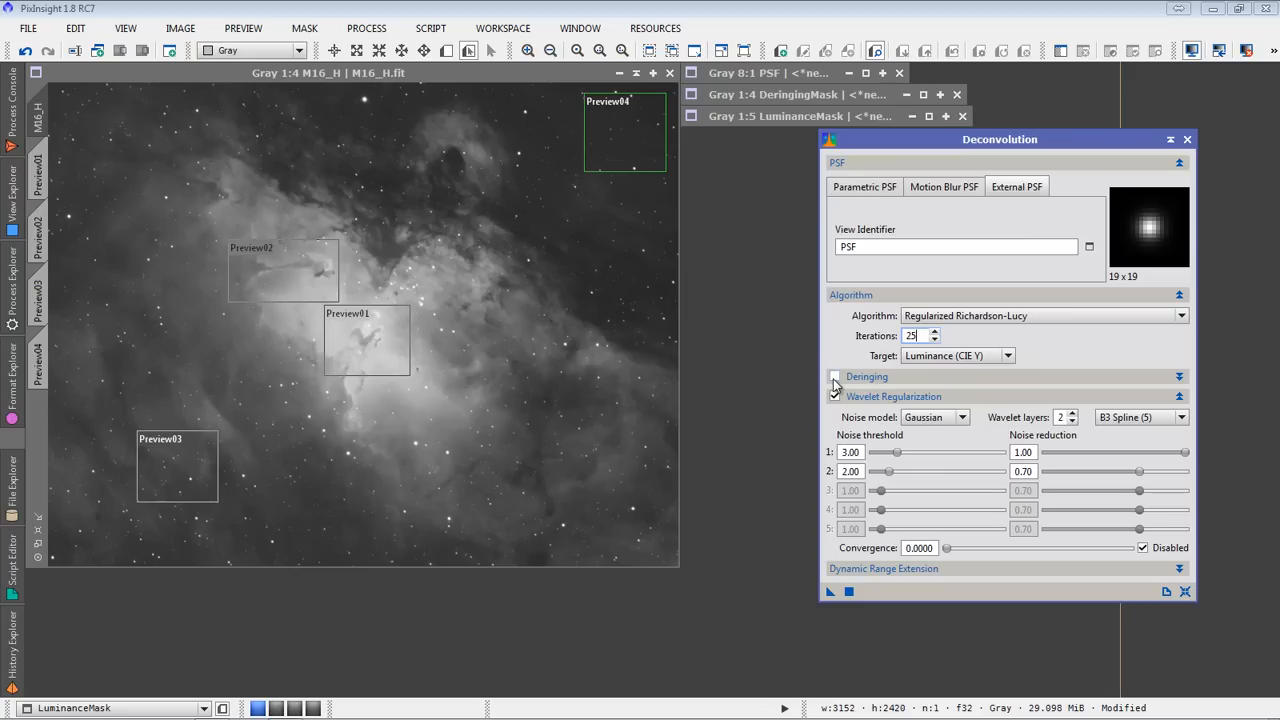
Enable deringing and set the Global dark strength to 0.01
{"action": "left_click", "coordinate": [834, 376]}
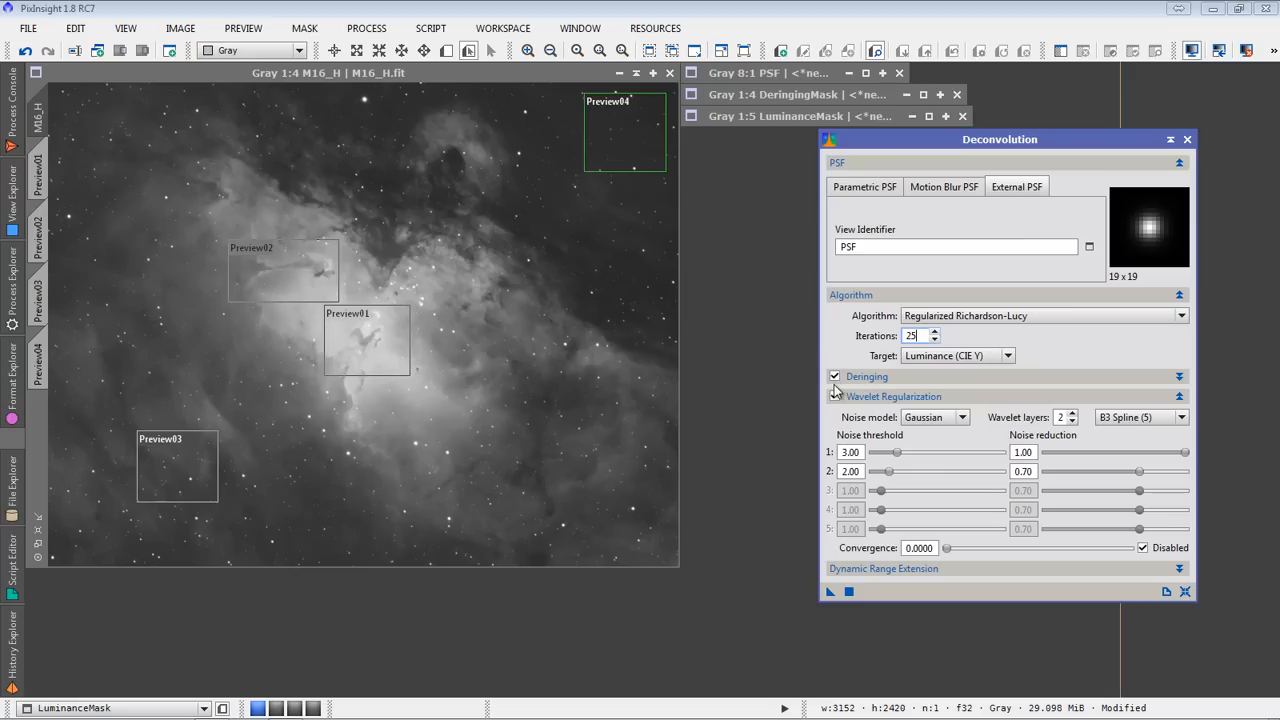
{"action": "left_click", "coordinate": [1178, 376]}
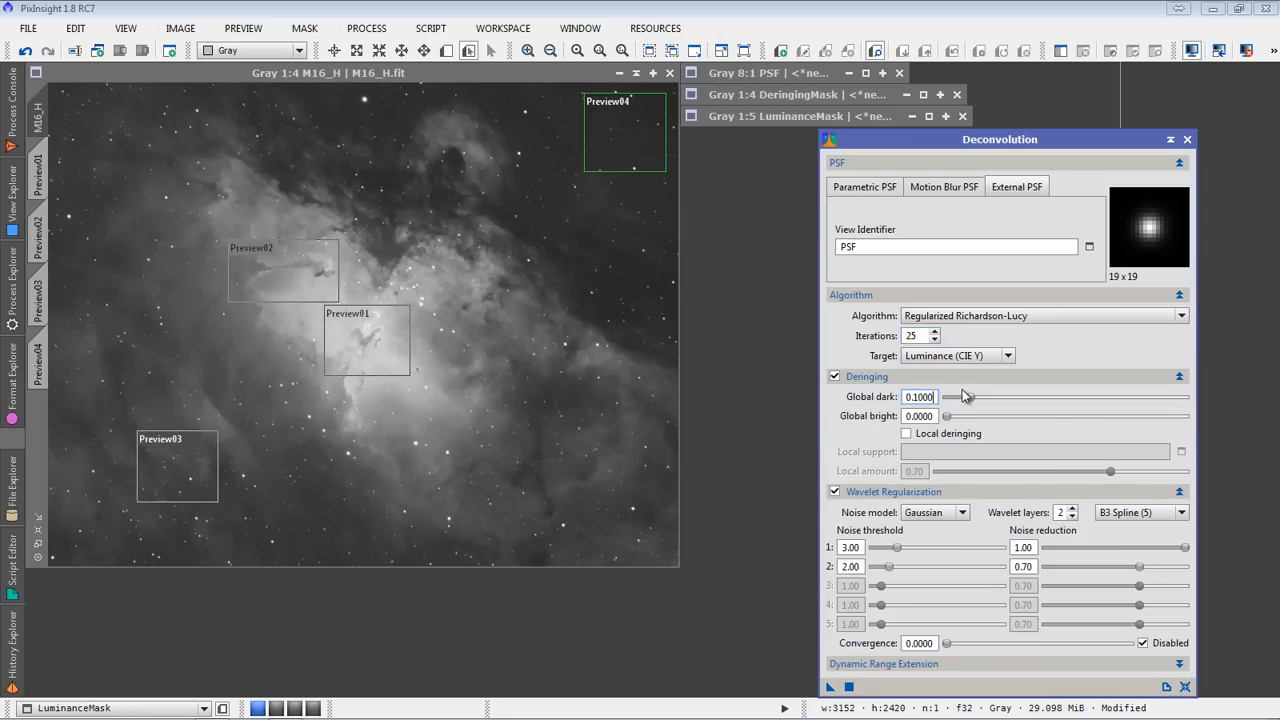
{"action": "mouse_move", "coordinate": [963, 397]}
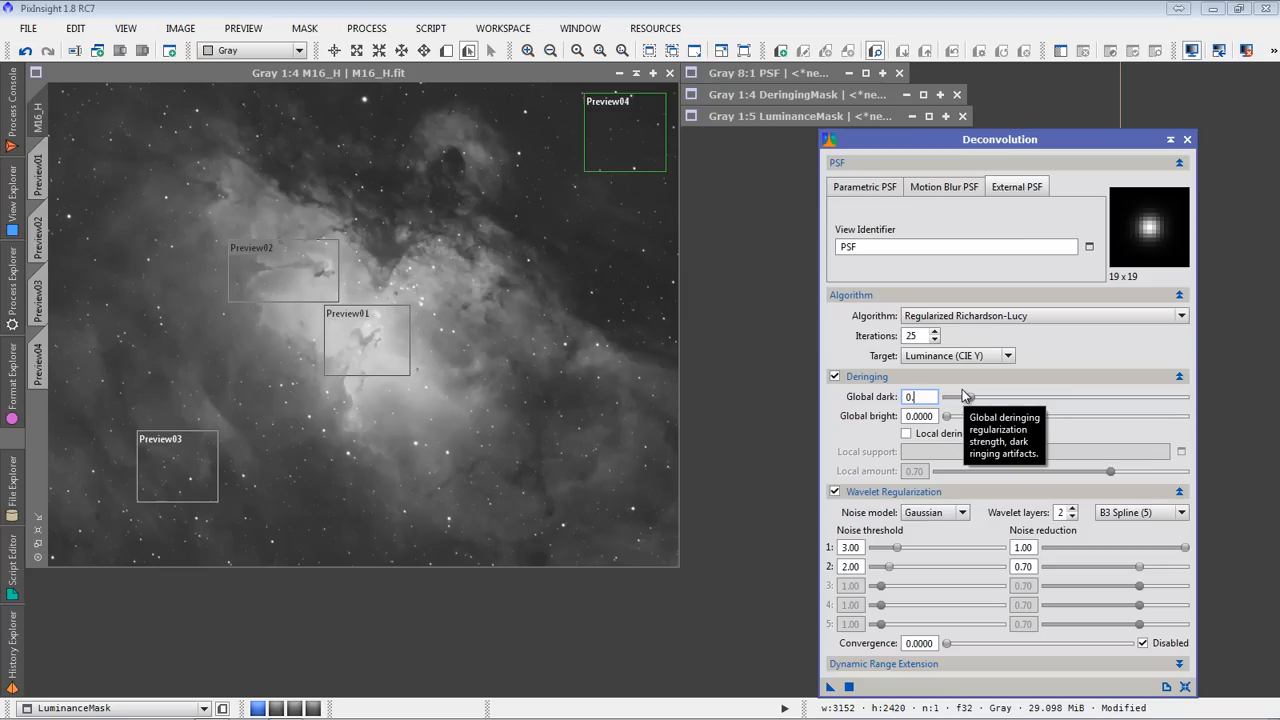
{"action": "type", "text": "0.021"}
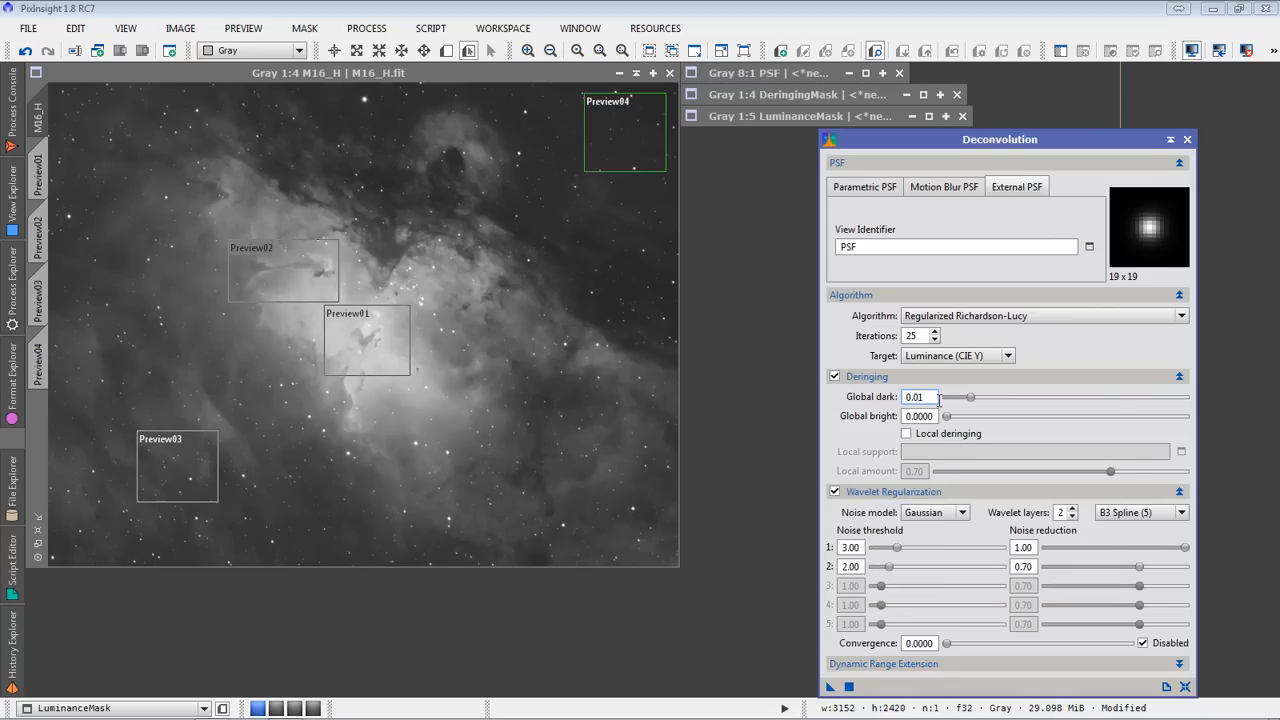
Enable local deringing with DeringingMask as the local support image
{"action": "left_click", "coordinate": [906, 433]}
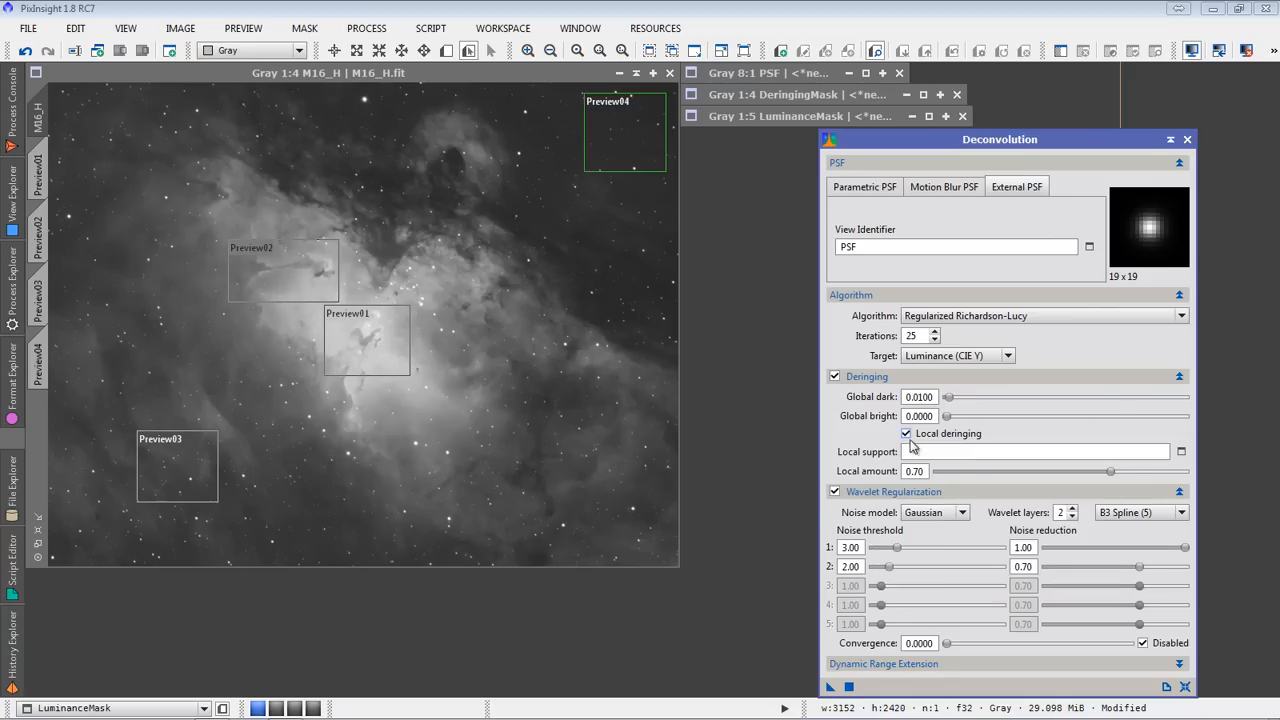
{"action": "mouse_move", "coordinate": [1180, 452]}
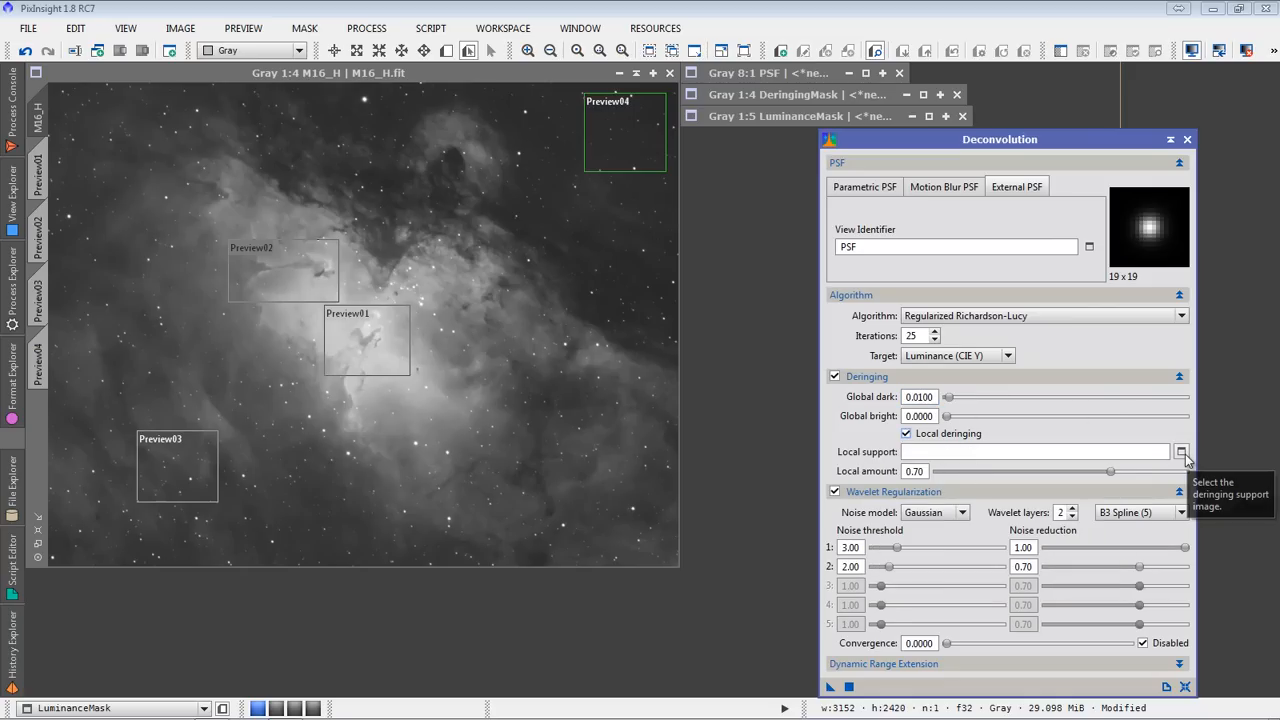
{"action": "left_click", "coordinate": [1181, 452]}
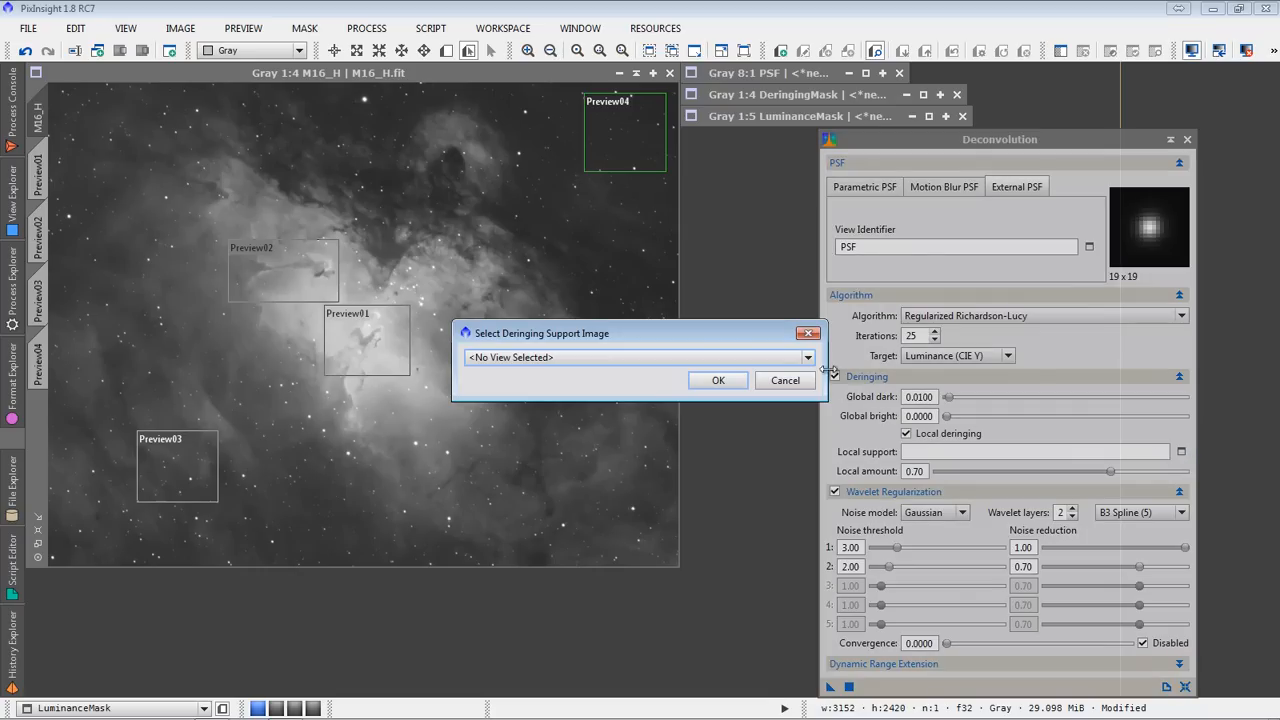
{"action": "left_click", "coordinate": [808, 357]}
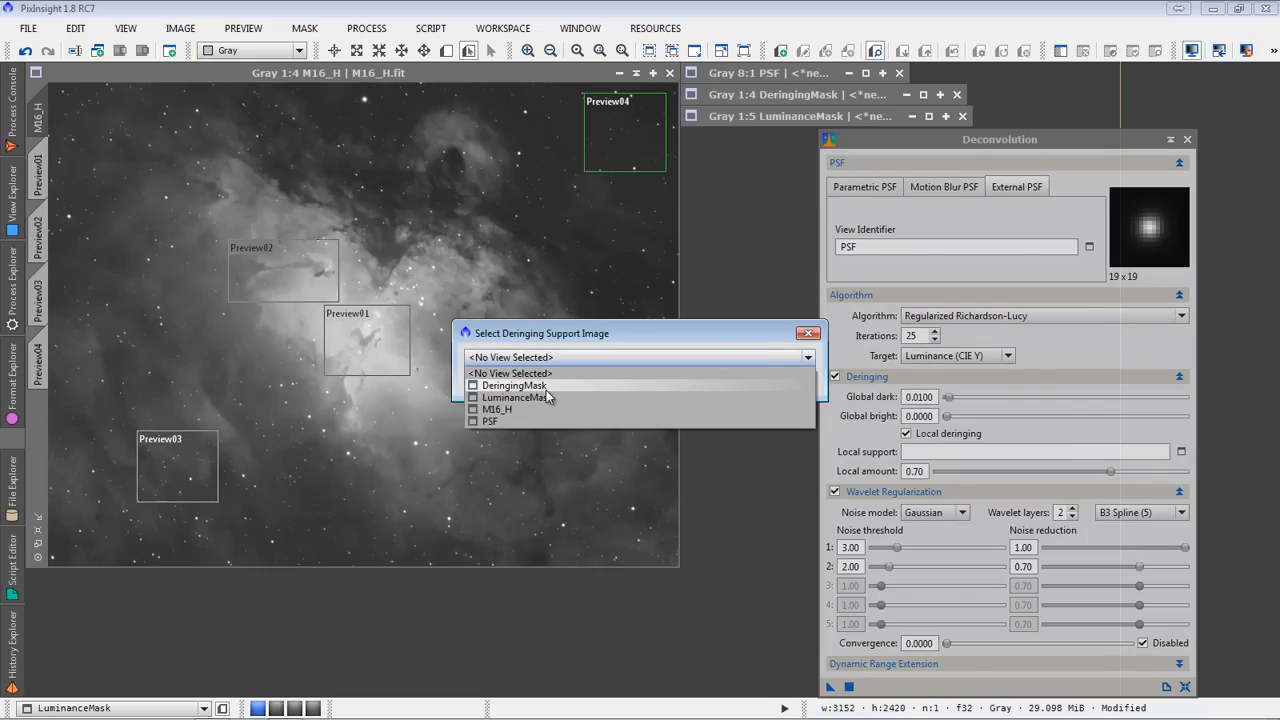
{"action": "left_click", "coordinate": [514, 385]}
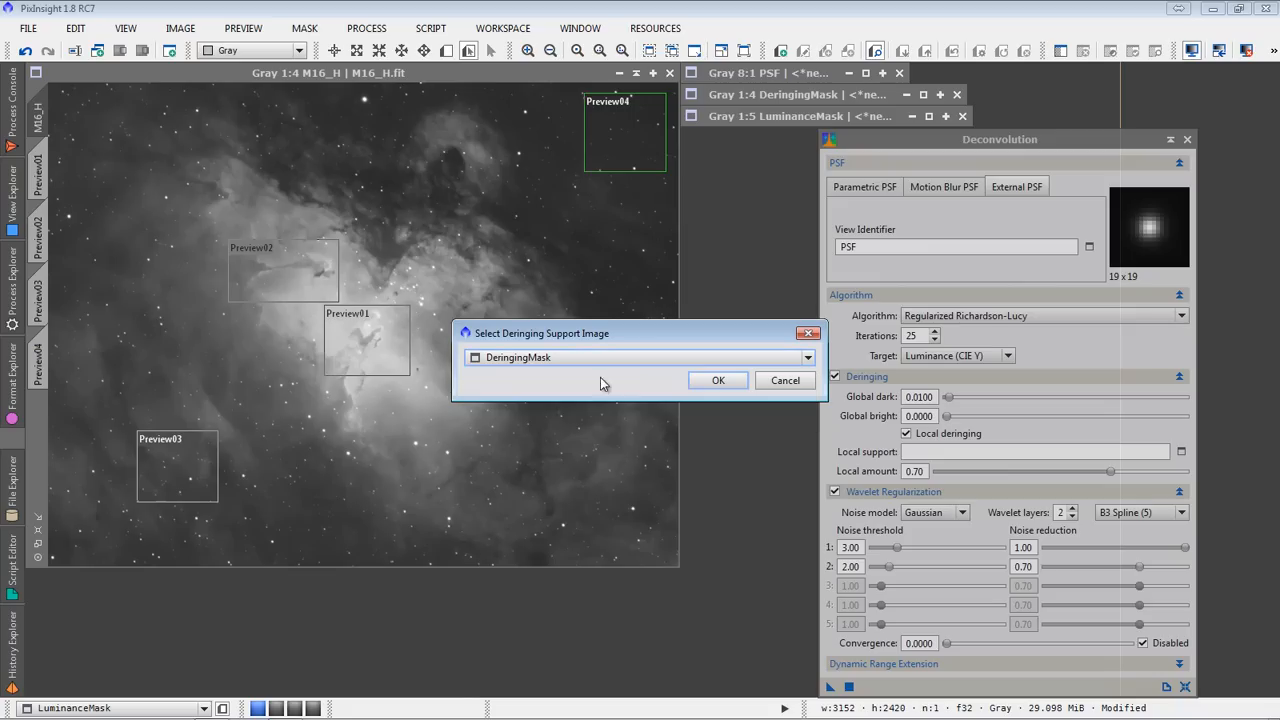
{"action": "left_click", "coordinate": [718, 380]}
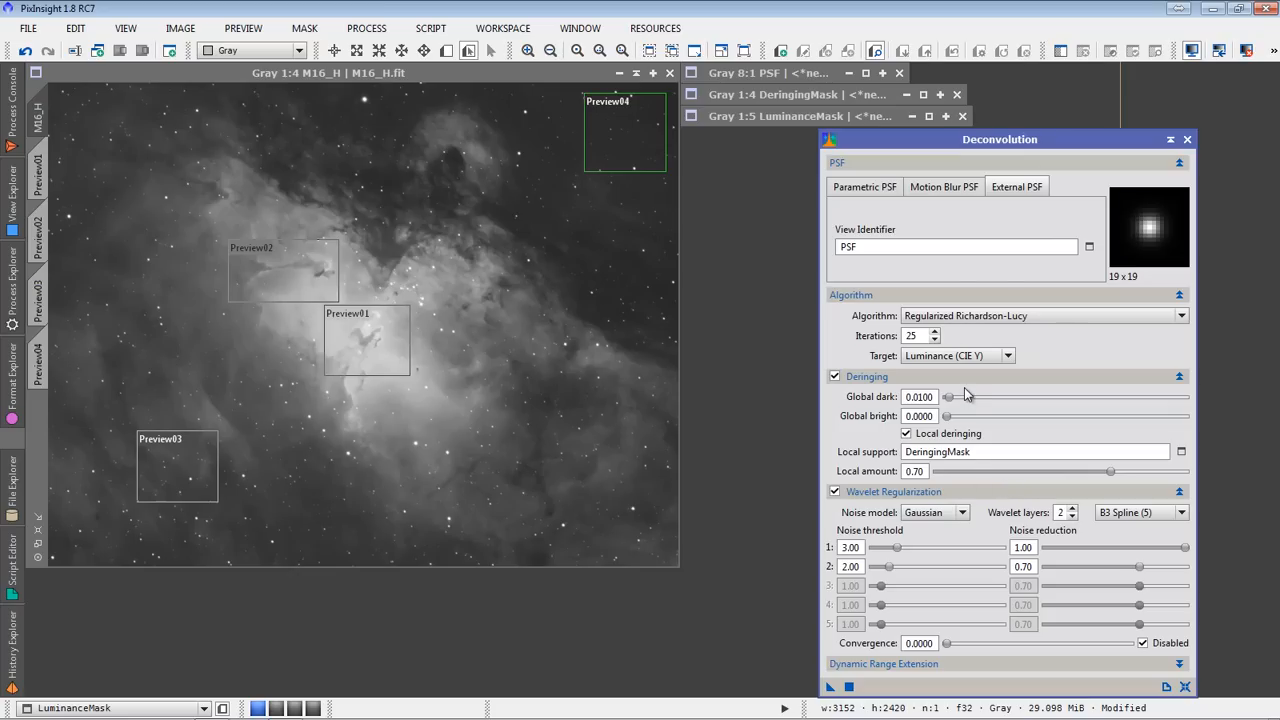
{"action": "mouse_move", "coordinate": [852, 139]}
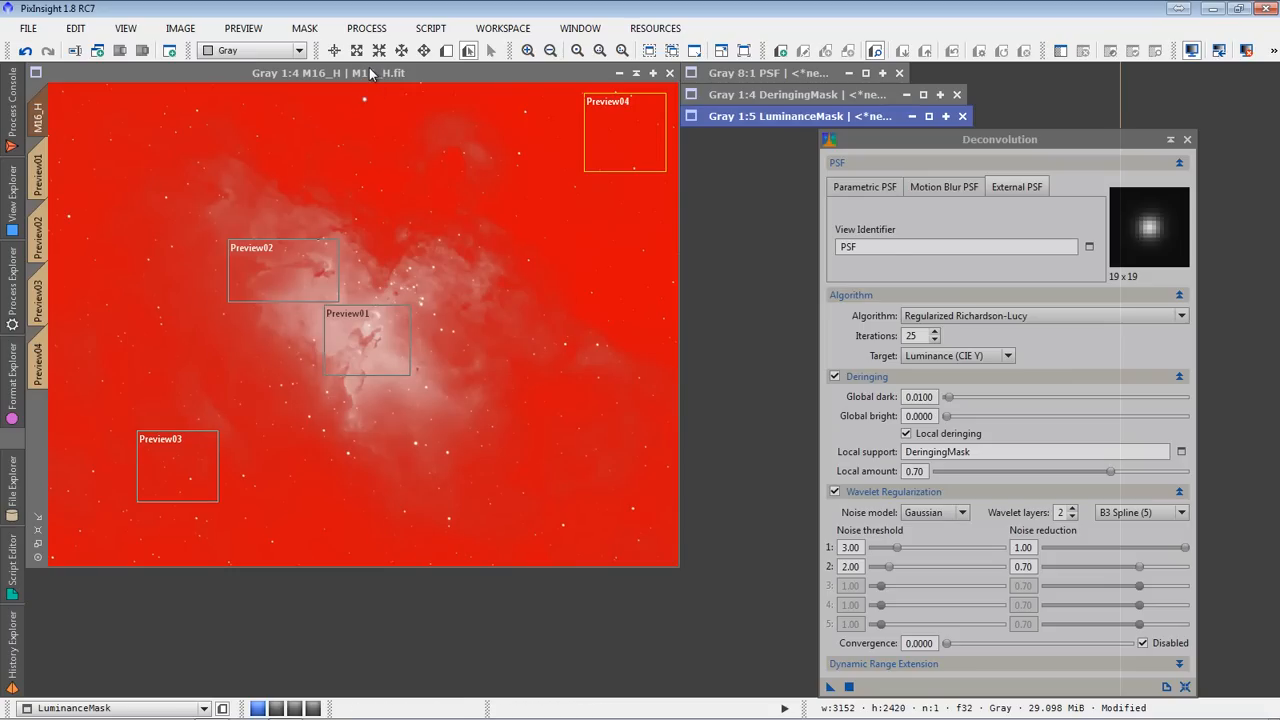
Select M16_H and hide its LuminanceMask red overlay via Mask > Show Mask
{"action": "left_click", "coordinate": [305, 28]}
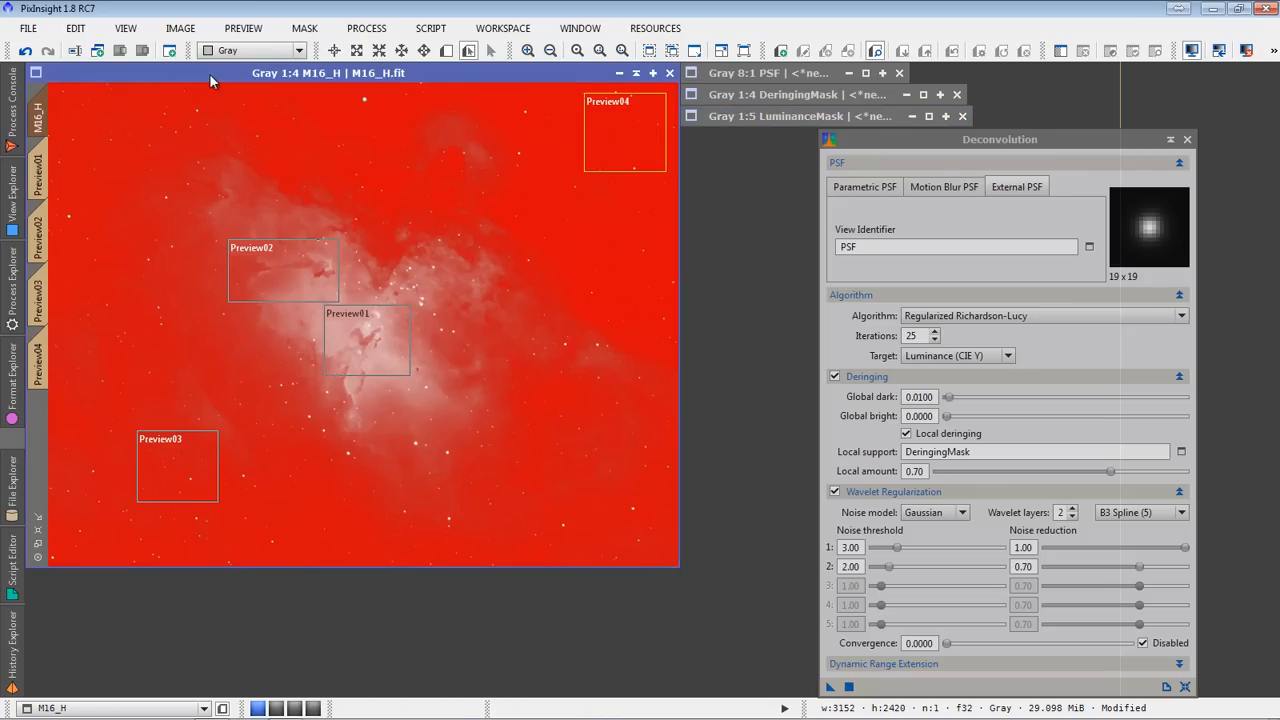
{"action": "left_click", "coordinate": [318, 27]}
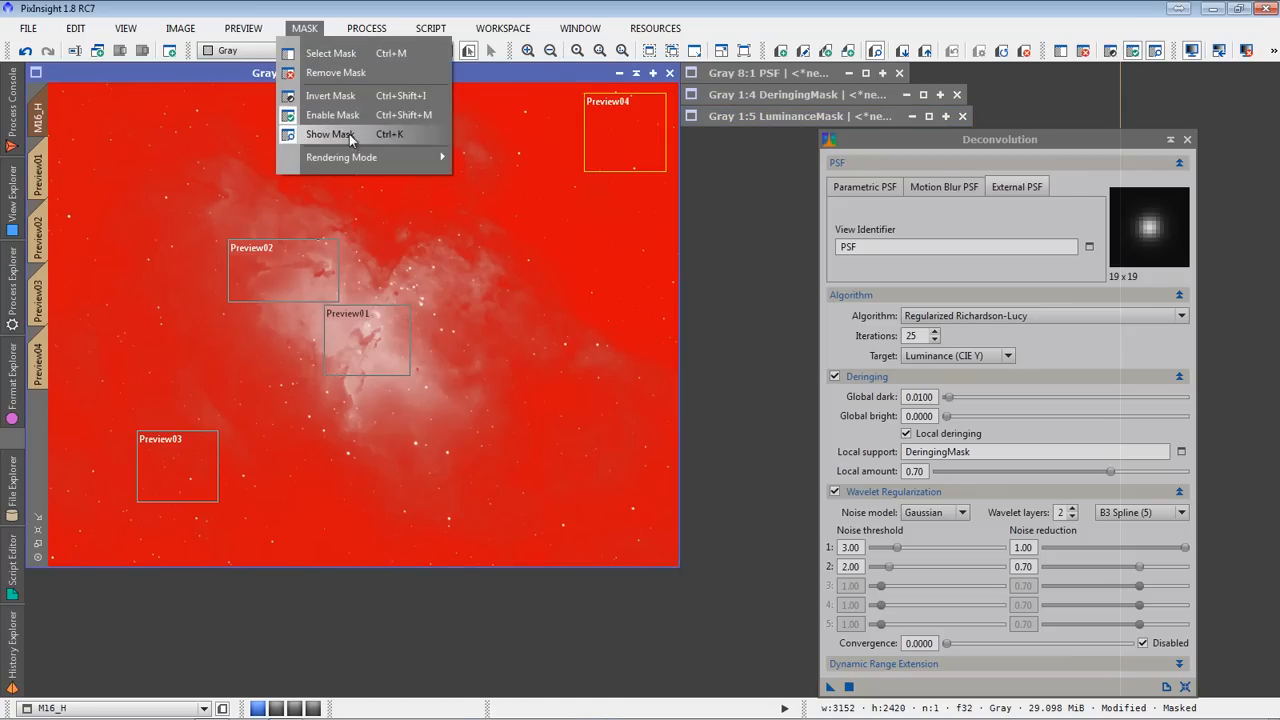
{"action": "left_click", "coordinate": [328, 134]}
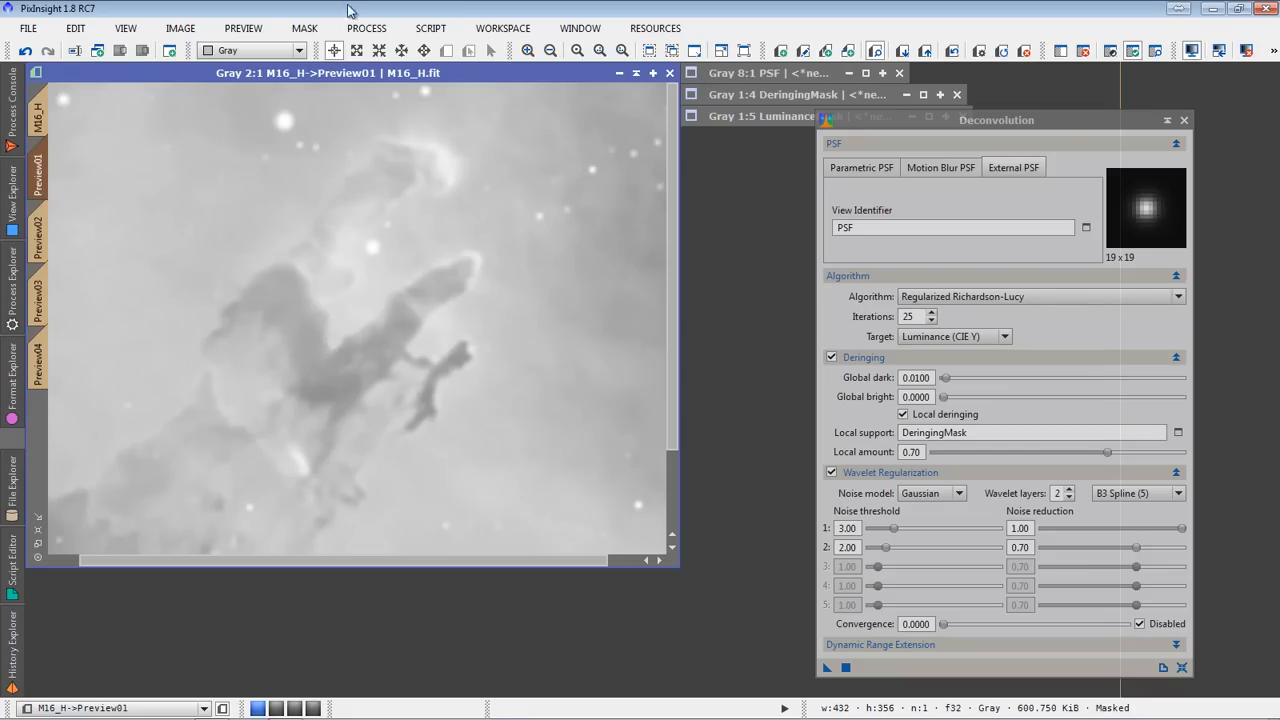
Undo the Preview01 deconvolution and raise Global dark from 0.04 up to 0.07
{"action": "left_click", "coordinate": [248, 28]}
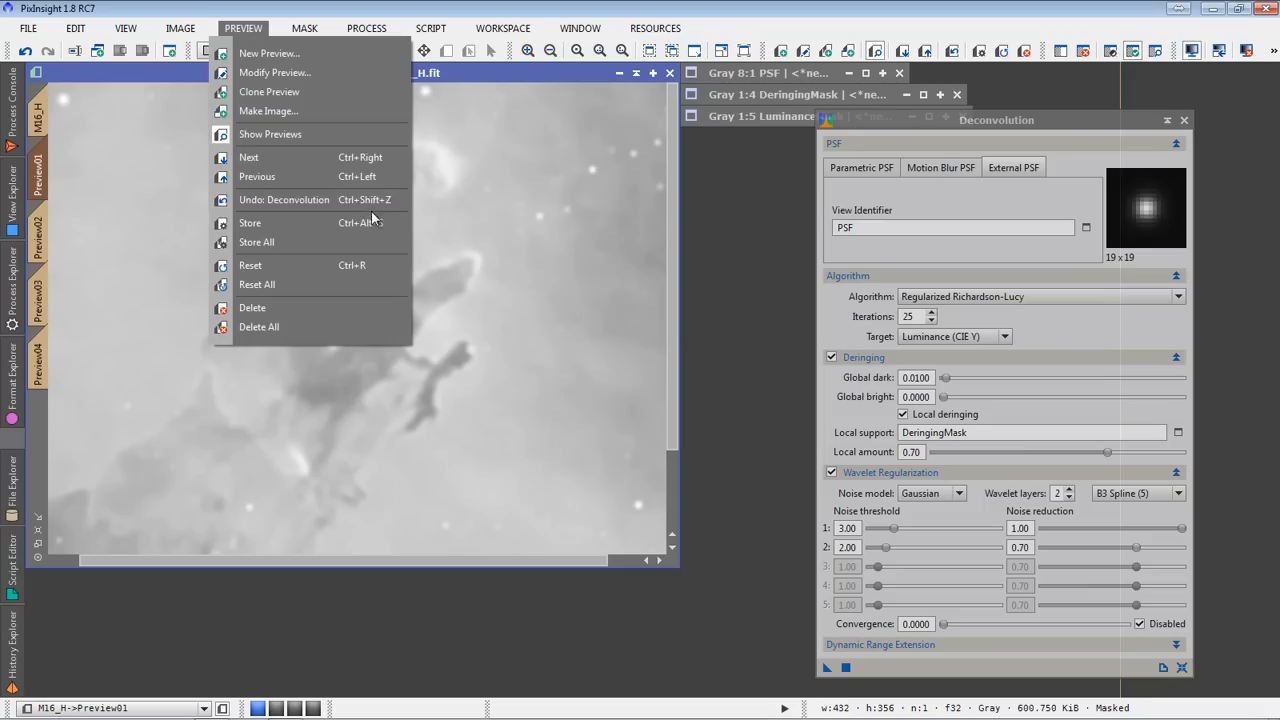
{"action": "mouse_move", "coordinate": [353, 205]}
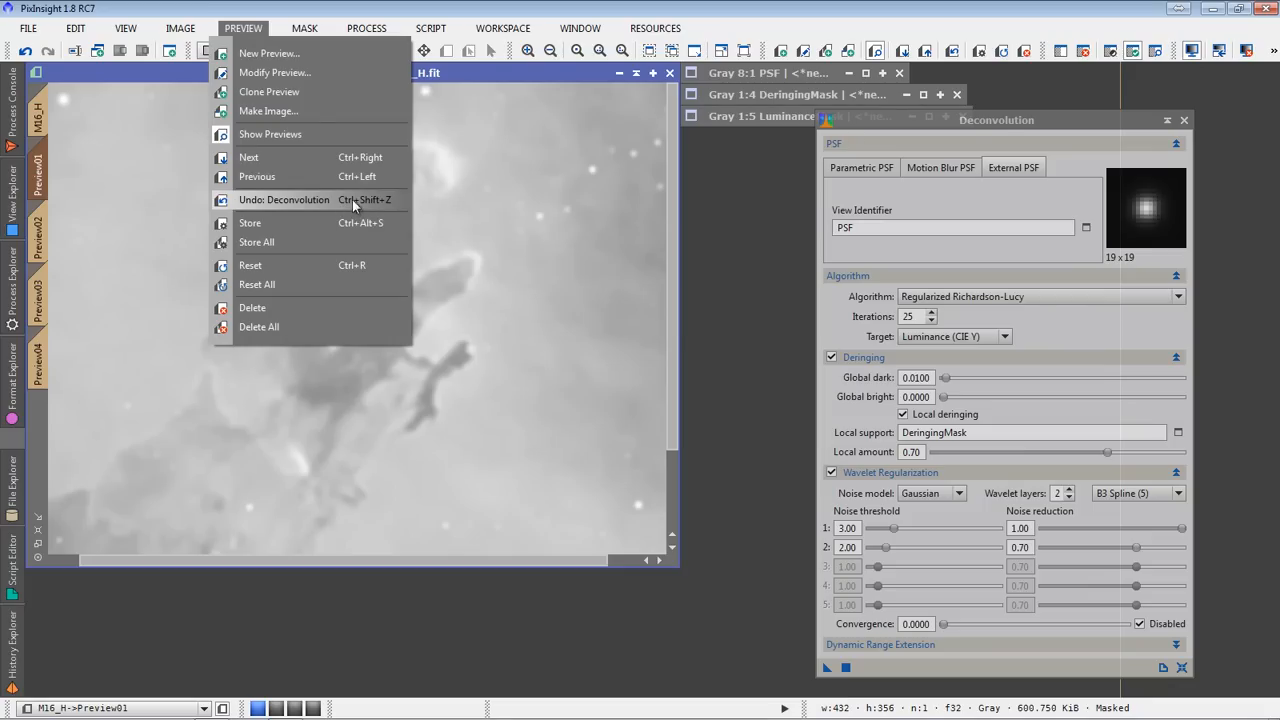
{"action": "left_click", "coordinate": [283, 199]}
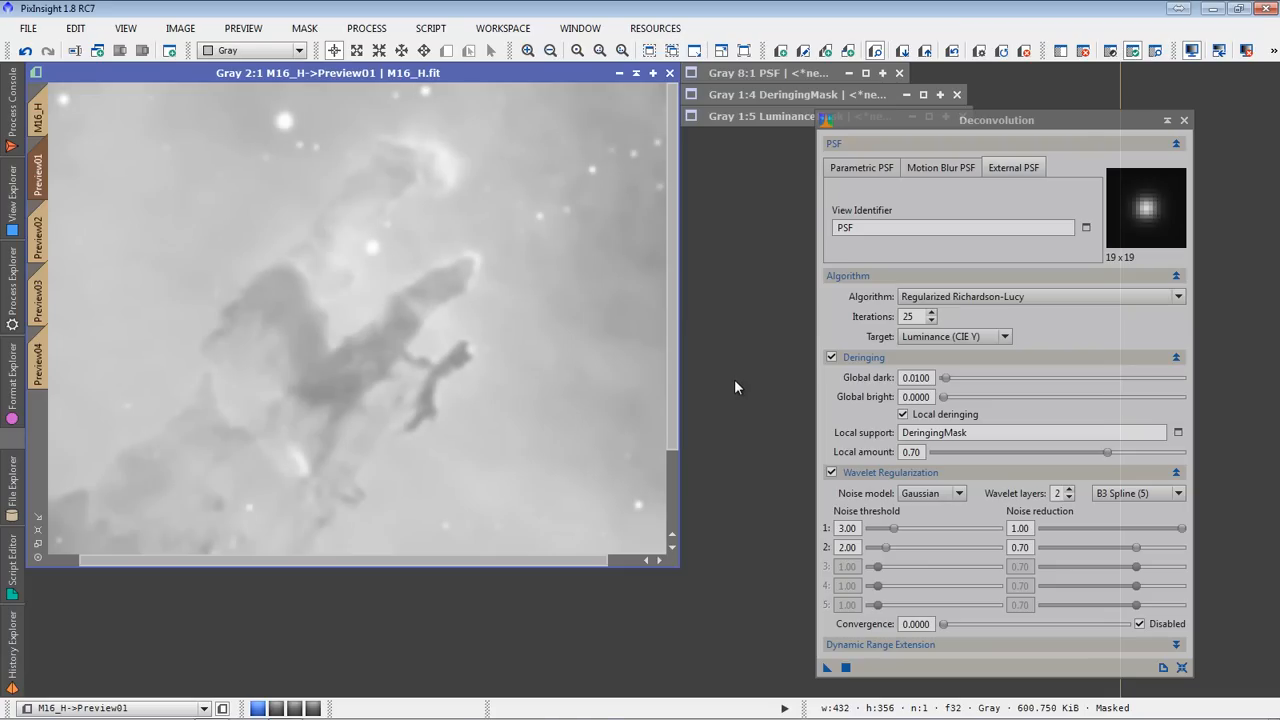
{"action": "mouse_move", "coordinate": [768, 335]}
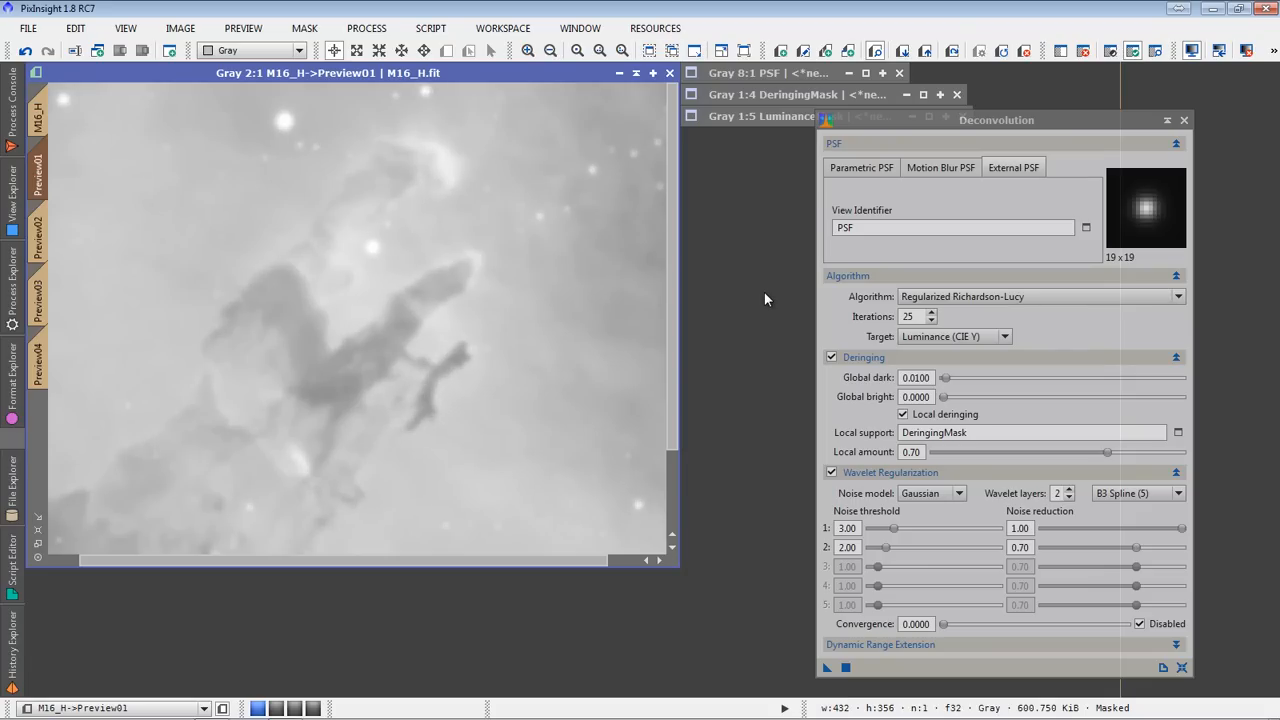
{"action": "mouse_move", "coordinate": [895, 399]}
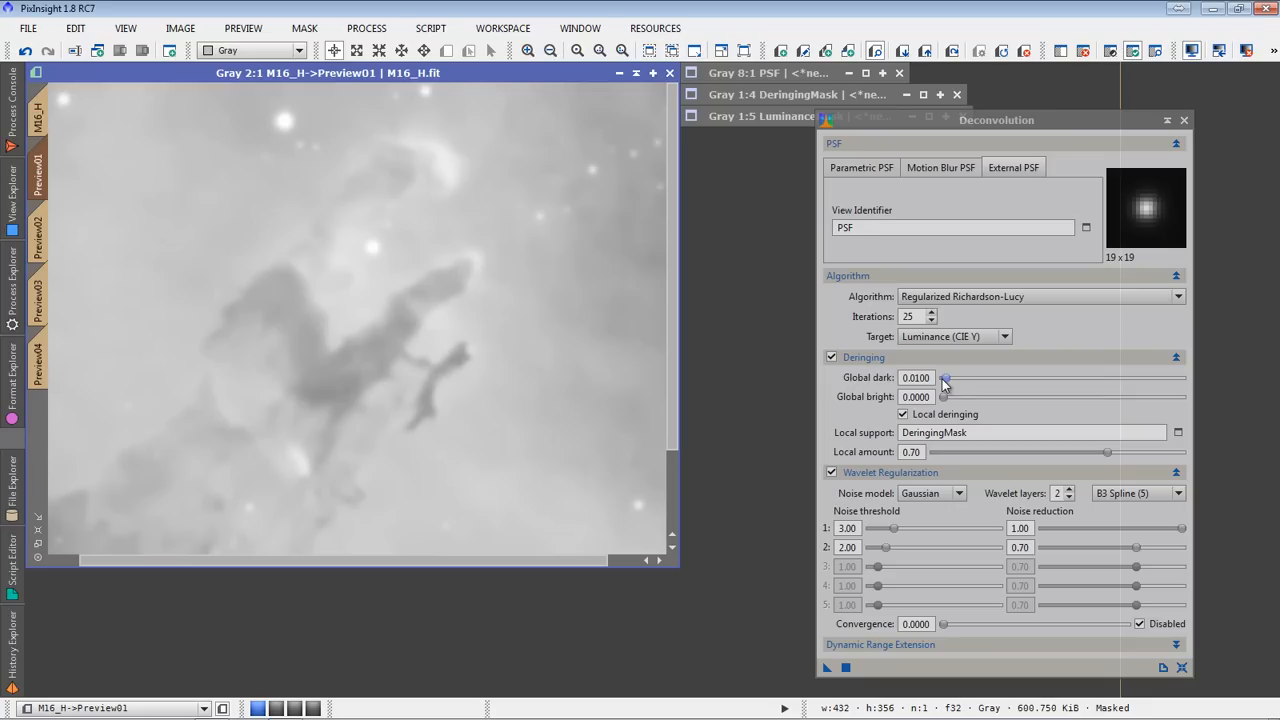
{"action": "left_click_drag", "start_coordinate": [944, 377], "coordinate": [952, 377]}
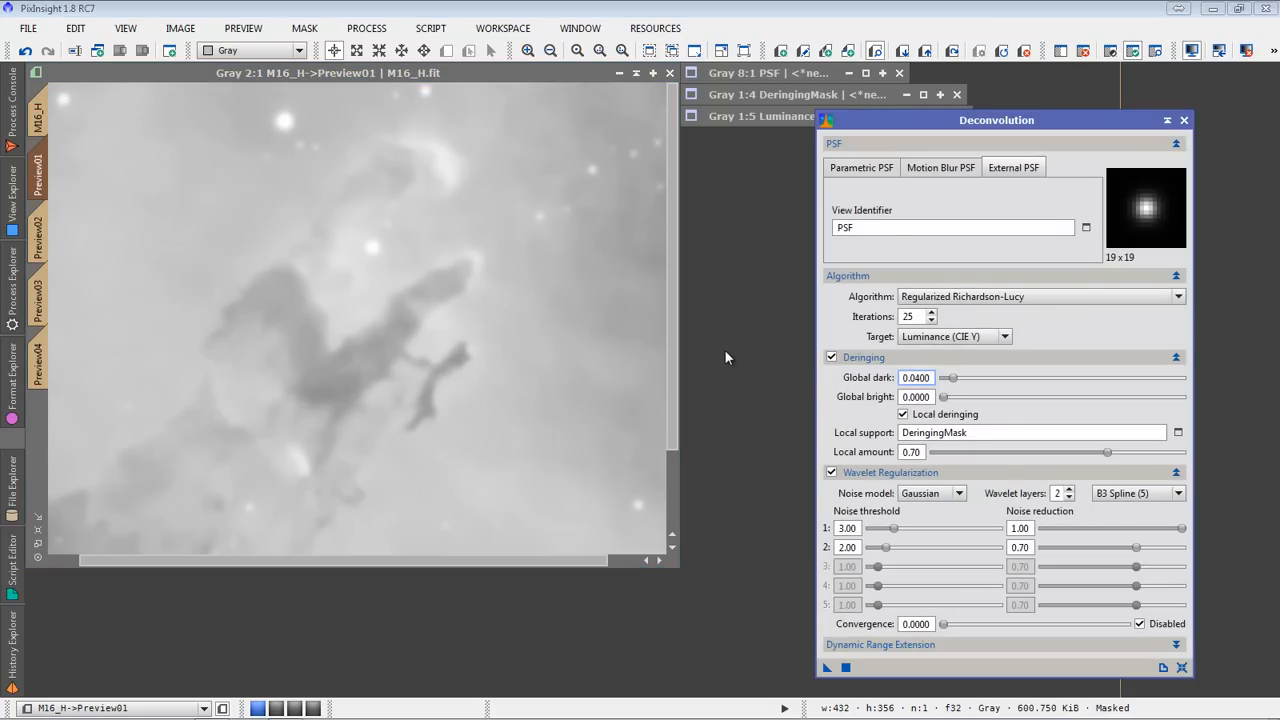
{"action": "mouse_move", "coordinate": [877, 410]}
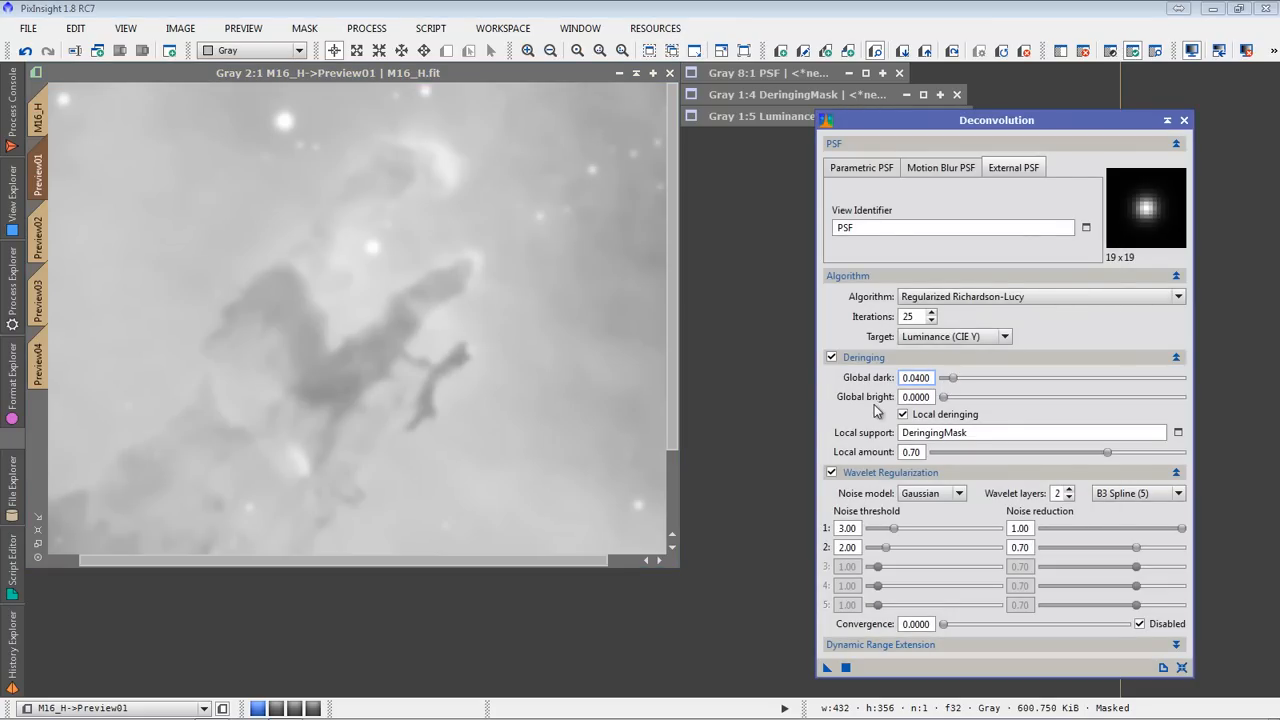
{"action": "mouse_move", "coordinate": [596, 237]}
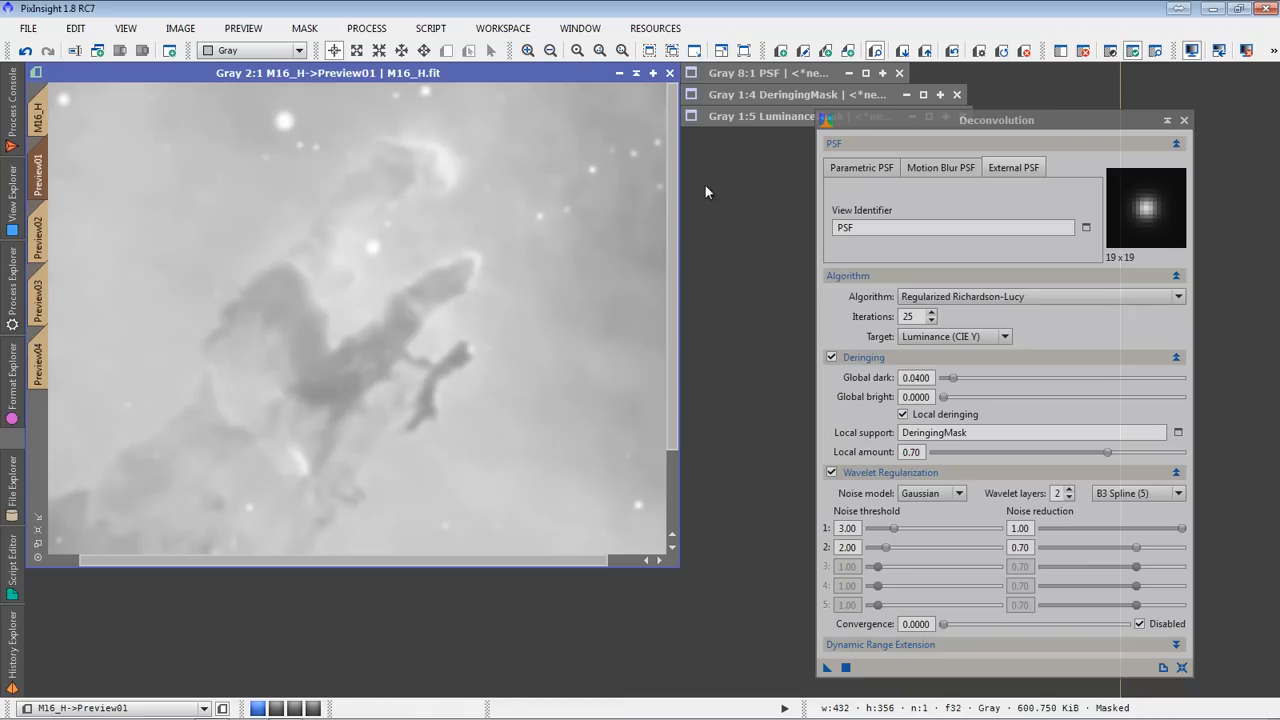
{"action": "mouse_move", "coordinate": [745, 219]}
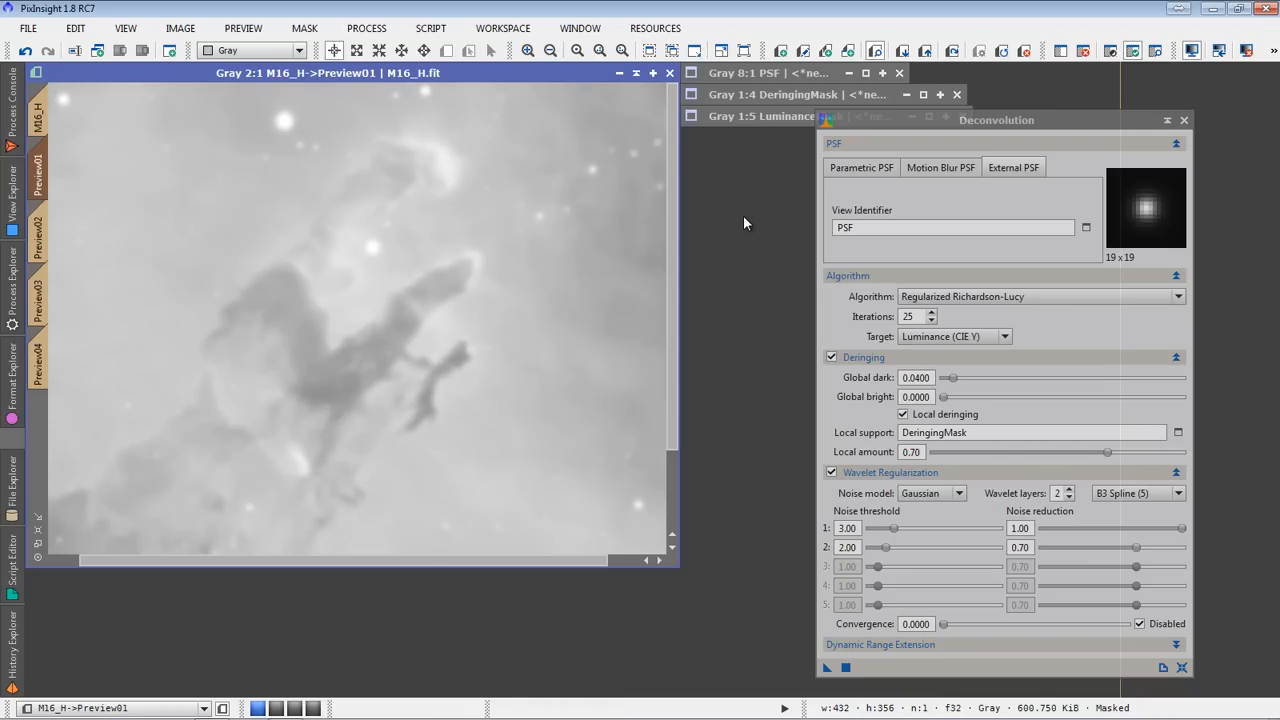
{"action": "mouse_move", "coordinate": [920, 480]}
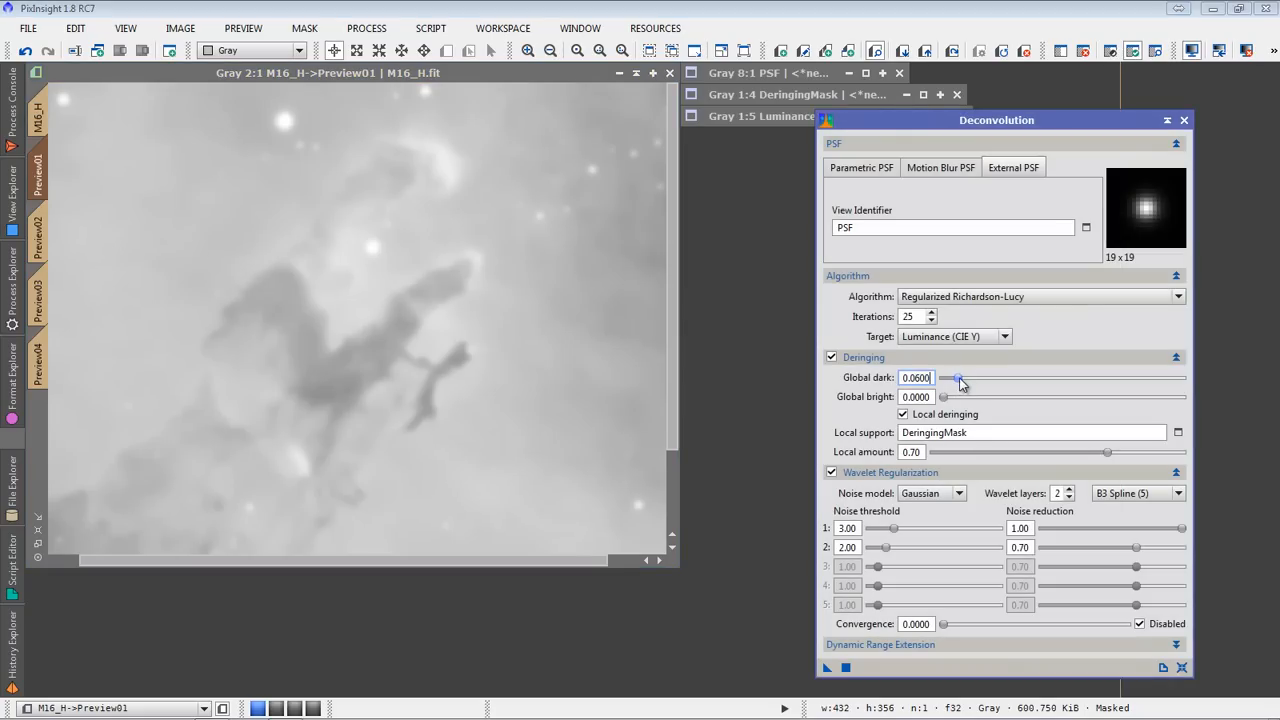
{"action": "left_click_drag", "start_coordinate": [957, 377], "coordinate": [960, 377]}
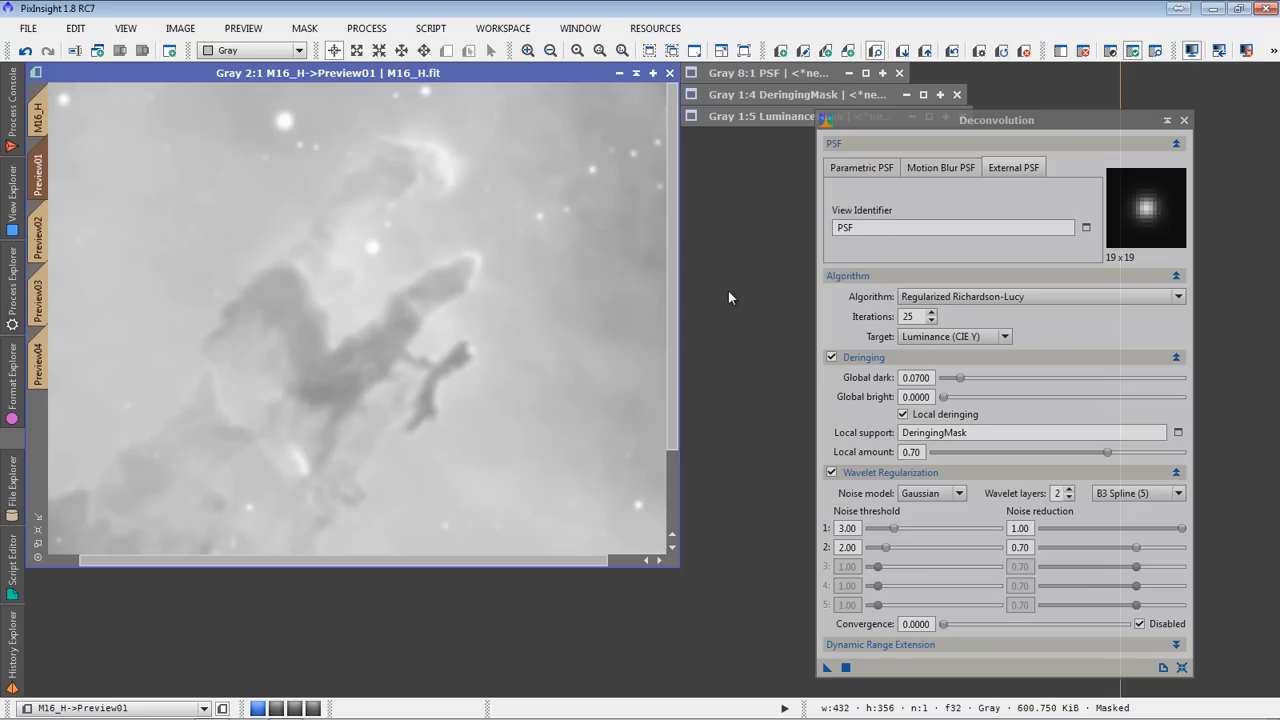
{"action": "mouse_move", "coordinate": [734, 302]}
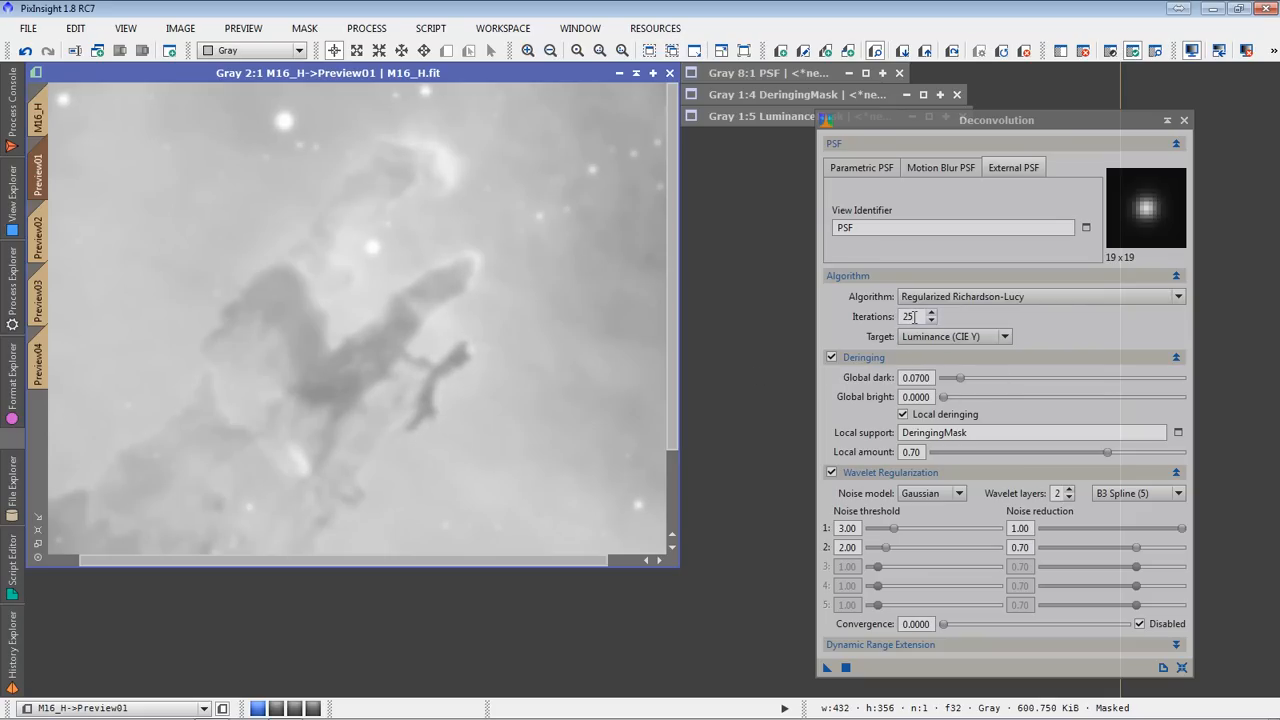
Set Iterations to 50 and inspect the pillars in Preview01
{"action": "type", "text": "50"}
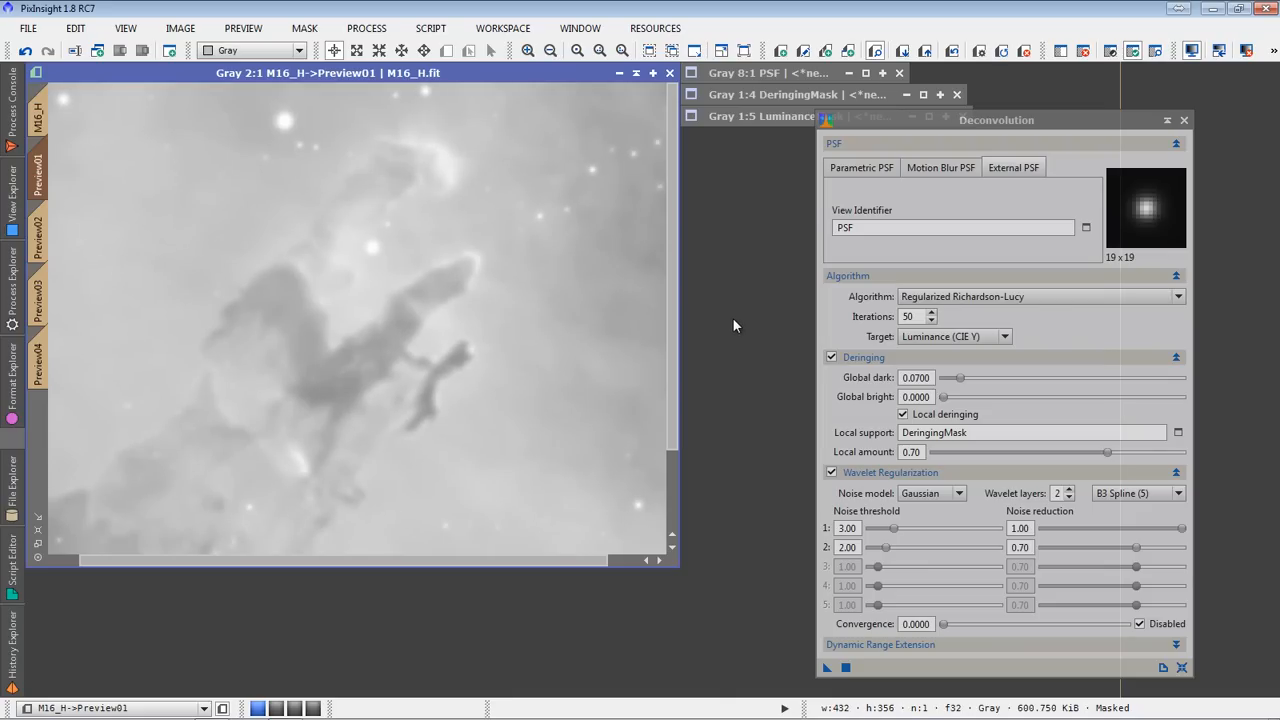
{"action": "left_click", "coordinate": [366, 294]}
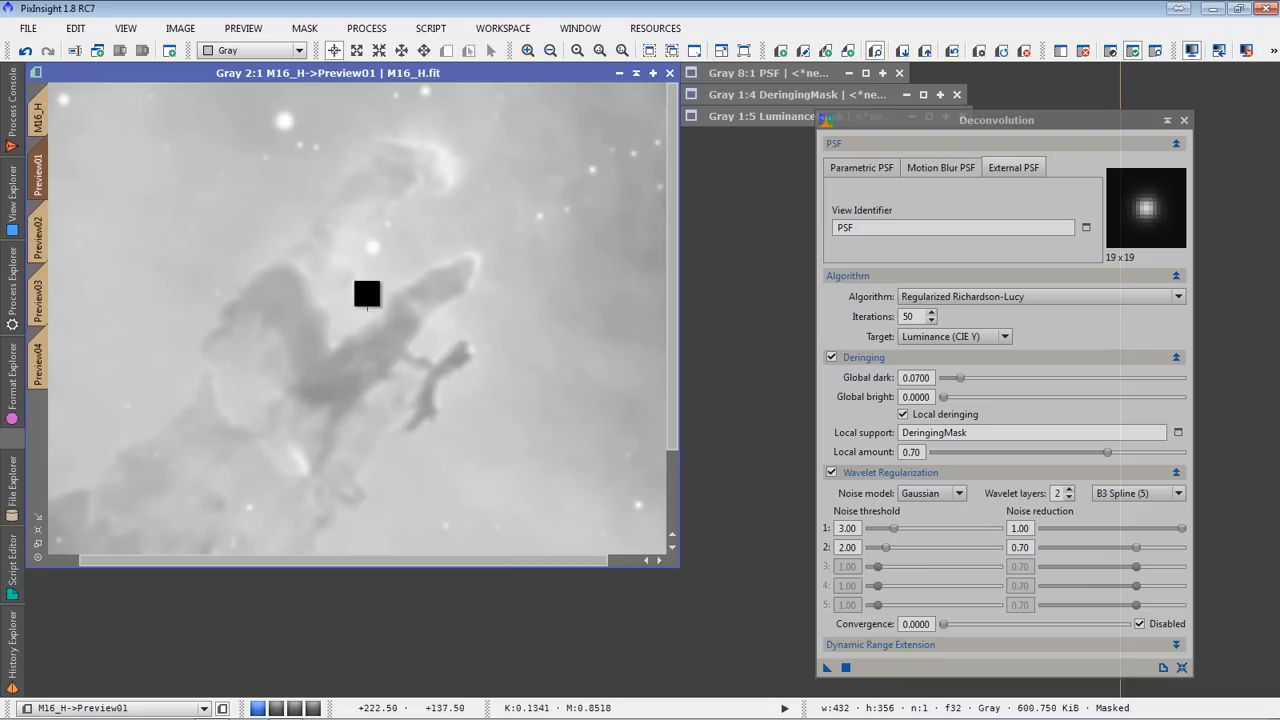
{"action": "left_click_drag", "start_coordinate": [367, 293], "coordinate": [456, 138]}
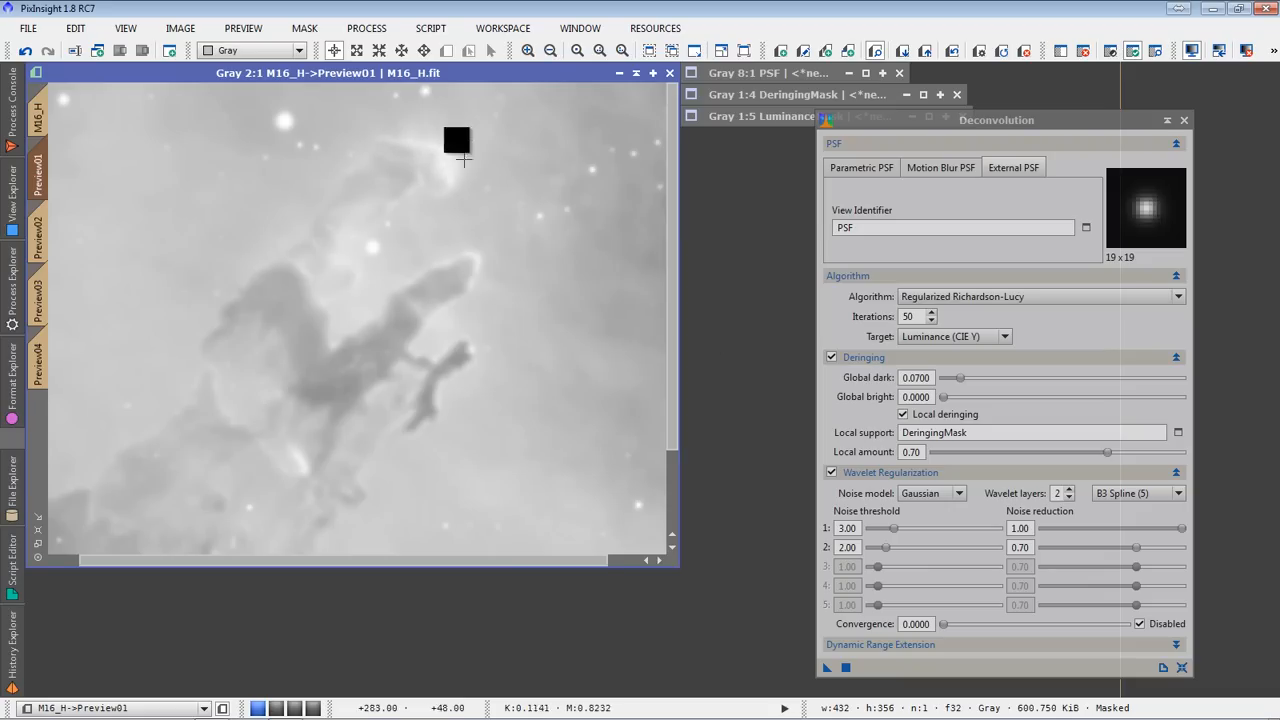
{"action": "left_click_drag", "start_coordinate": [457, 140], "coordinate": [385, 150]}
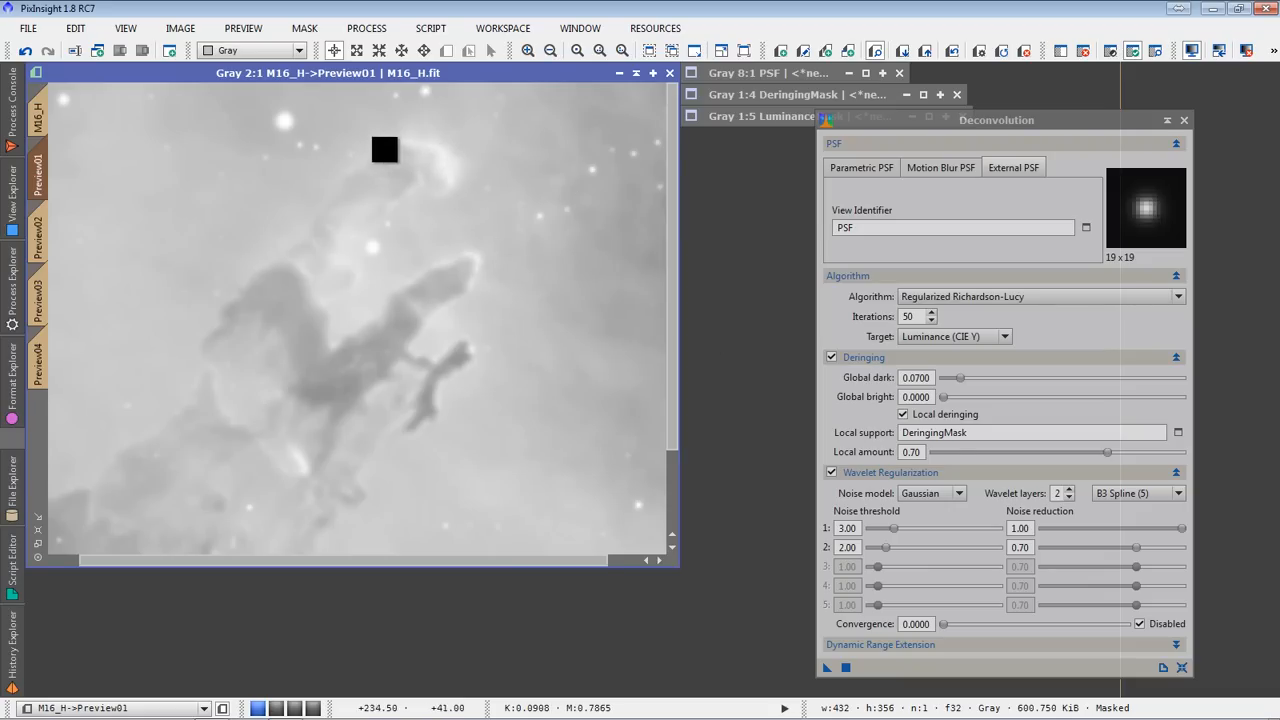
{"action": "left_click_drag", "start_coordinate": [385, 150], "coordinate": [418, 147]}
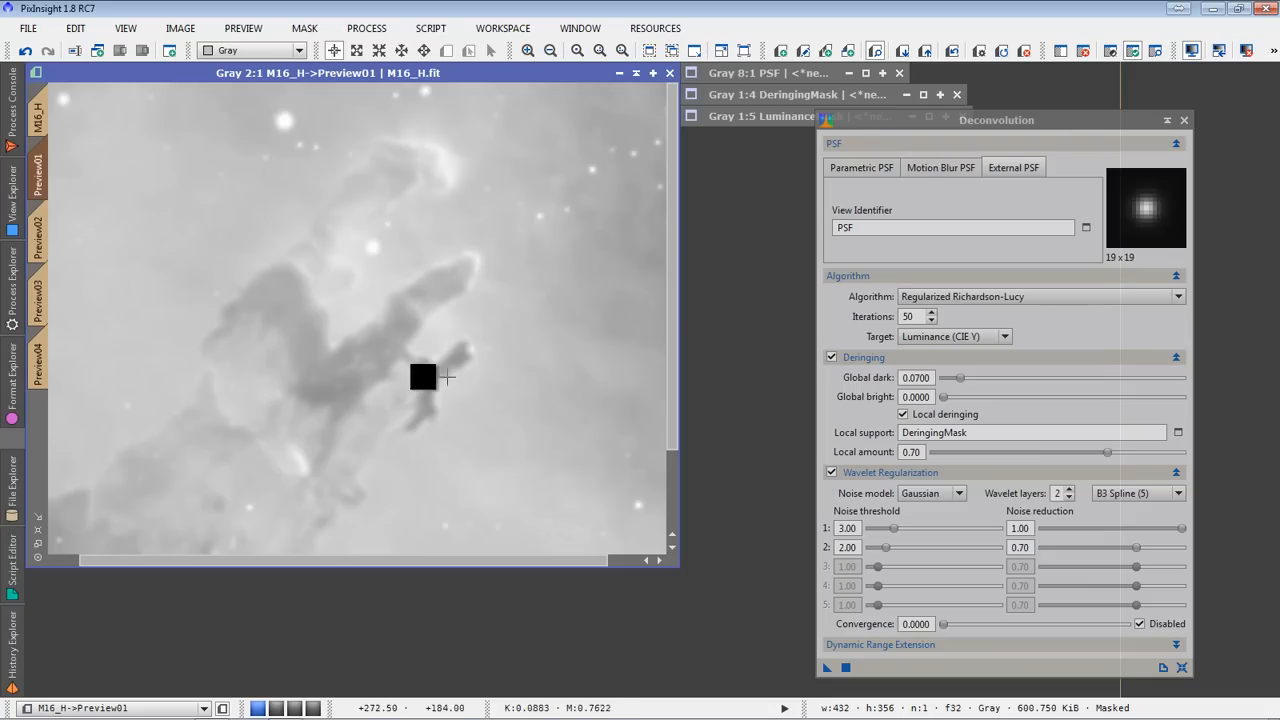
{"action": "left_click_drag", "start_coordinate": [422, 377], "coordinate": [371, 366]}
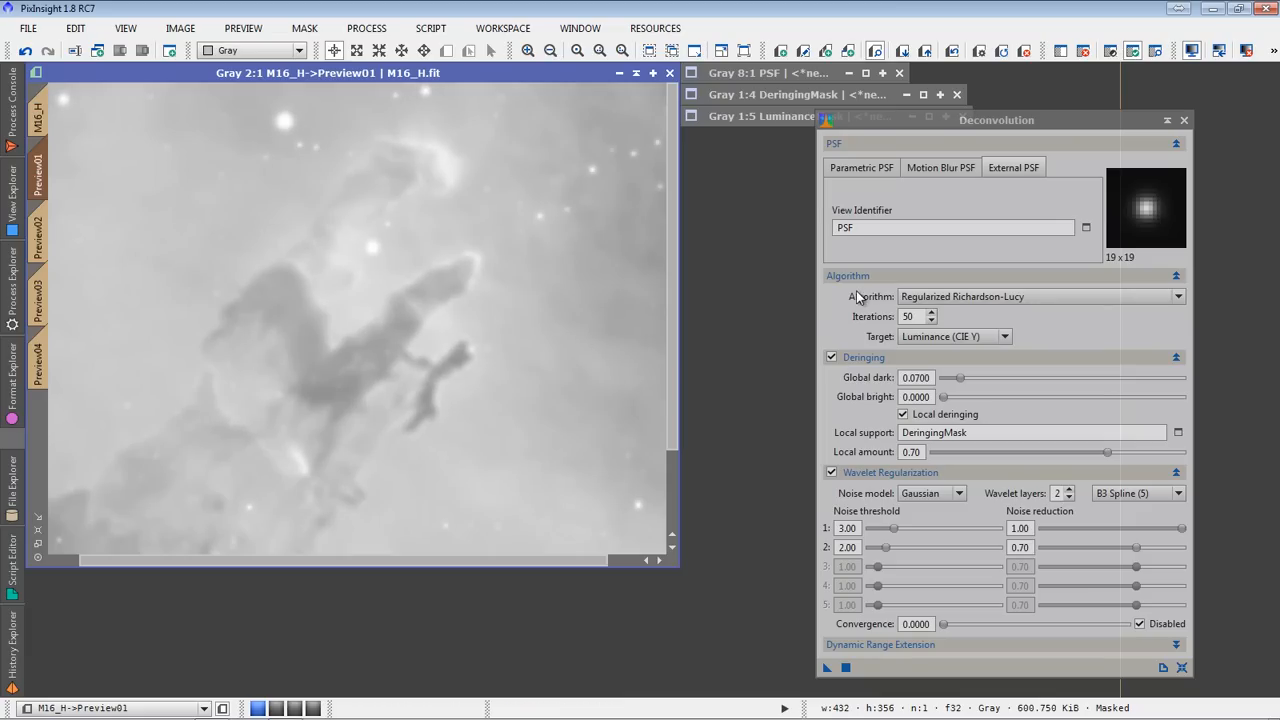
{"action": "mouse_move", "coordinate": [685, 347]}
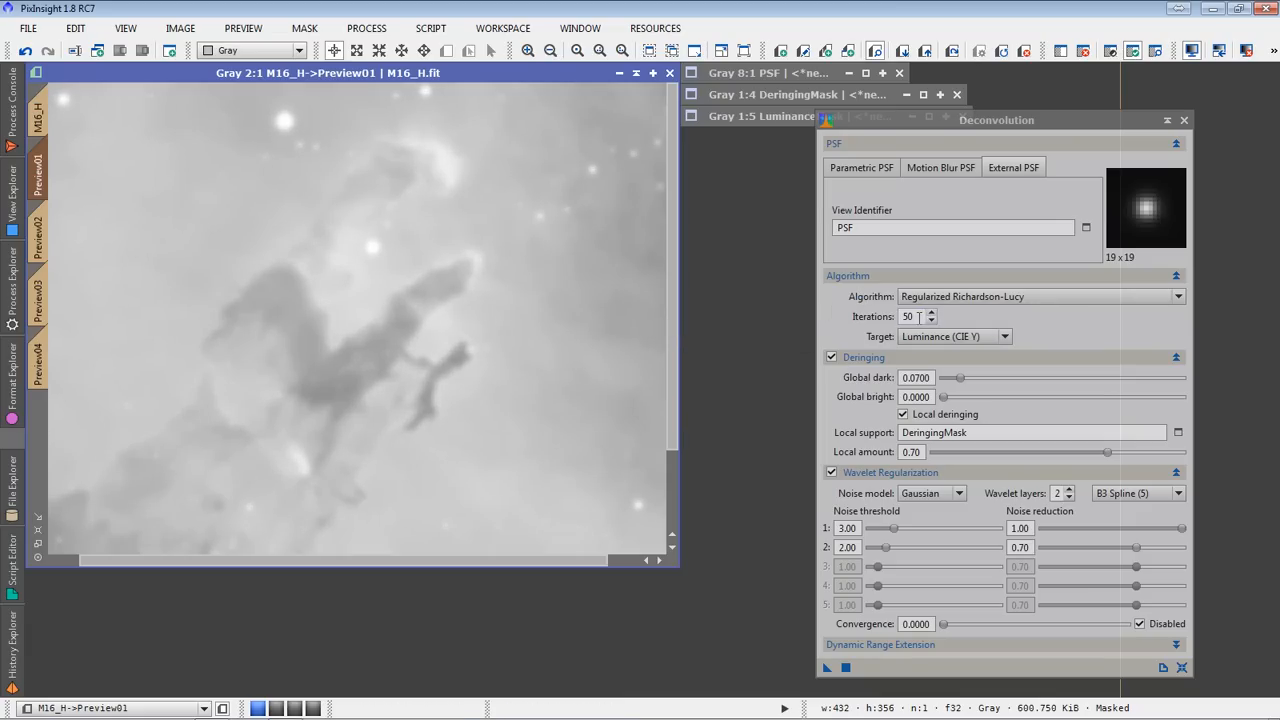
{"action": "type", "text": "150"}
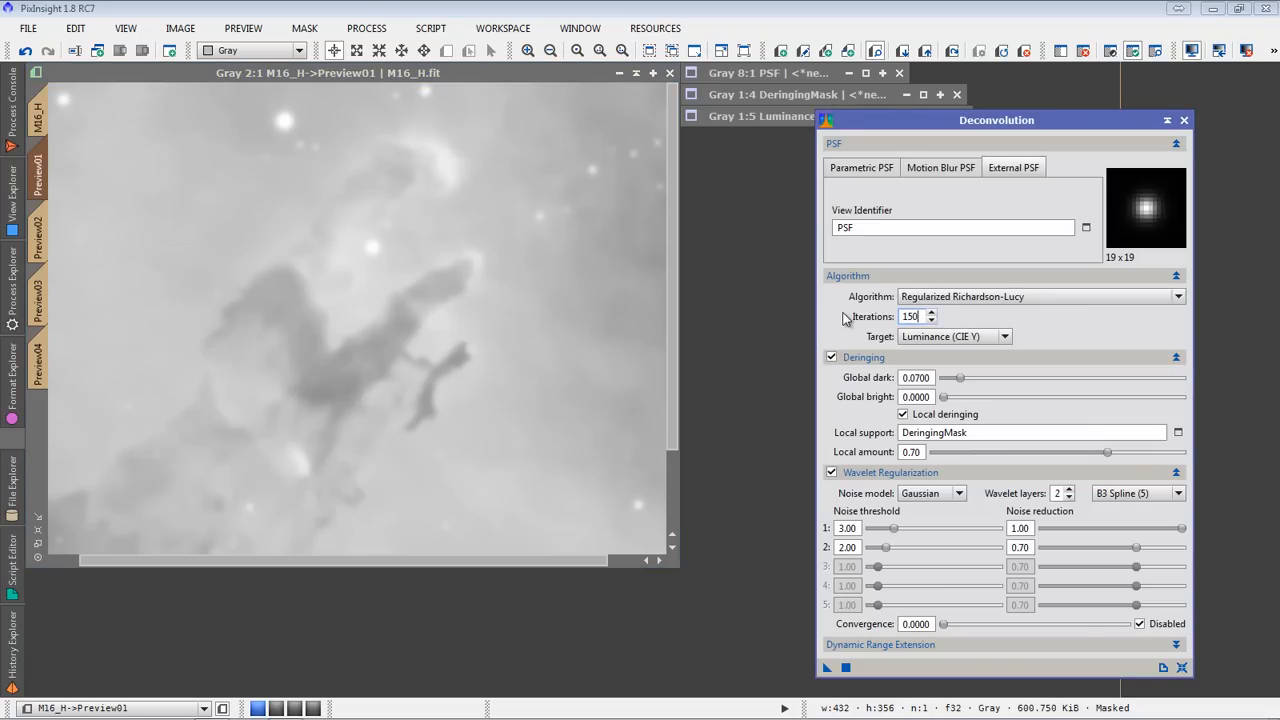
{"action": "mouse_move", "coordinate": [832, 677]}
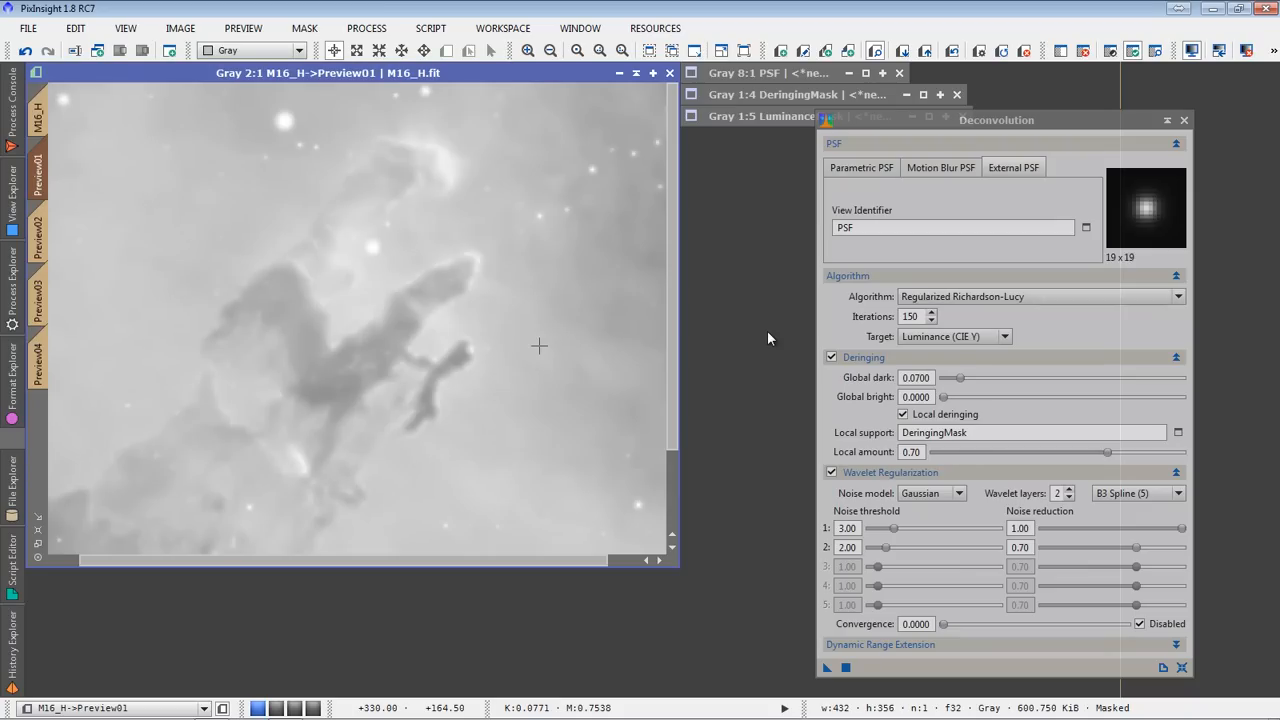
{"action": "mouse_move", "coordinate": [697, 272]}
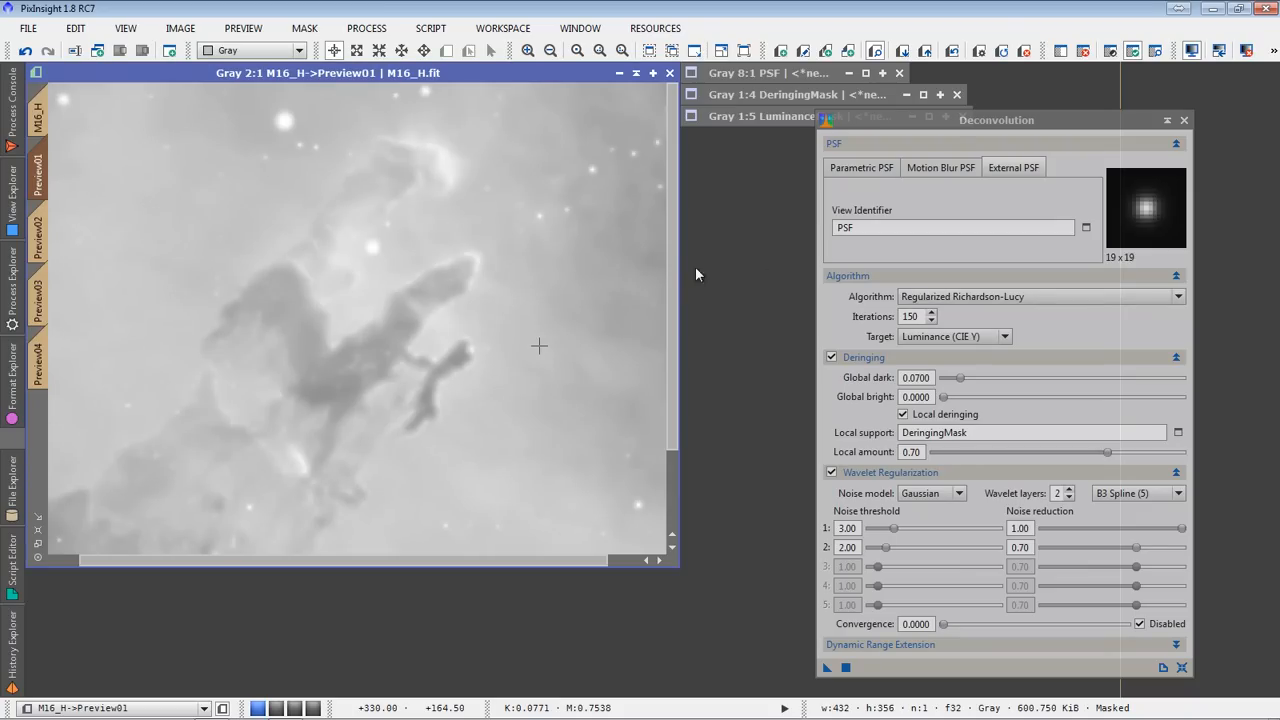
{"action": "mouse_move", "coordinate": [694, 288]}
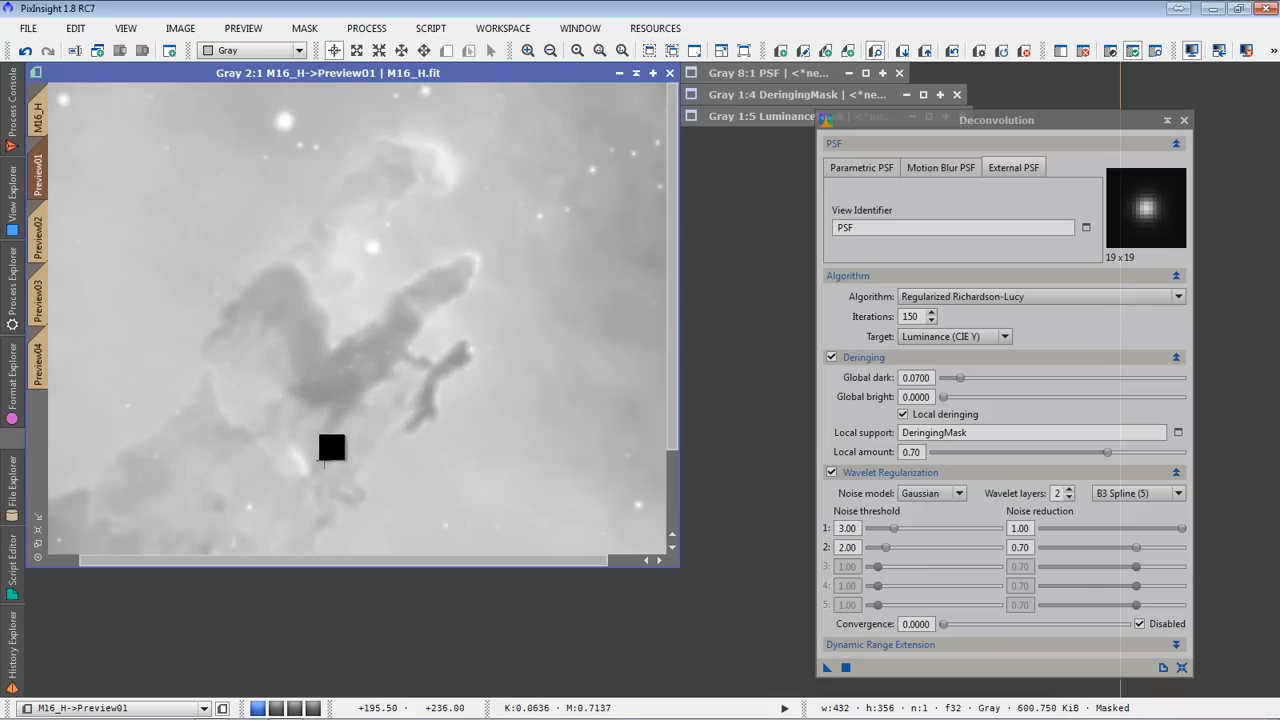
{"action": "left_click_drag", "start_coordinate": [331, 448], "coordinate": [409, 305]}
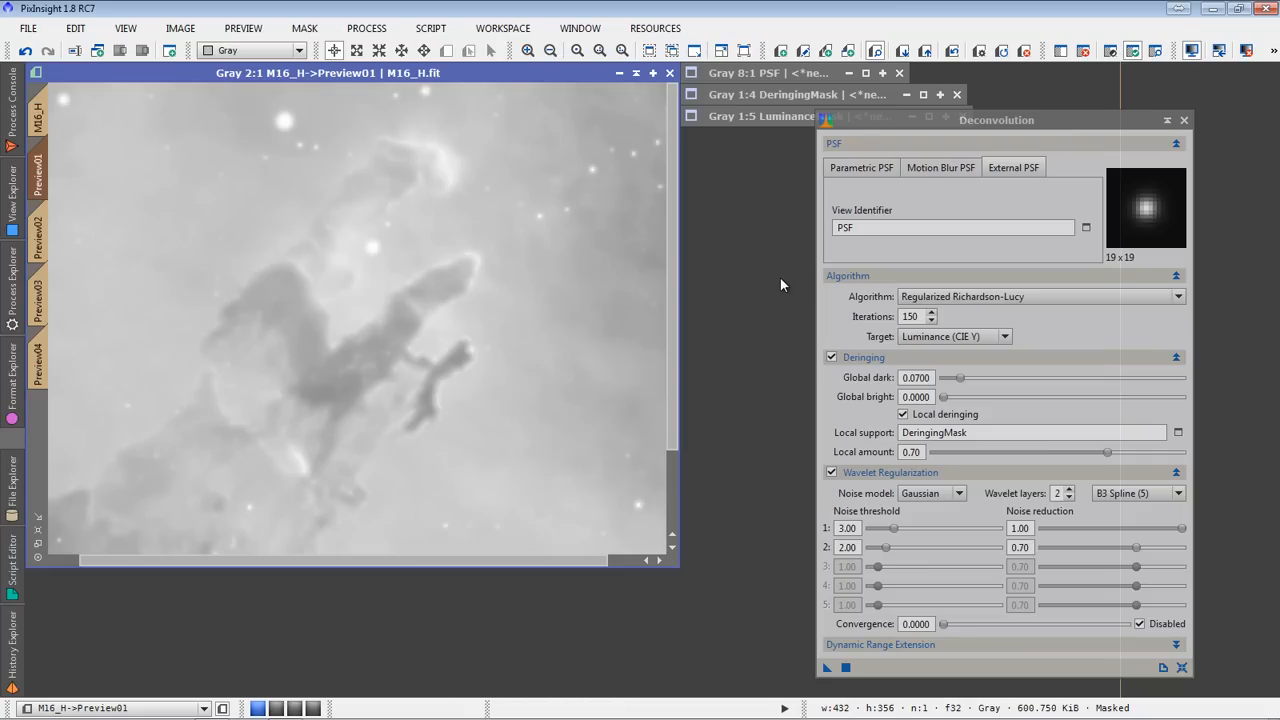
{"action": "mouse_move", "coordinate": [776, 287]}
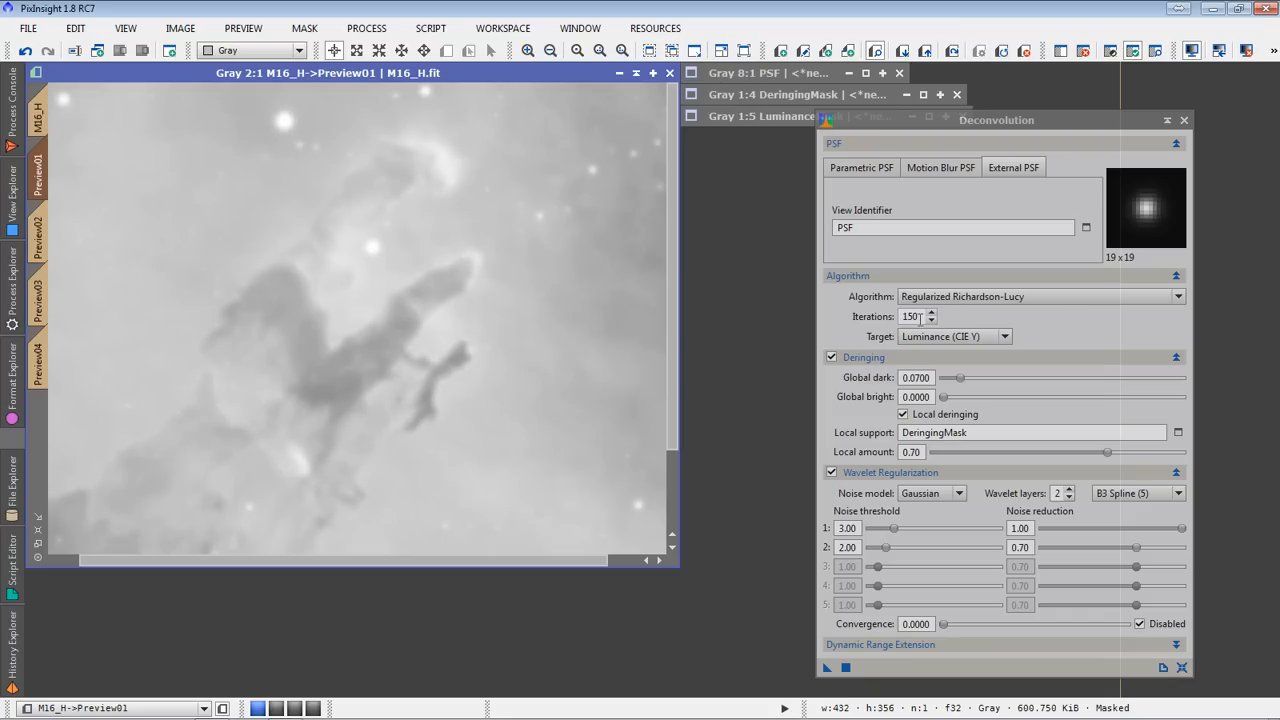
{"action": "type", "text": "50"}
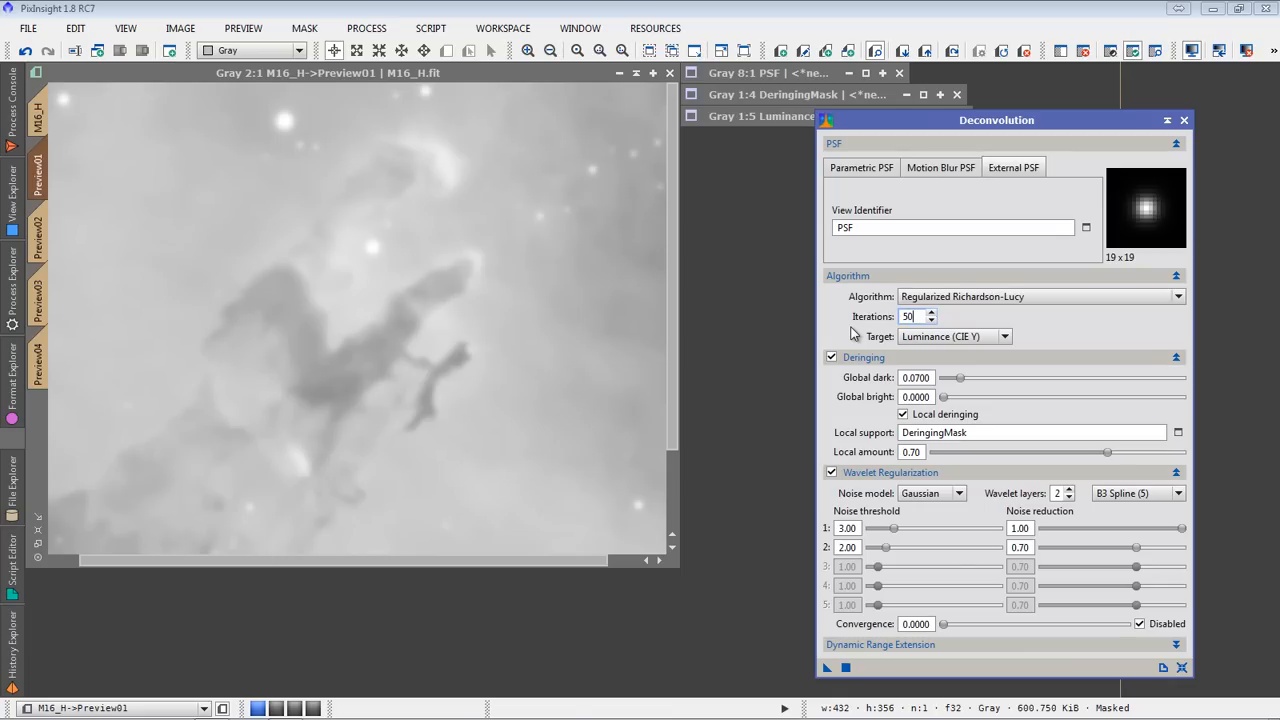
{"action": "mouse_move", "coordinate": [48, 228]}
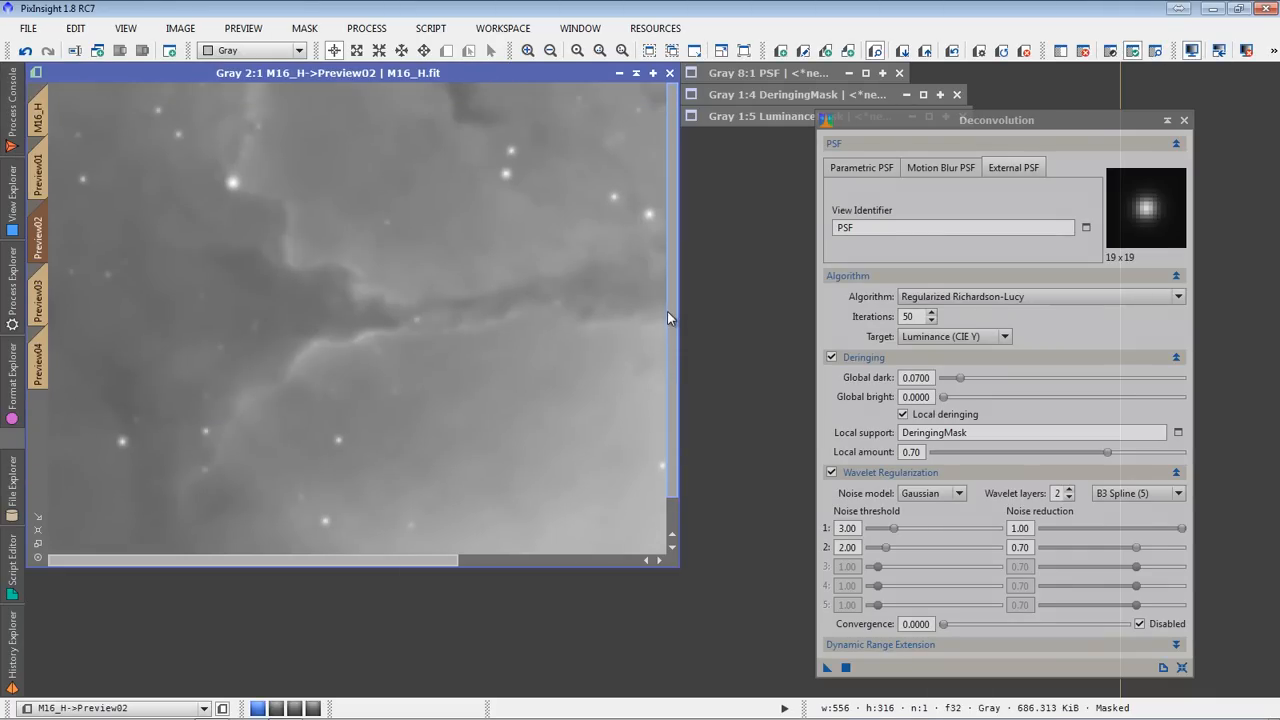
{"action": "mouse_move", "coordinate": [693, 473]}
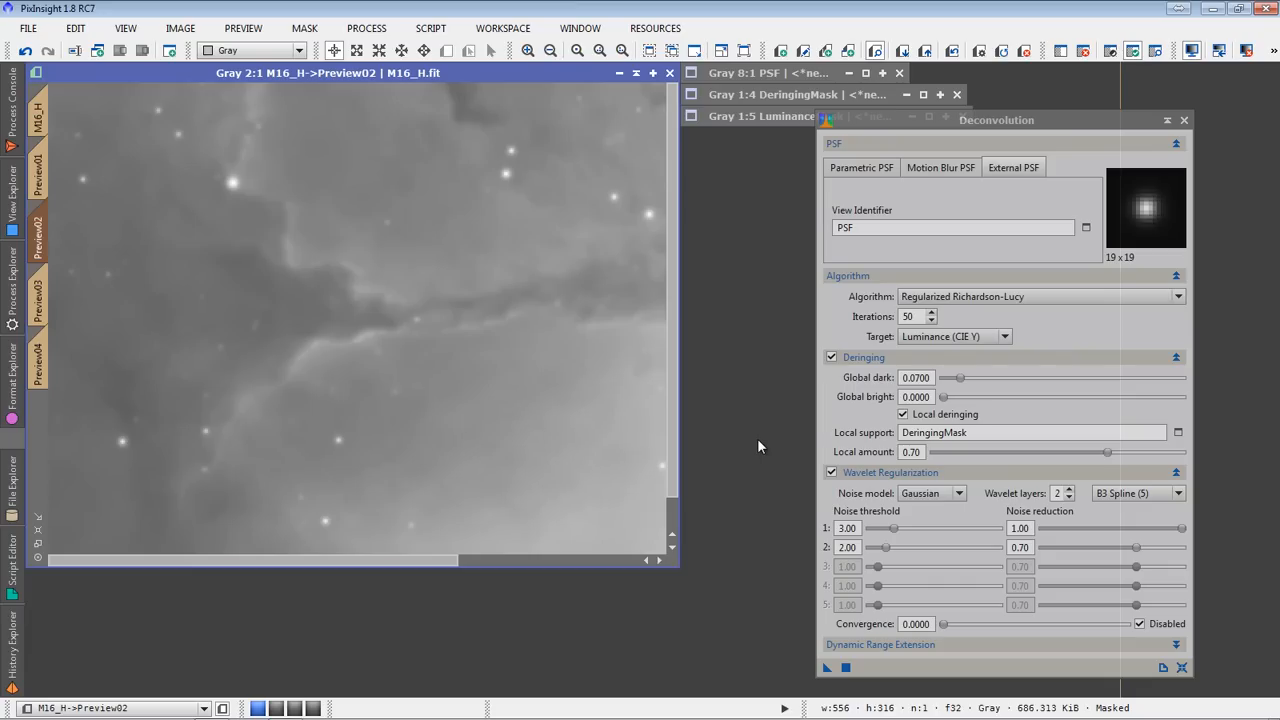
{"action": "mouse_move", "coordinate": [763, 365]}
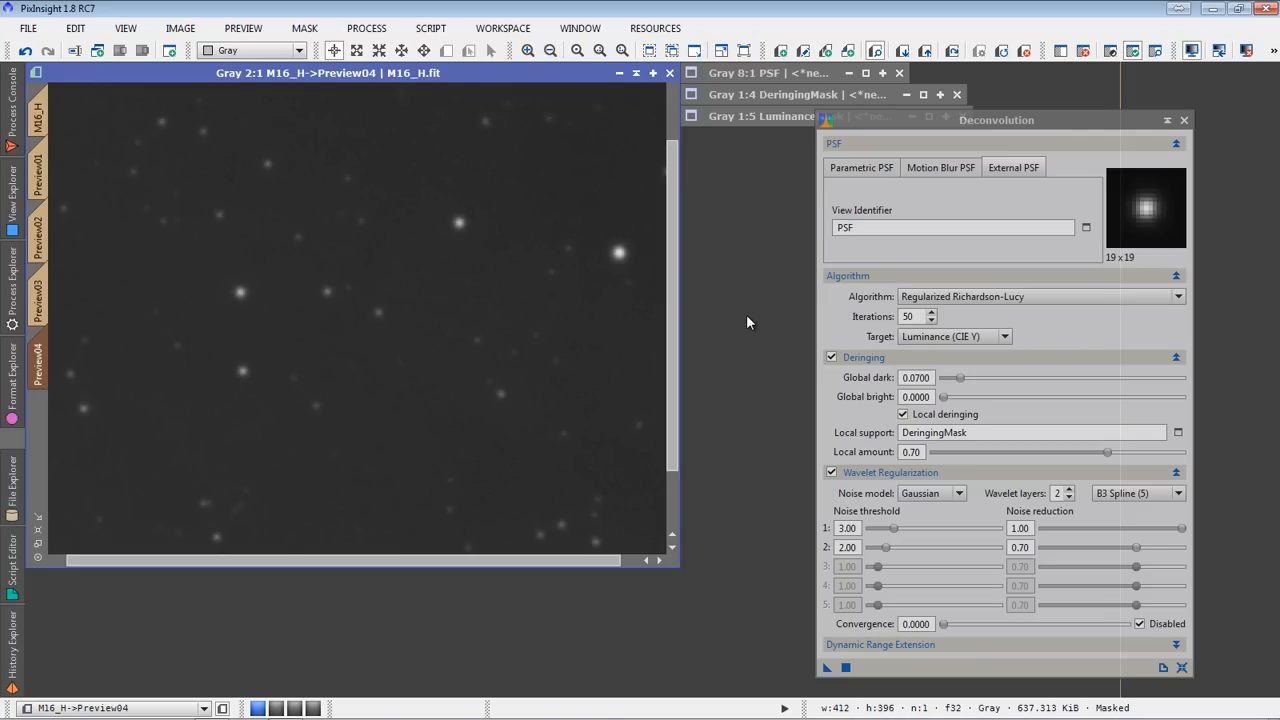
{"action": "mouse_move", "coordinate": [51, 197]}
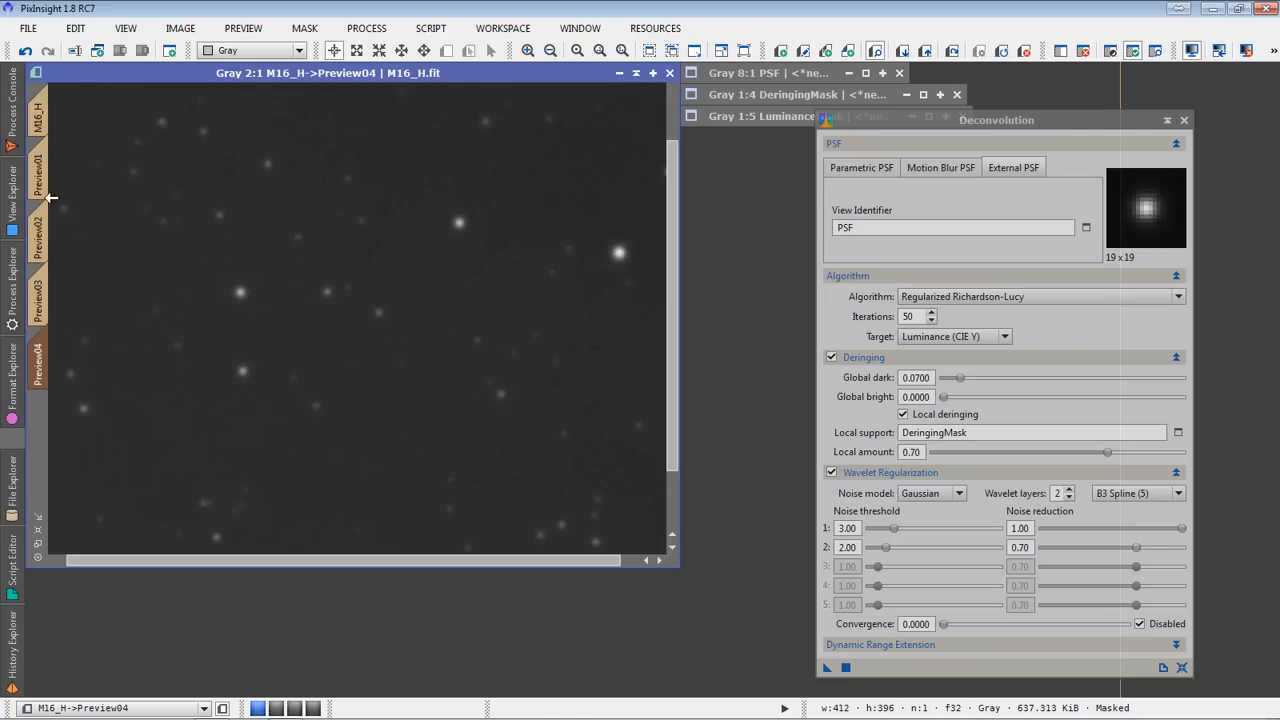
{"action": "mouse_move", "coordinate": [930, 153]}
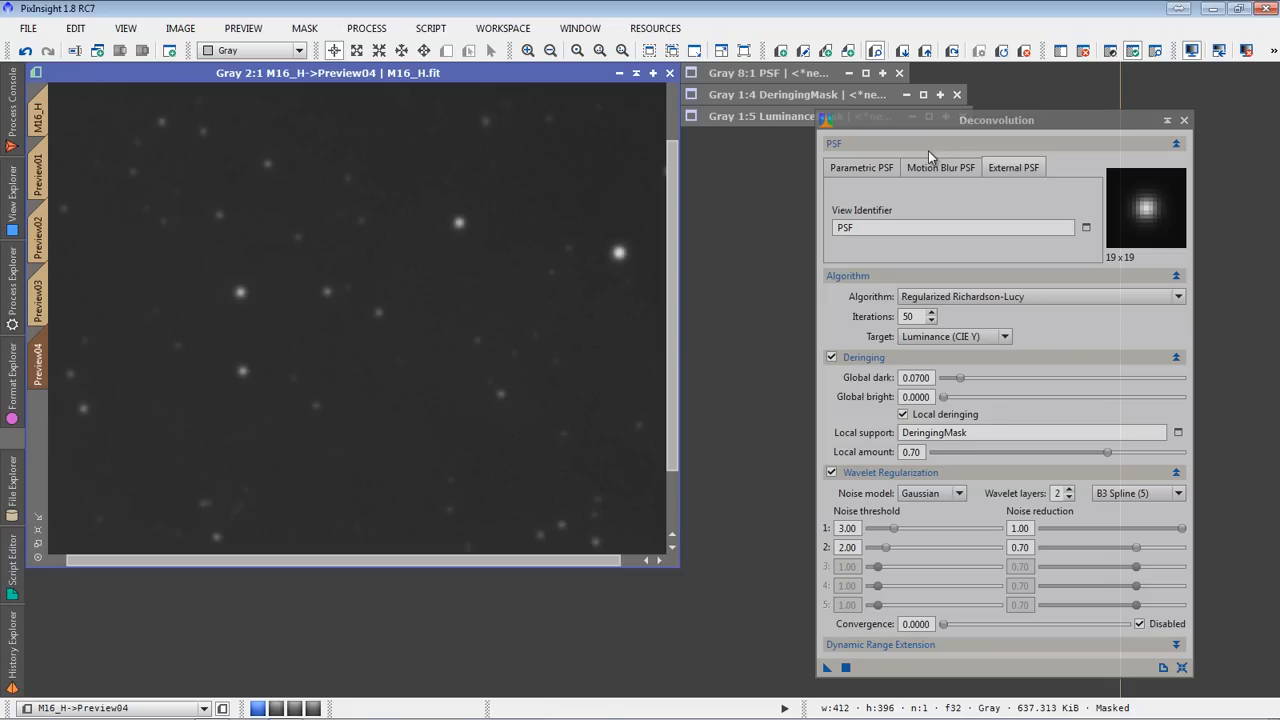
Return to the full M16_H view after checking Preview02 and Preview04
{"action": "left_click", "coordinate": [237, 28]}
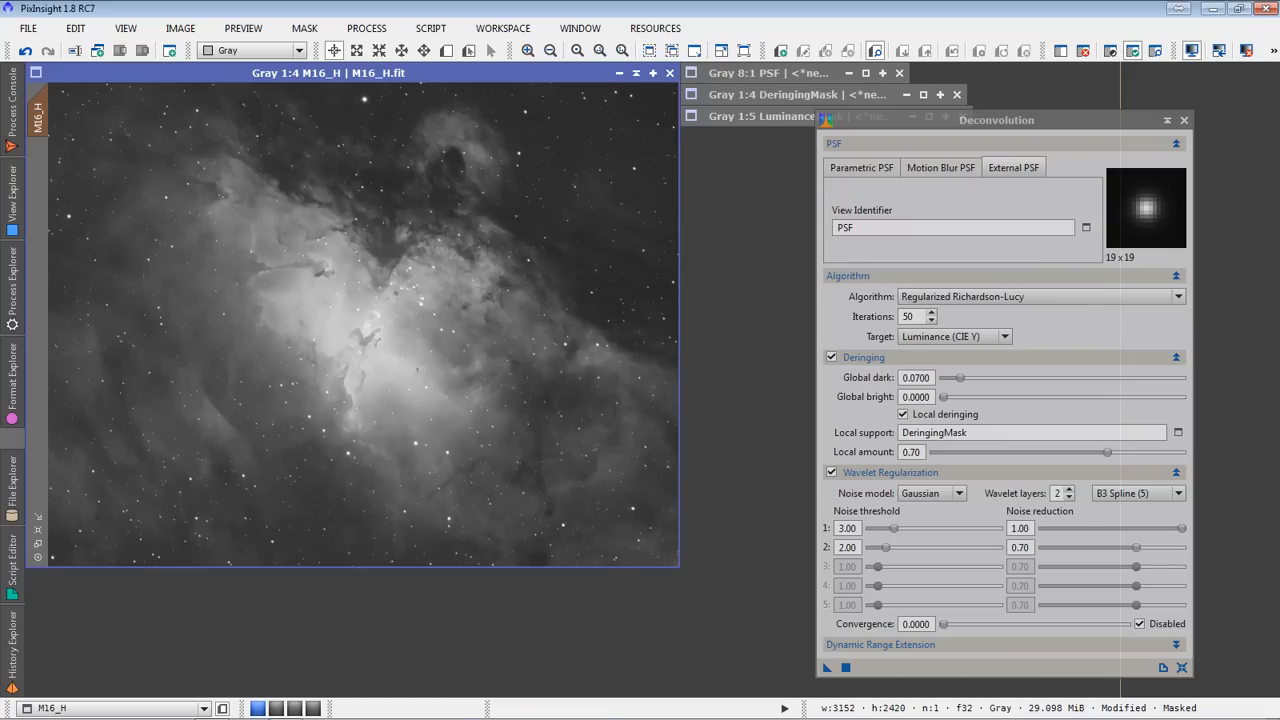
View the deconvolved M16_H pillars at full 1:1 size
{"action": "left_click", "coordinate": [407, 283]}
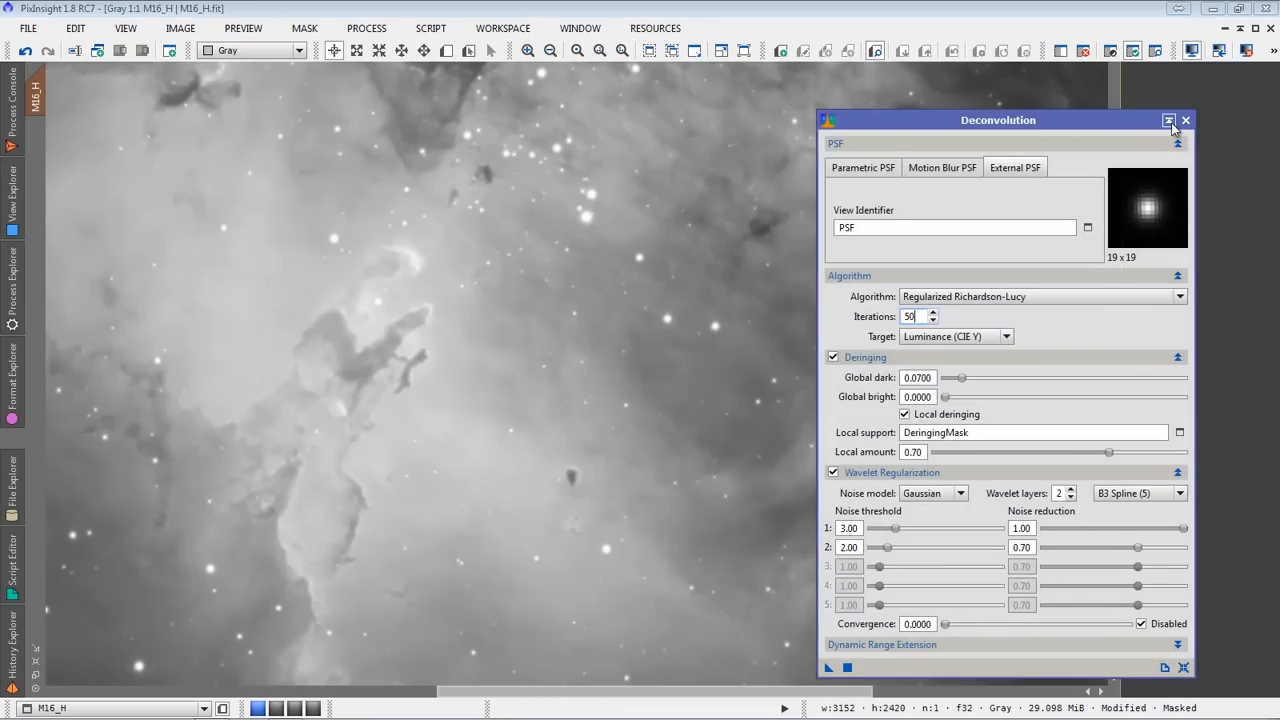
Collapse the Deconvolution tool and pan across M16_H to inspect the pillars
{"action": "left_click", "coordinate": [1162, 120]}
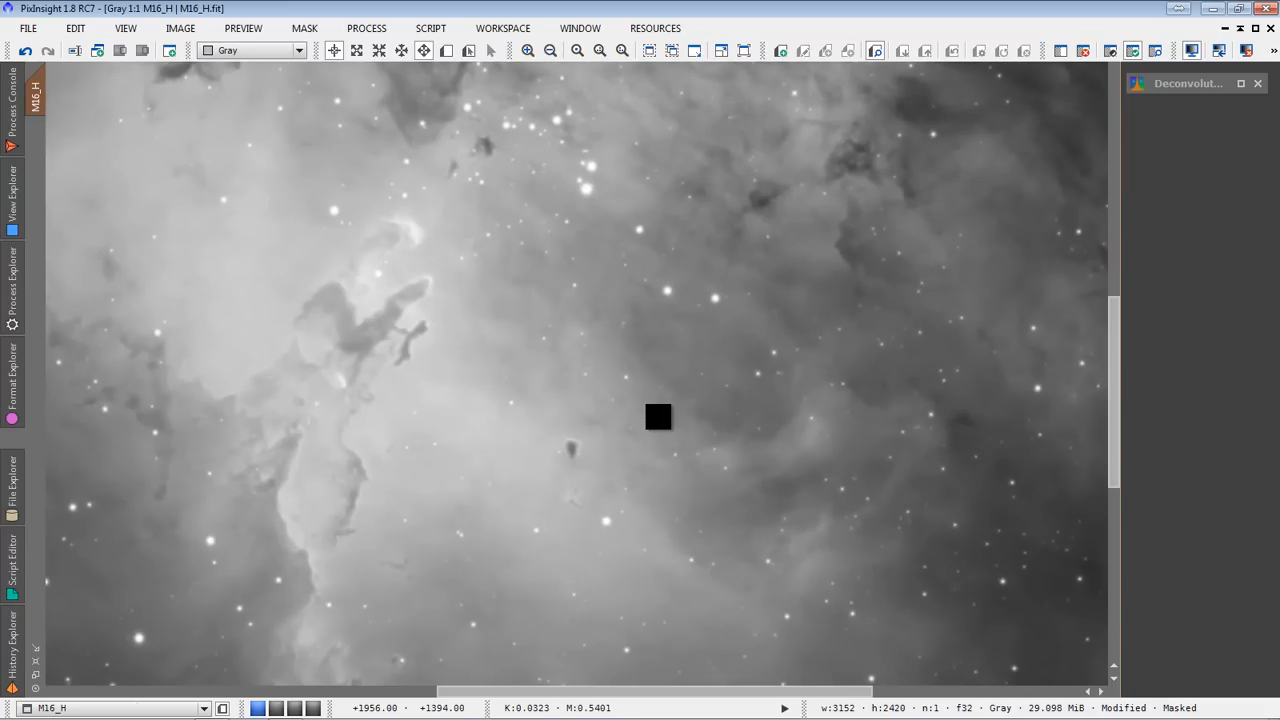
{"action": "left_click_drag", "start_coordinate": [657, 416], "coordinate": [861, 426]}
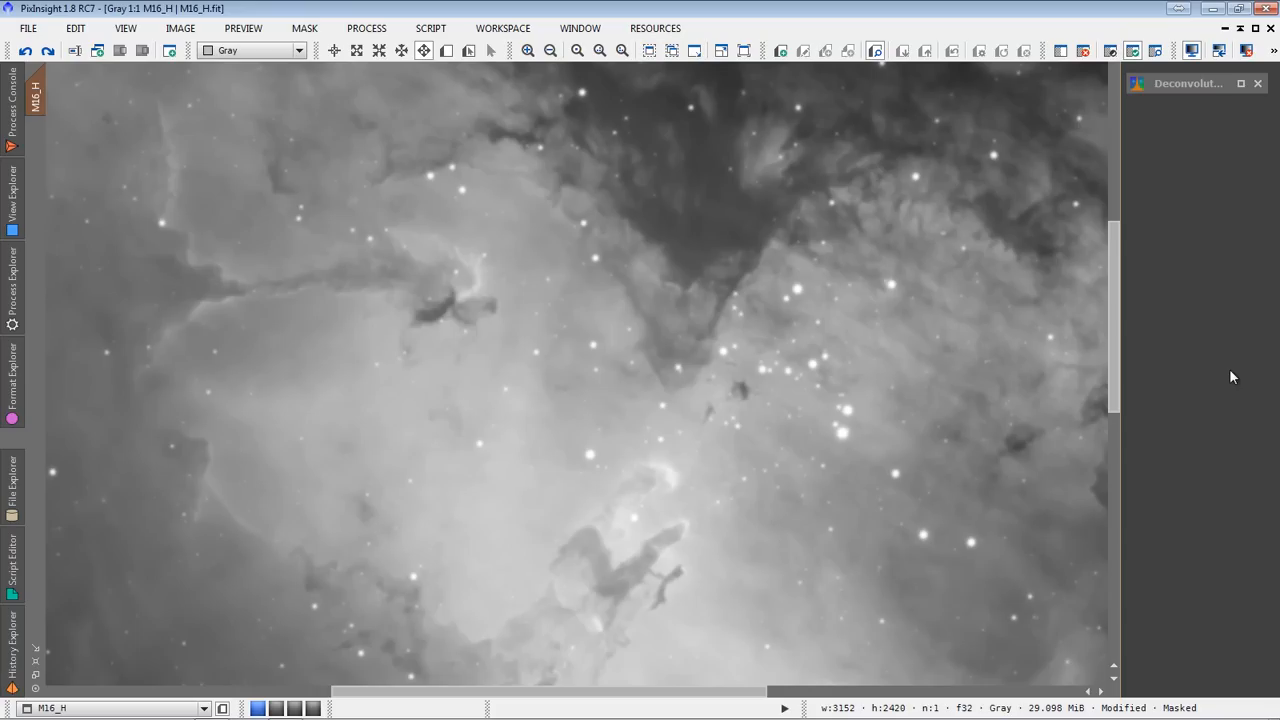
{"action": "mouse_move", "coordinate": [1178, 440]}
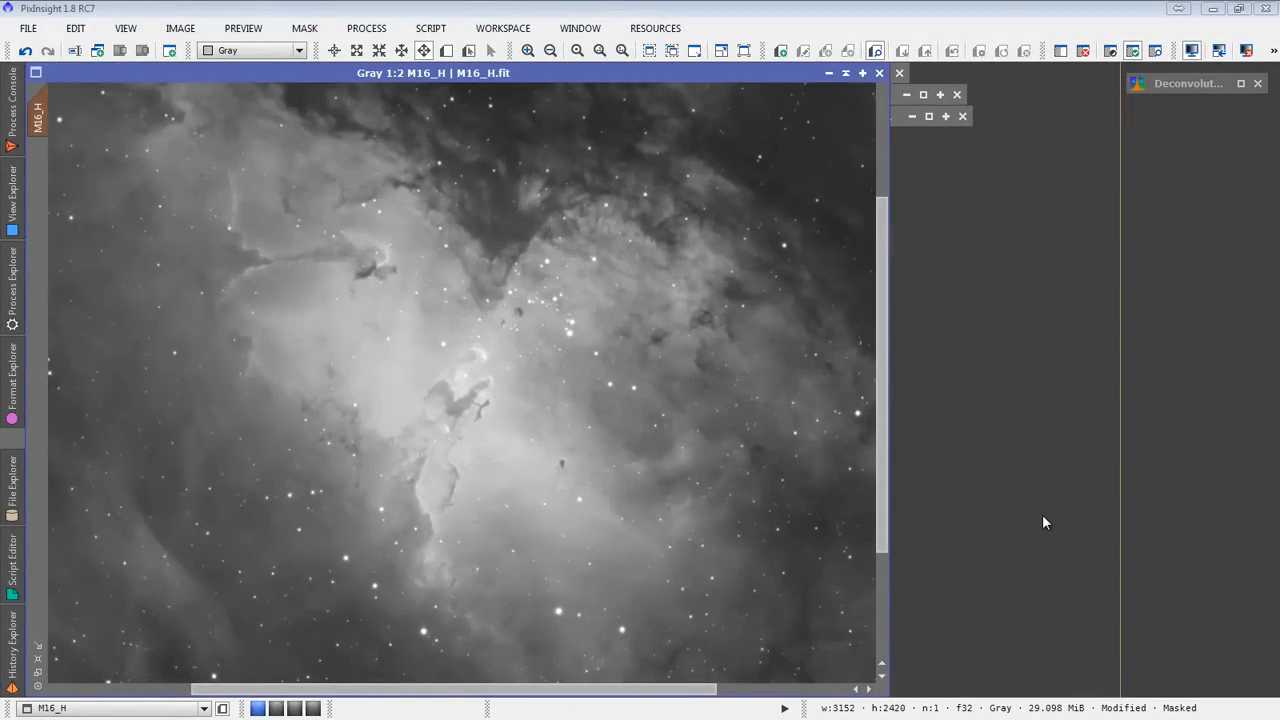
{"action": "mouse_move", "coordinate": [1003, 496]}
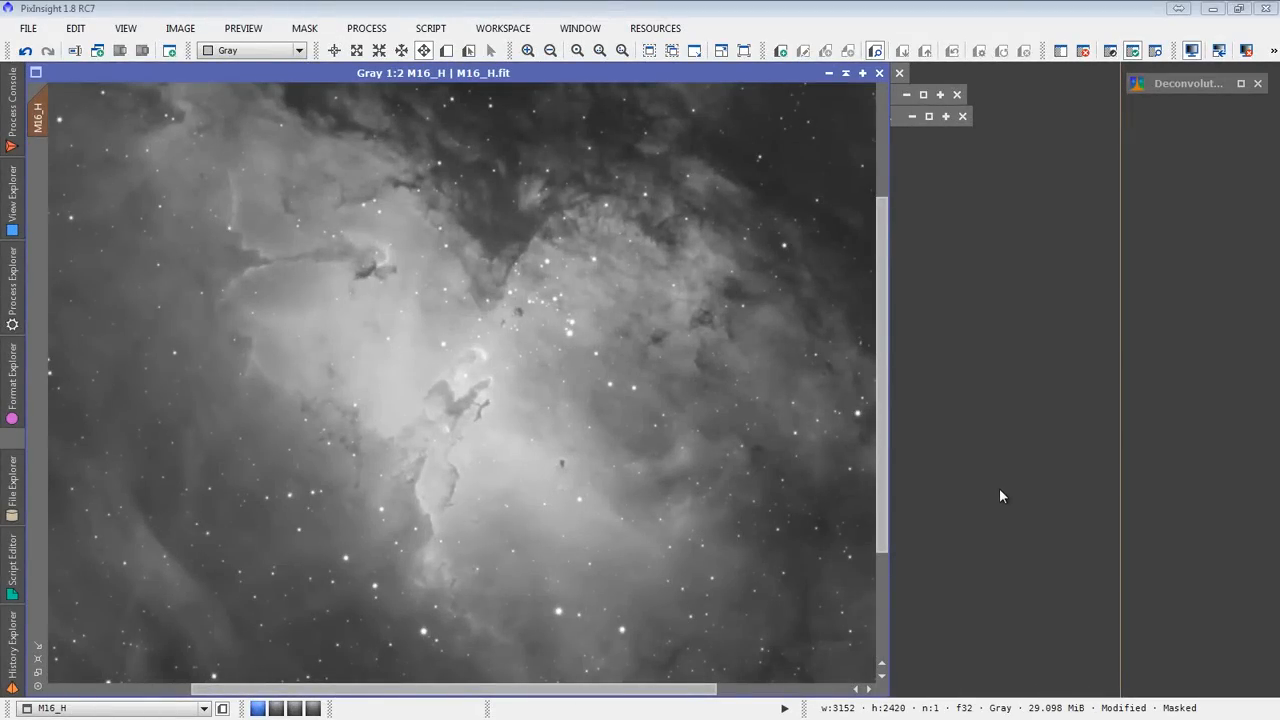